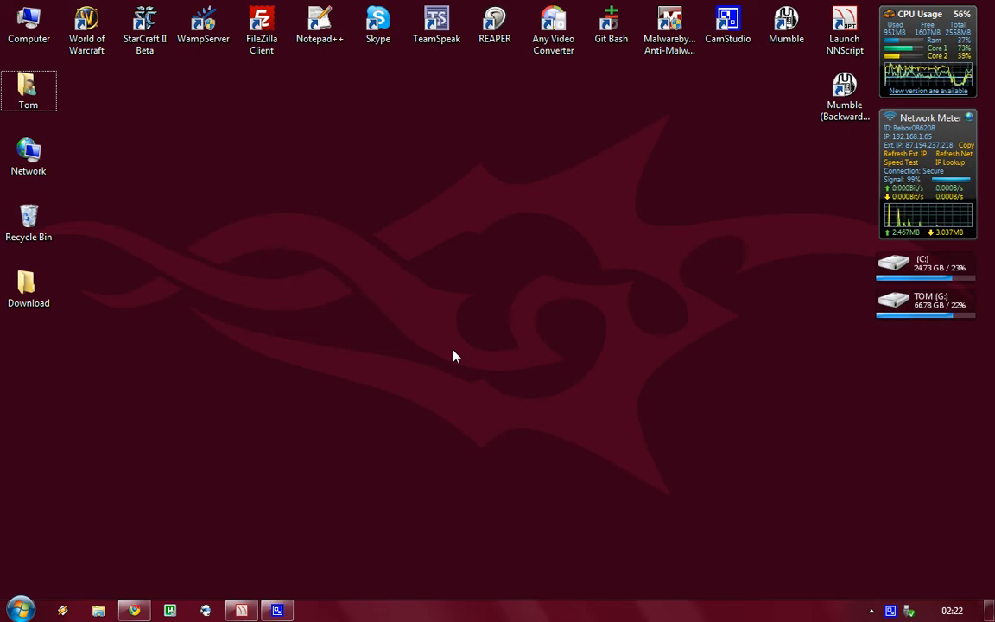
mouse_move(431, 309)
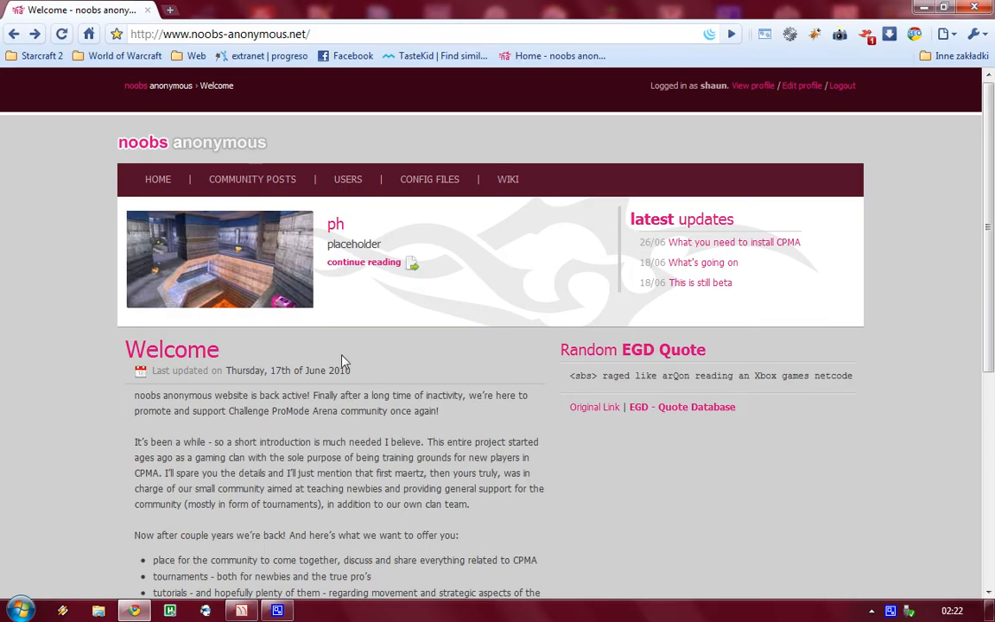
mouse_move(734, 247)
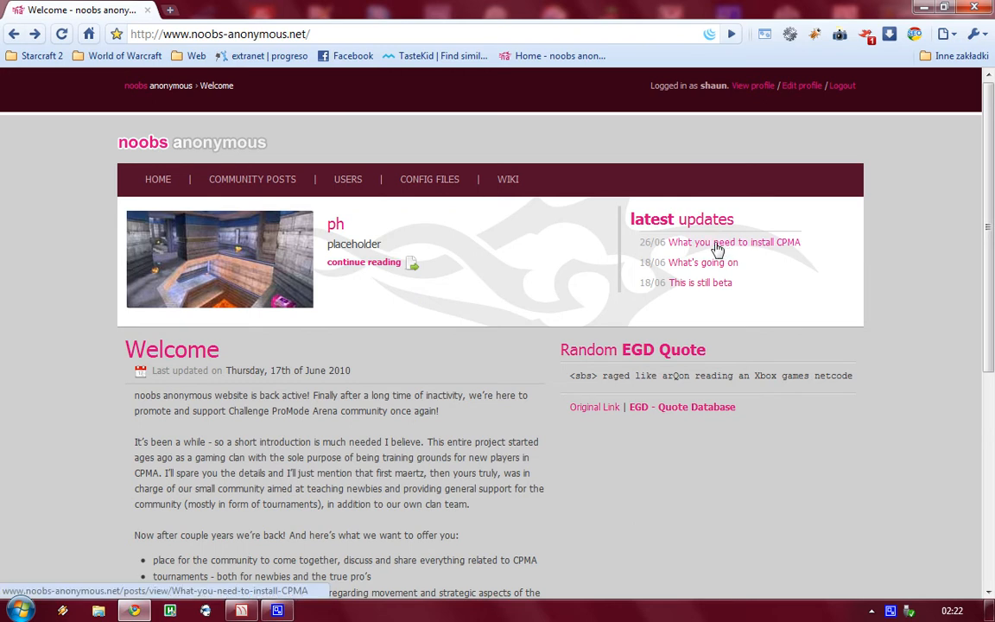
Step: Open the 'What you need to install CPMA' post and scroll through its download lists
left_click(734, 242)
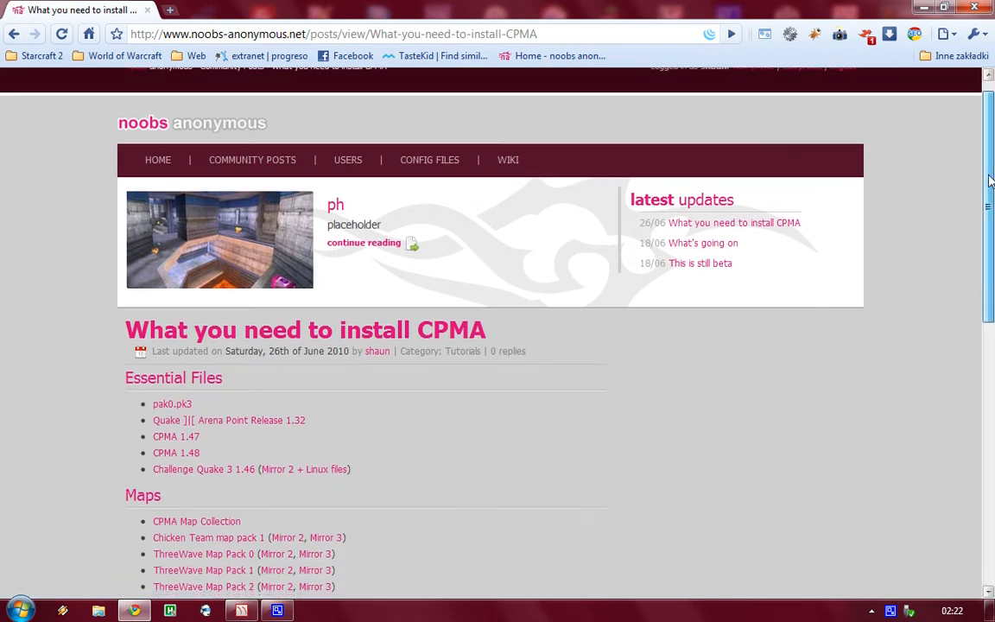
scroll("down", 3)
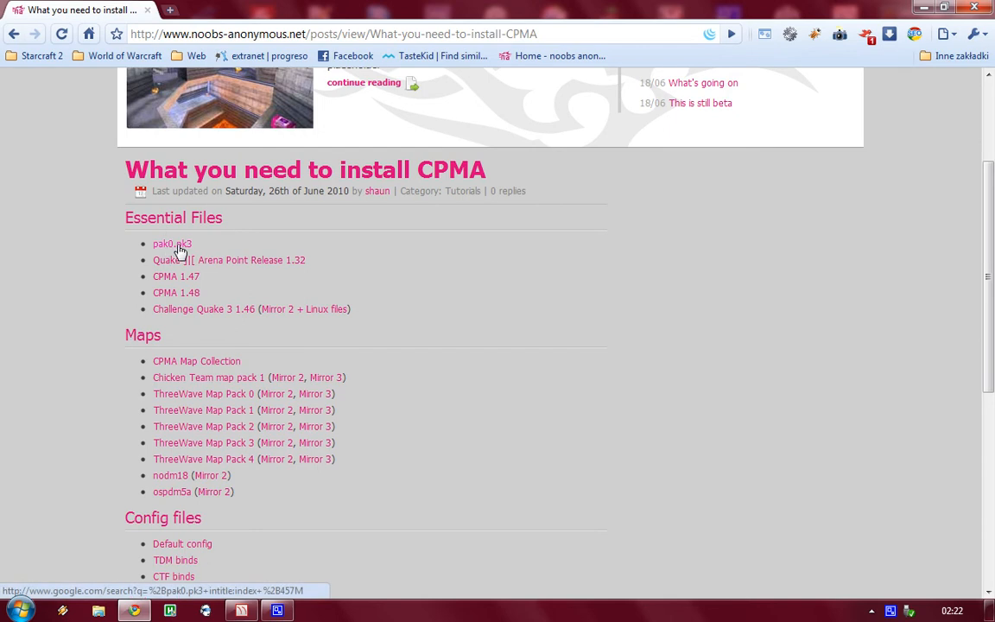
mouse_move(177, 250)
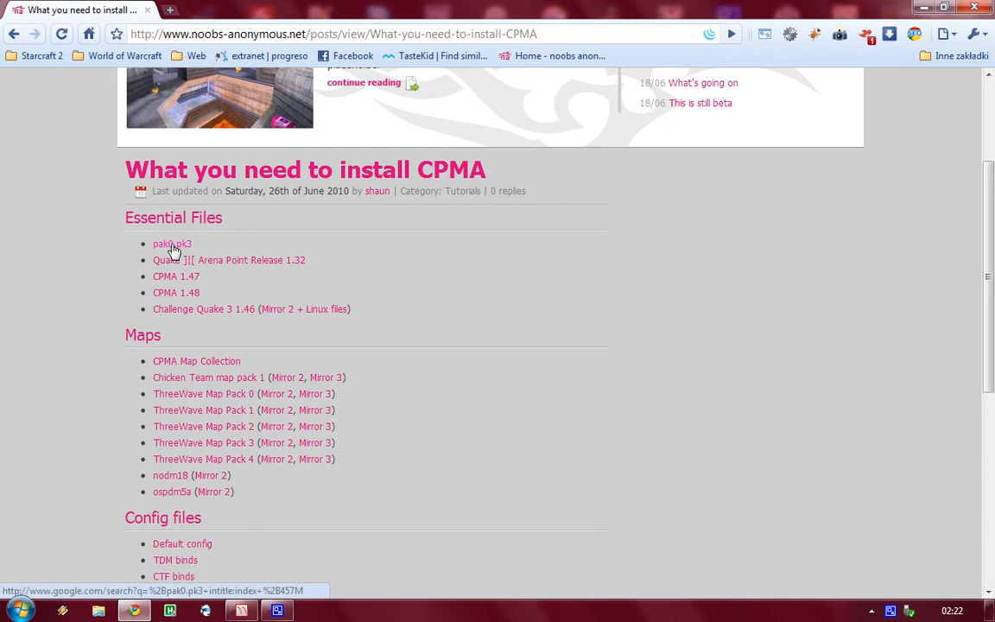
Step: Search for pak0.pk3 and bring up download options for it on the /baseq3 index
left_click(172, 243)
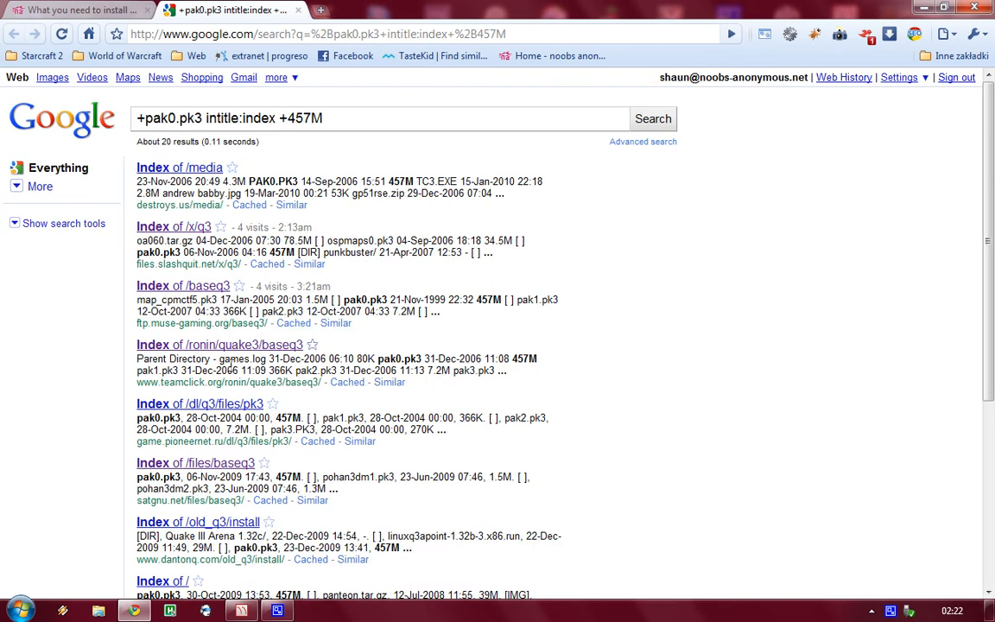
mouse_move(200, 291)
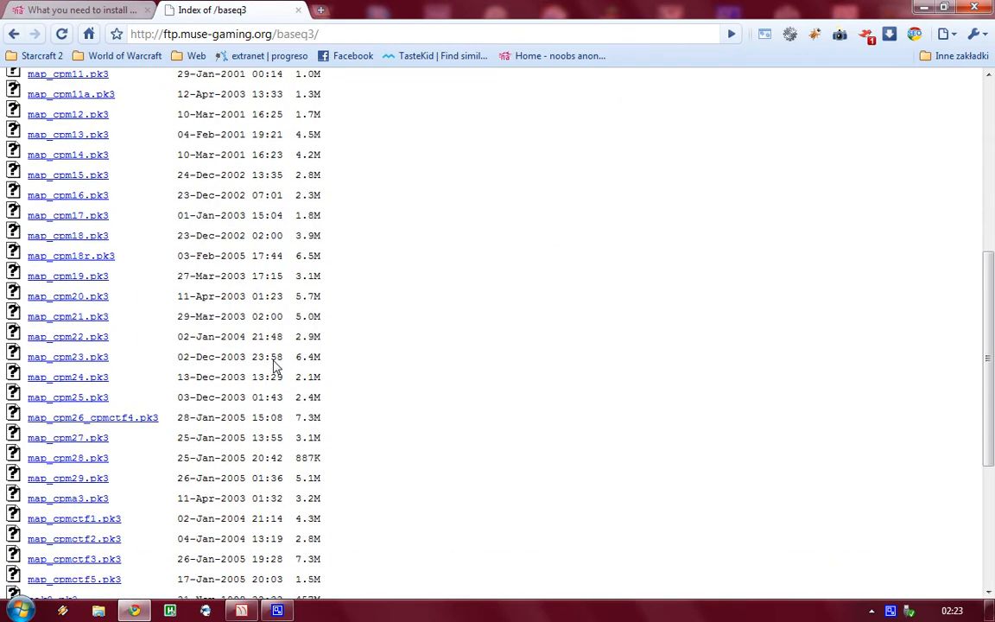
right_click(39, 311)
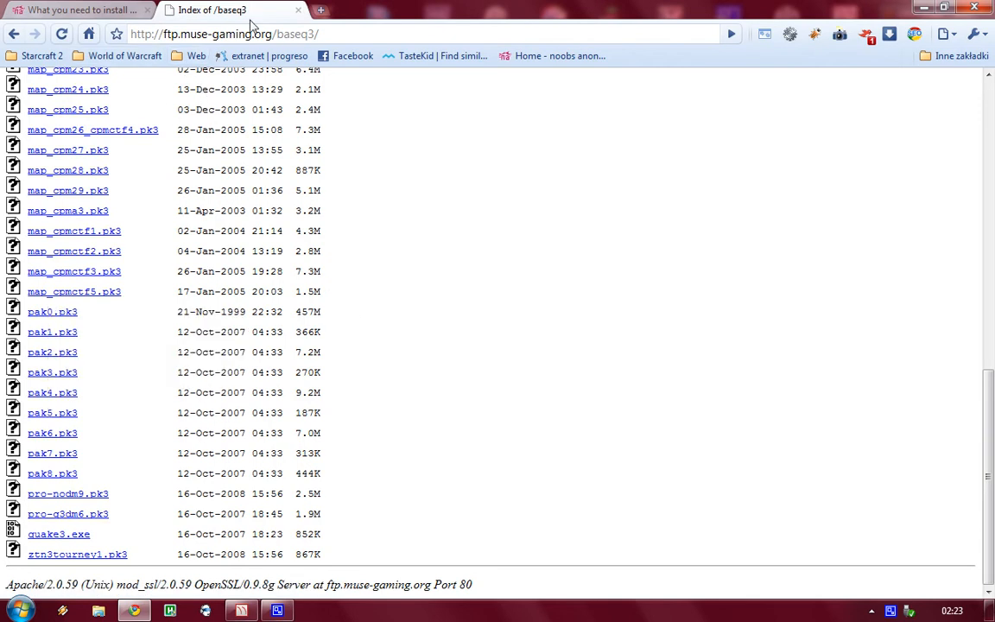
Step: Return to the CPMA post tab and scroll through its maps, config and tutorial downloads
left_click(78, 10)
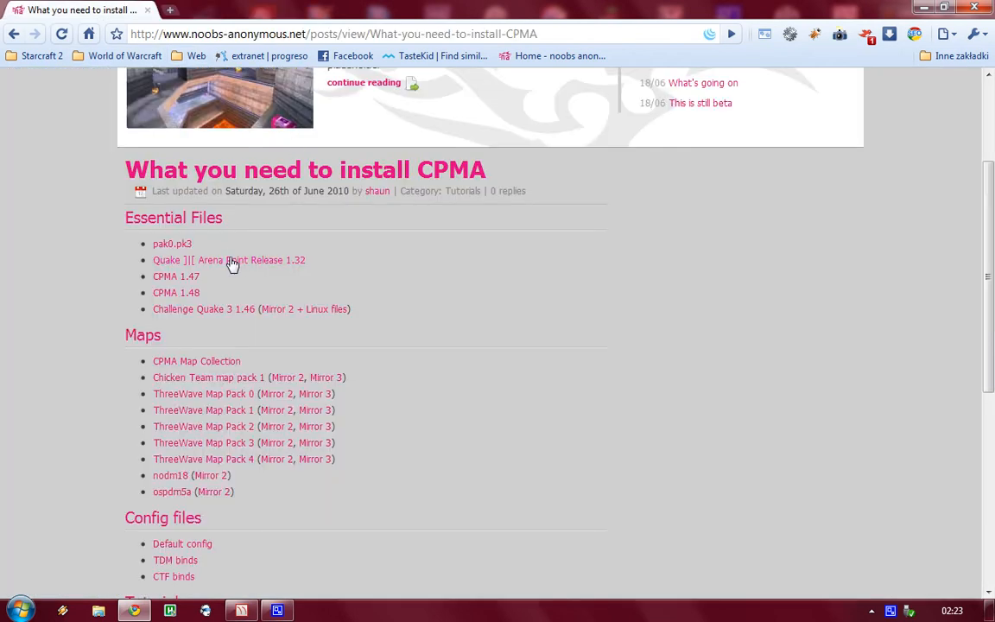
mouse_move(291, 266)
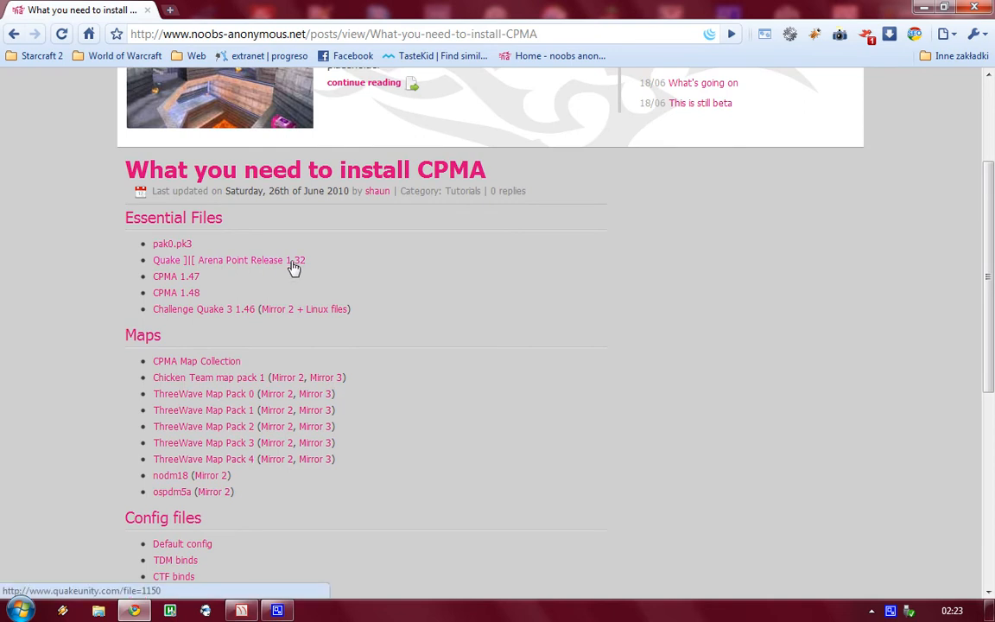
mouse_move(295, 263)
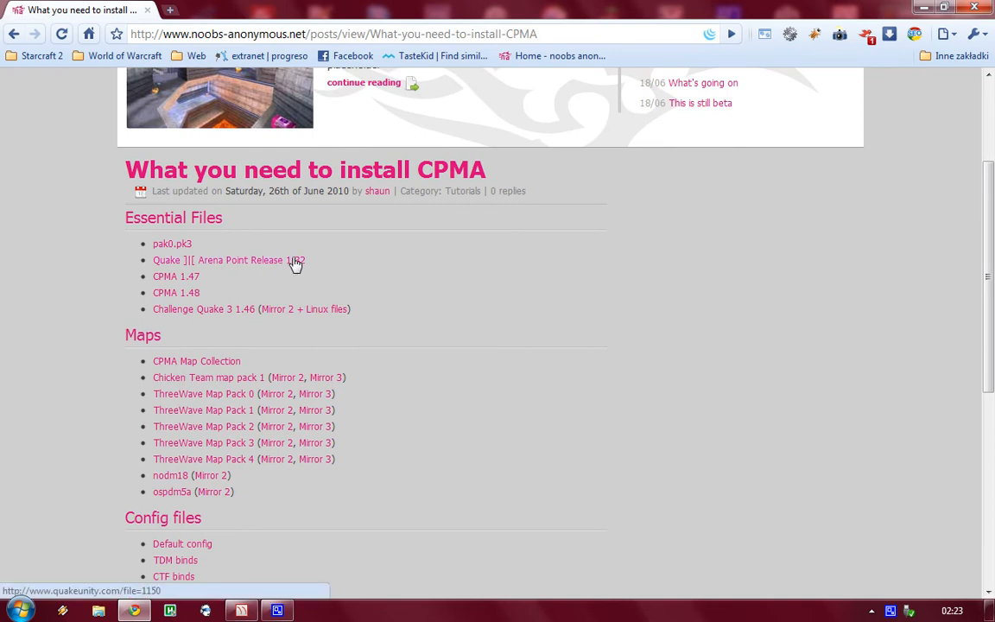
mouse_move(176, 276)
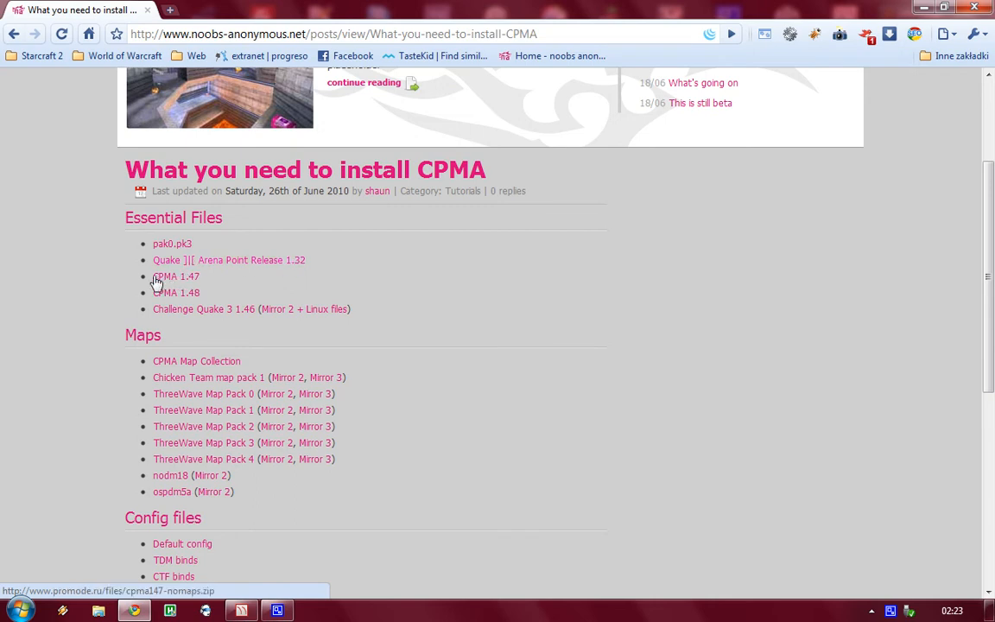
mouse_move(176, 292)
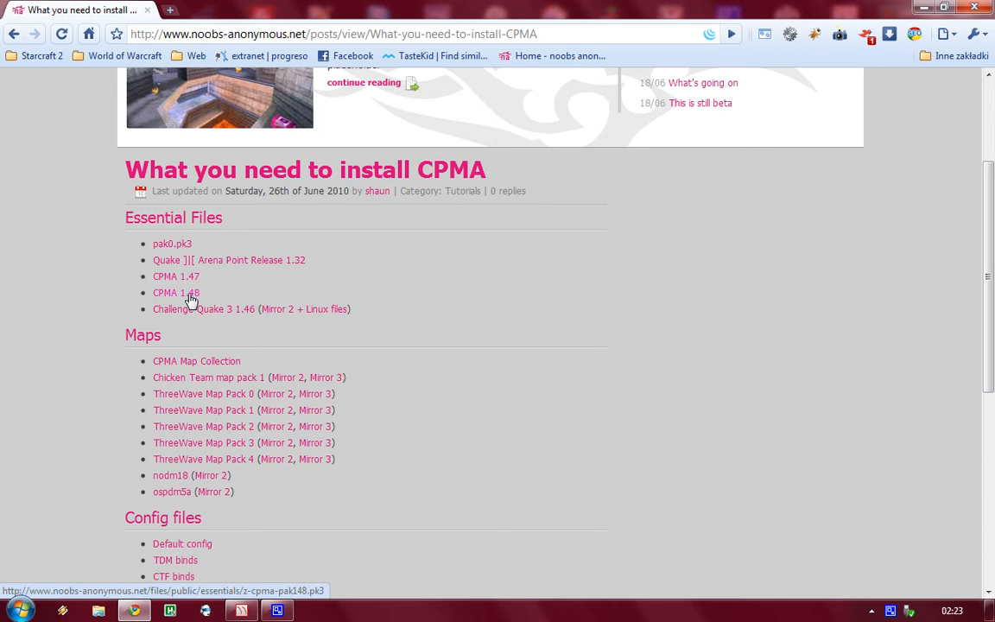
mouse_move(176, 315)
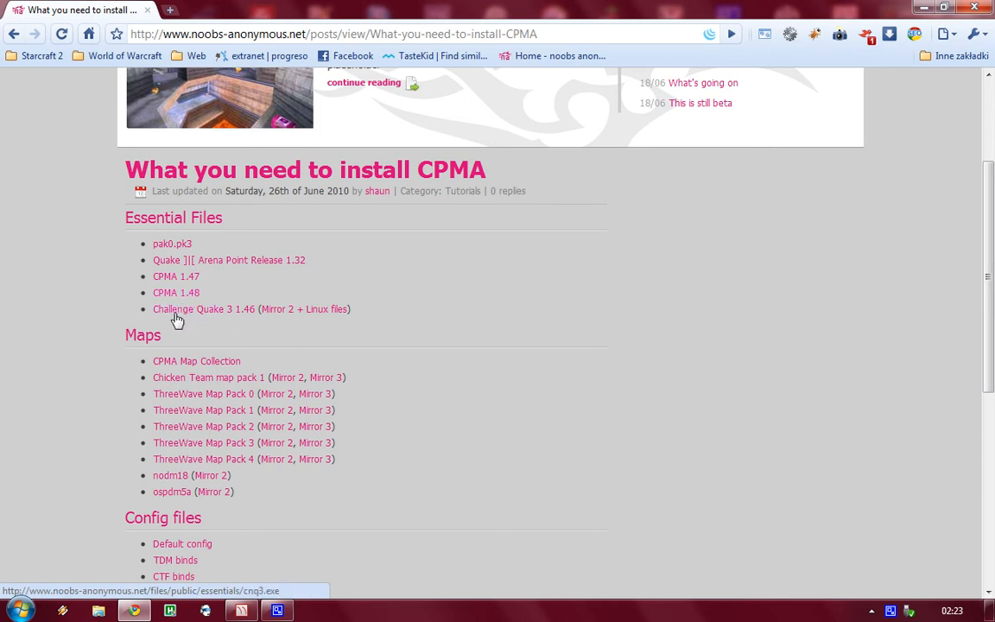
mouse_move(202, 316)
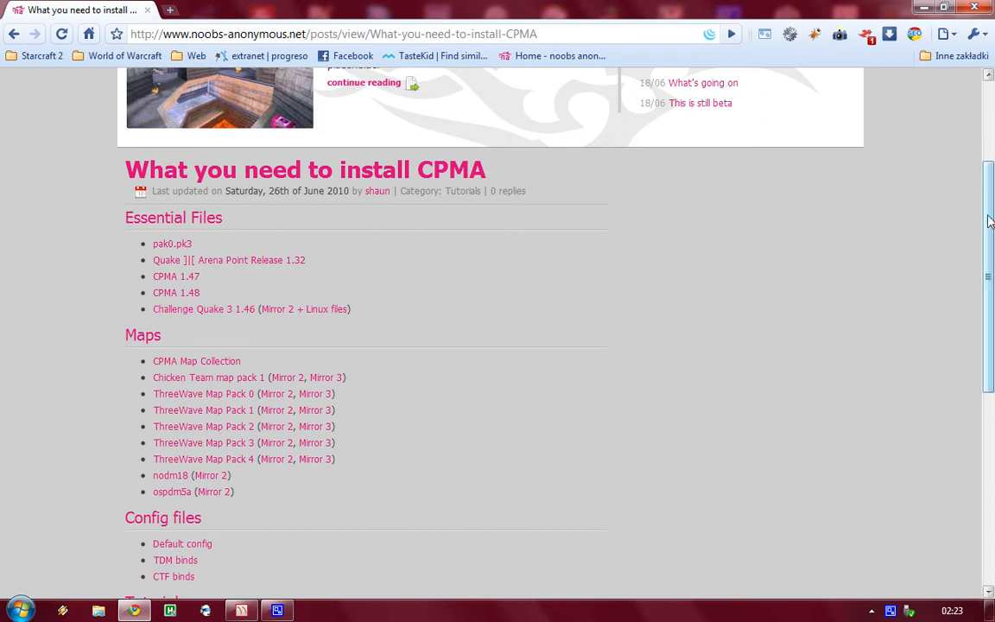
scroll("down", 3)
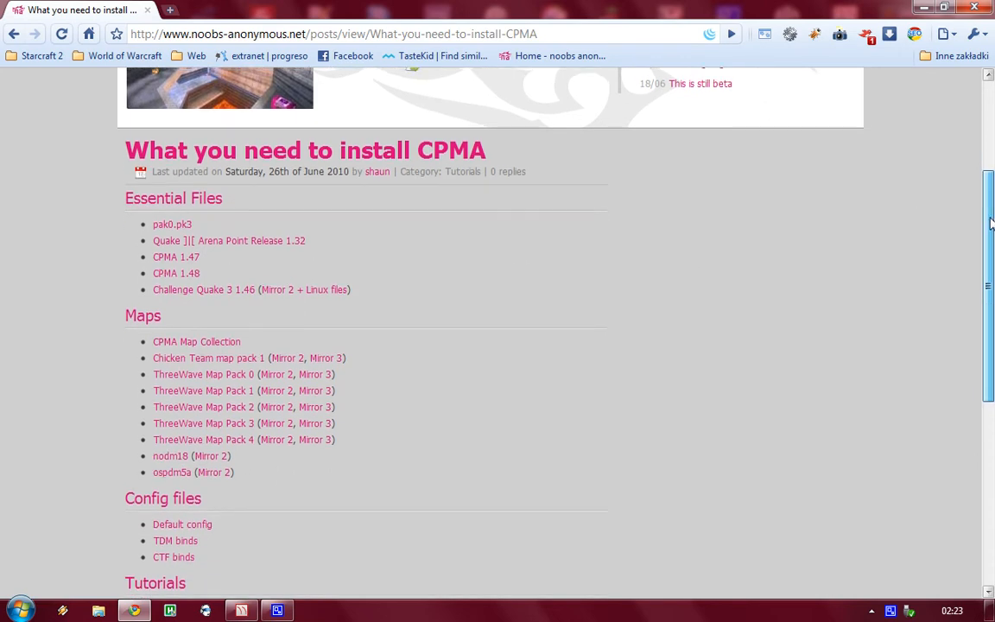
scroll("down", 3)
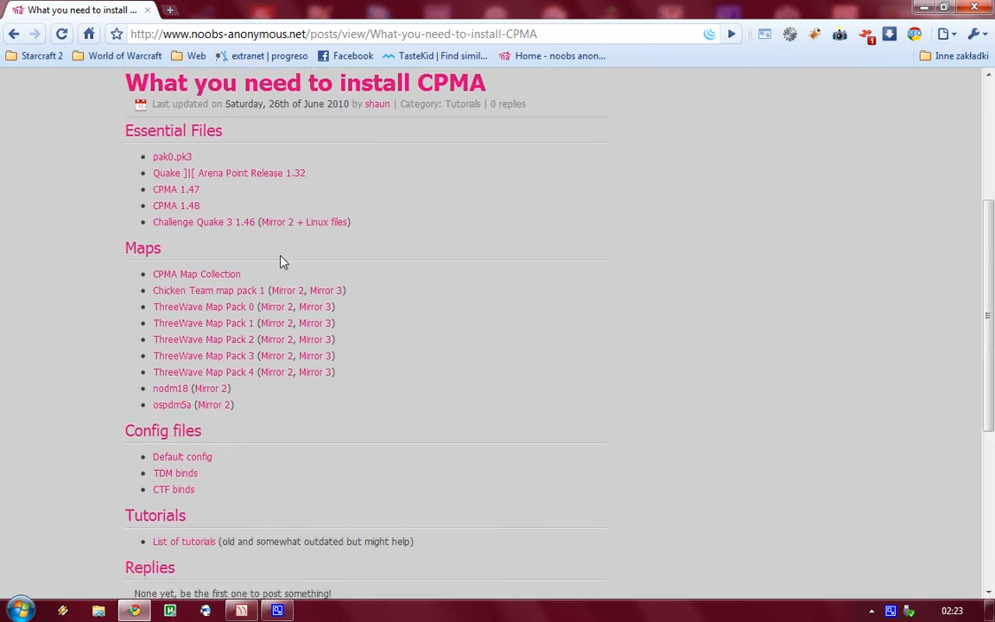
mouse_move(196, 273)
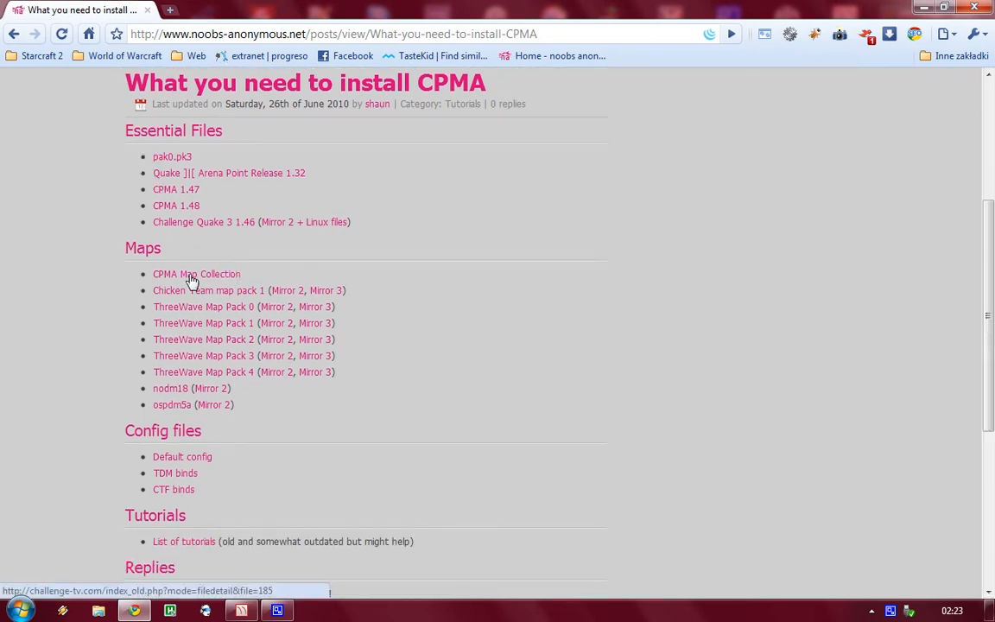
mouse_move(233, 280)
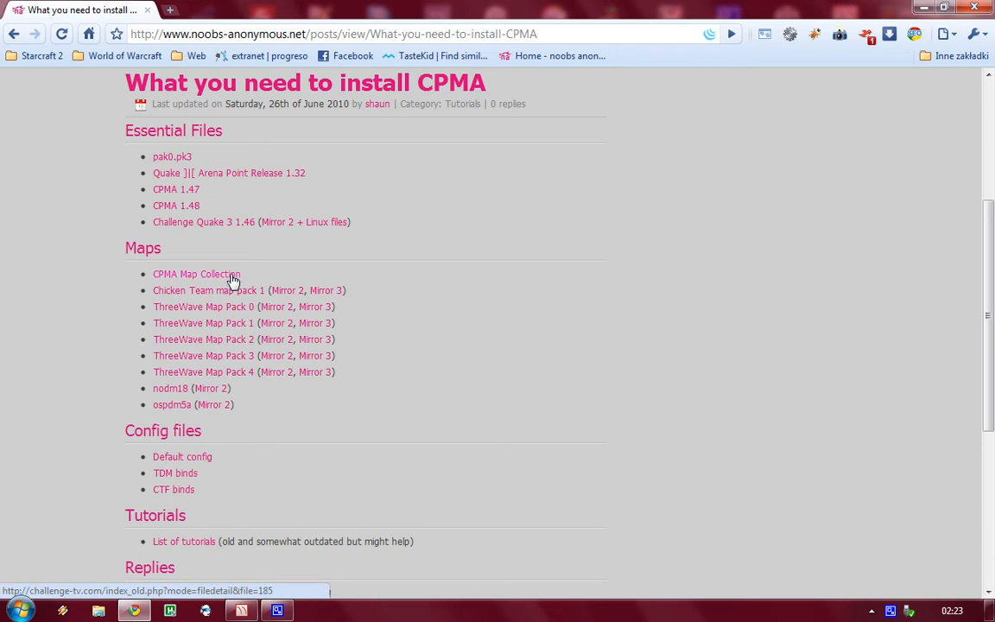
mouse_move(177, 300)
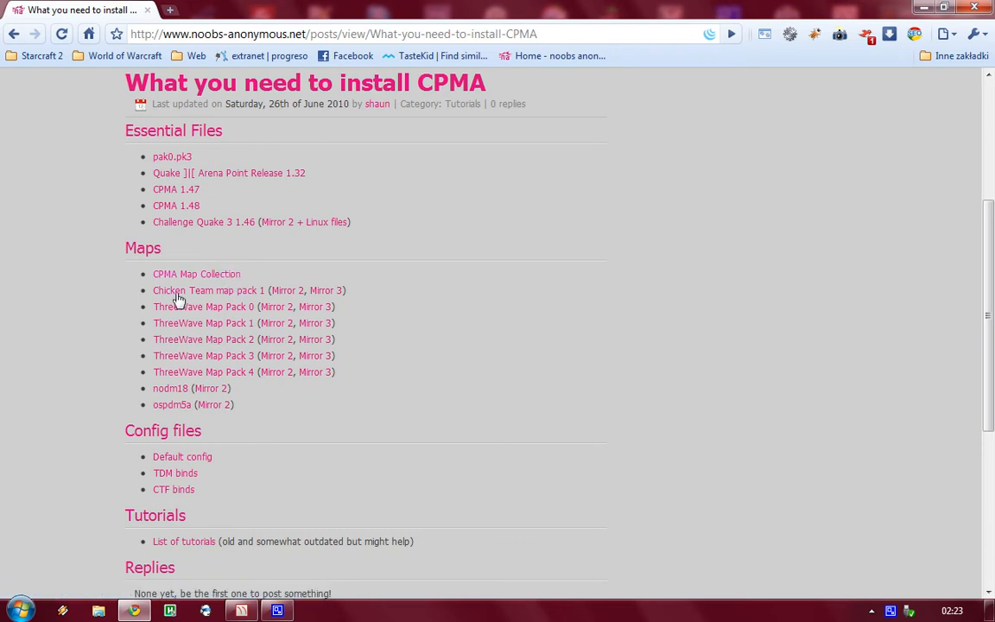
mouse_move(212, 371)
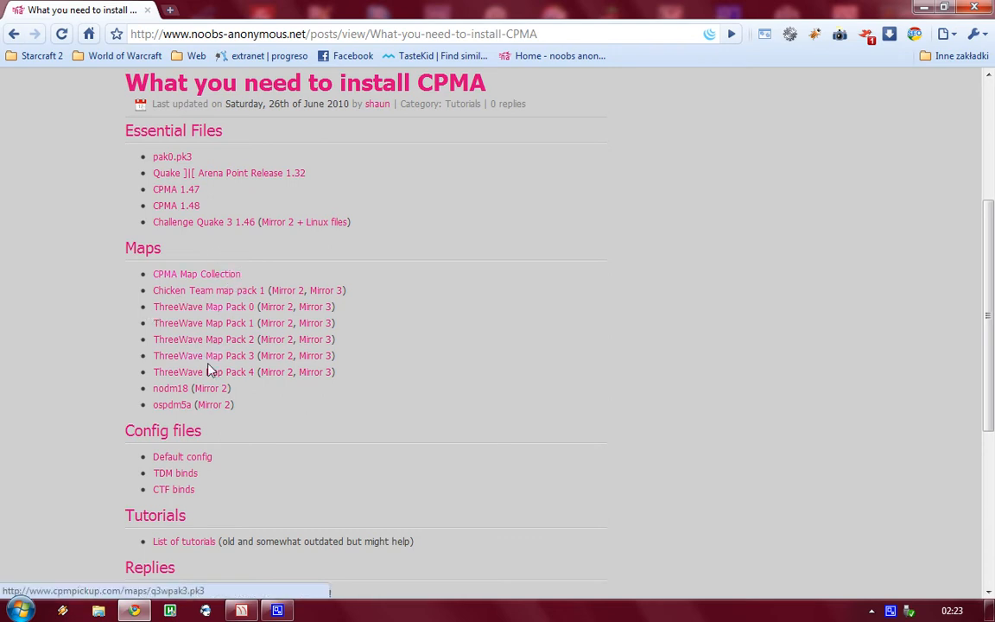
mouse_move(170, 388)
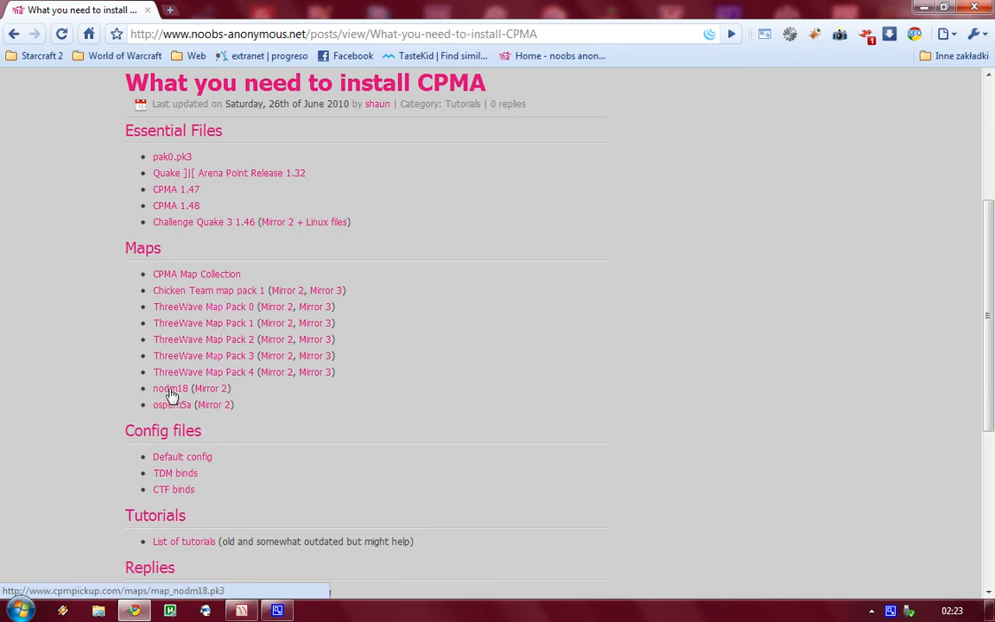
scroll("down", 3)
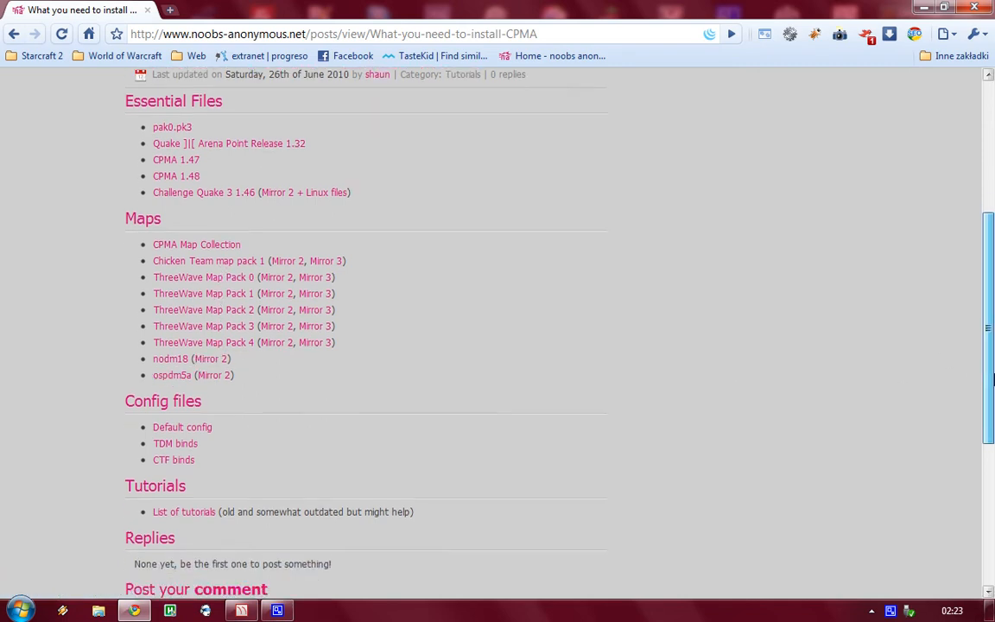
scroll("down", 3)
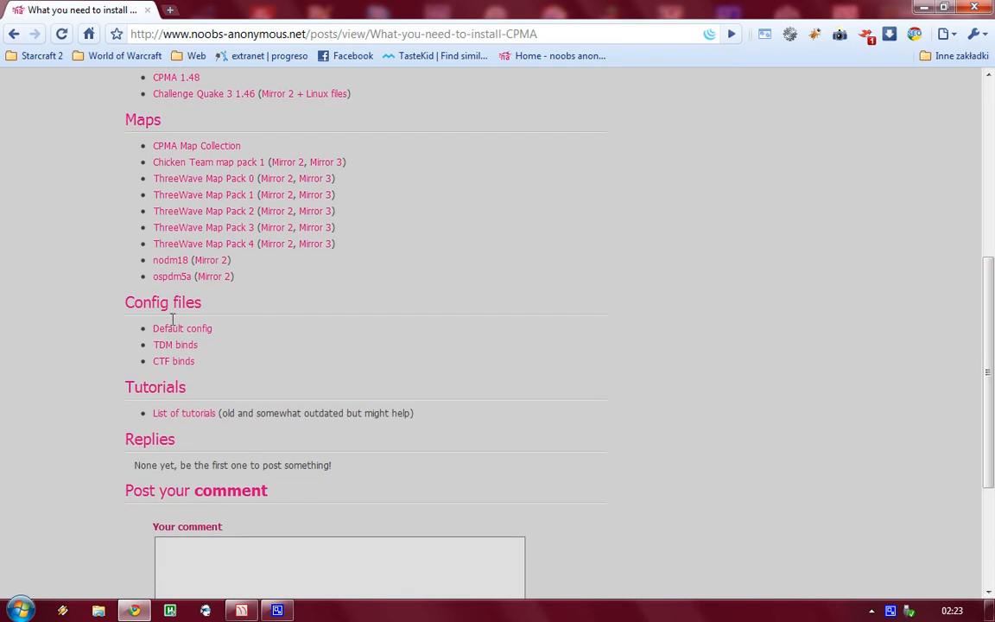
mouse_move(190, 385)
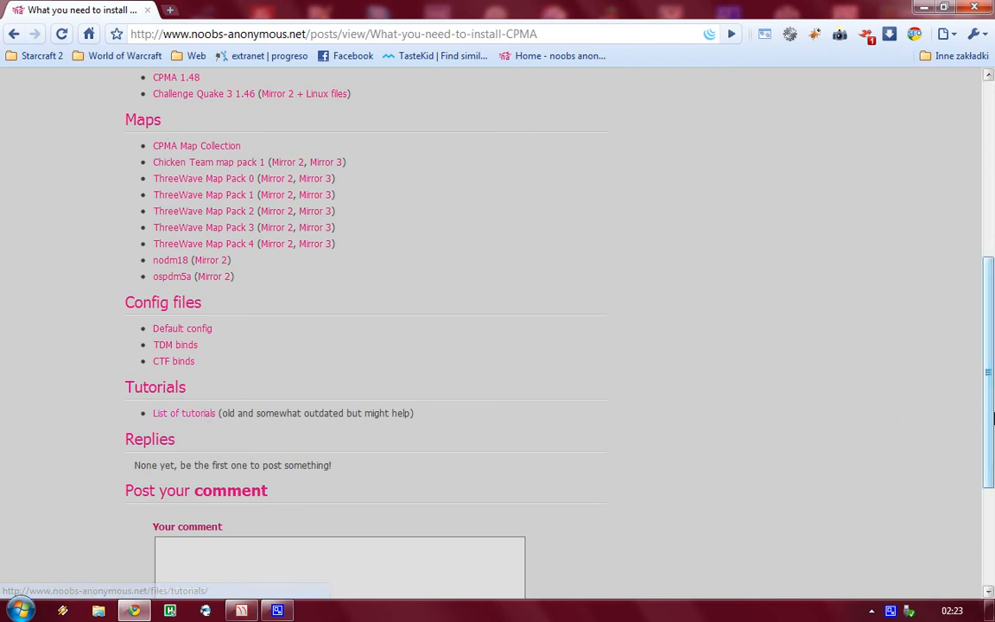
scroll("up", 3)
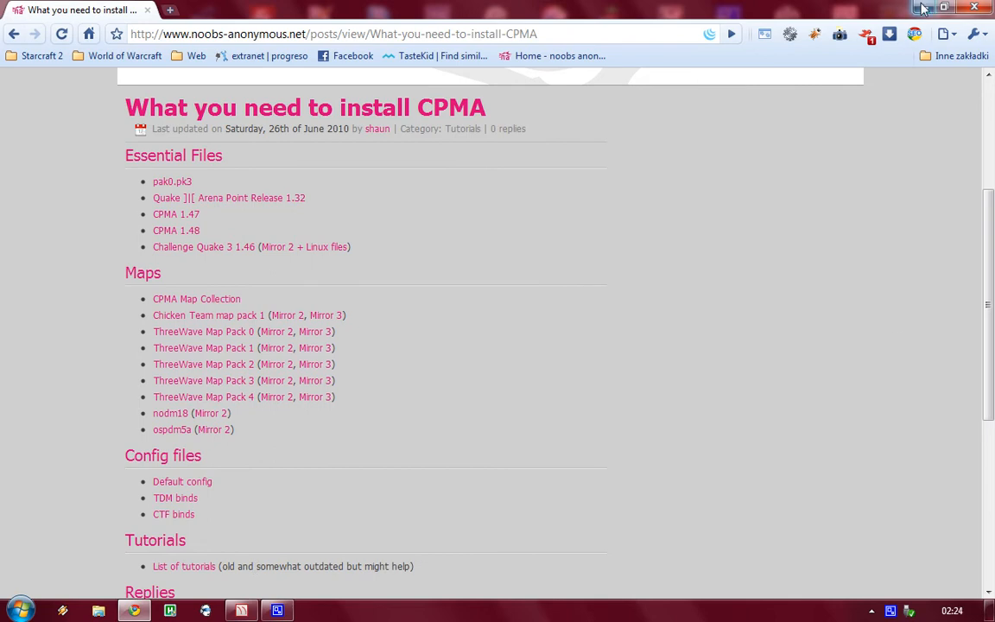
left_click(913, 8)
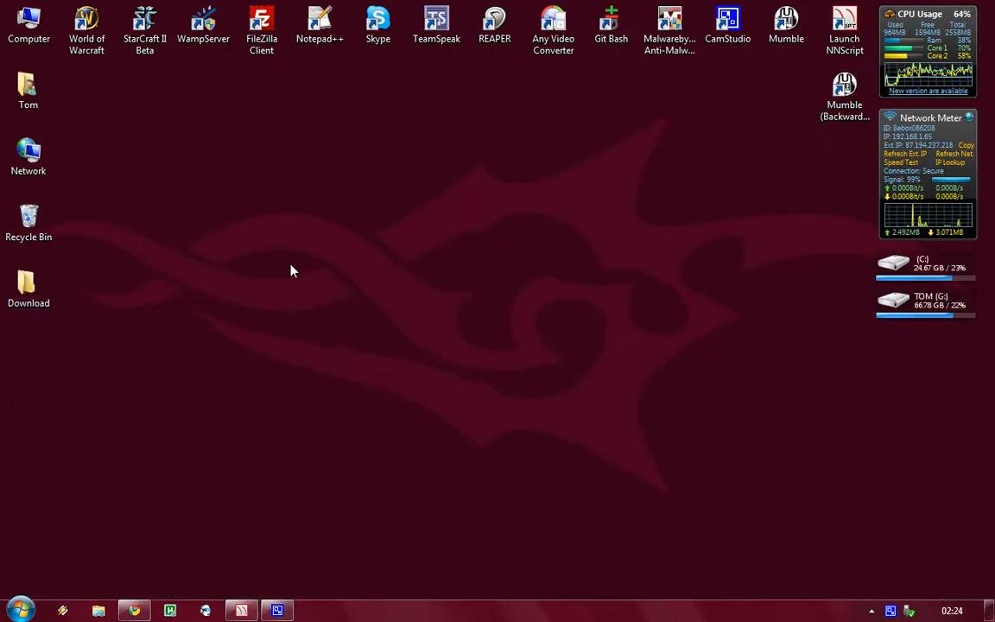
double_click(29, 285)
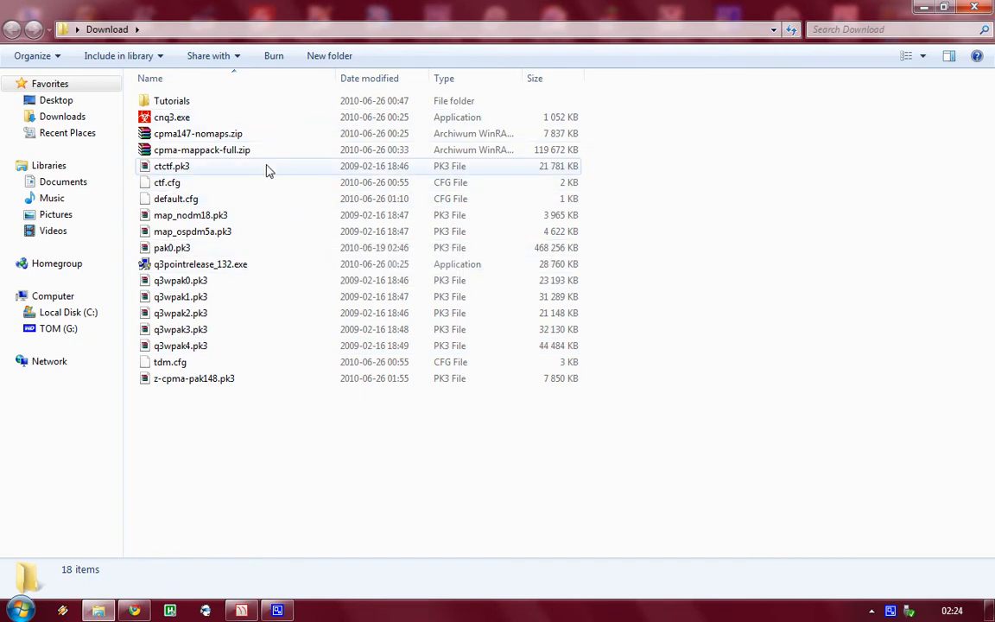
left_click(172, 248)
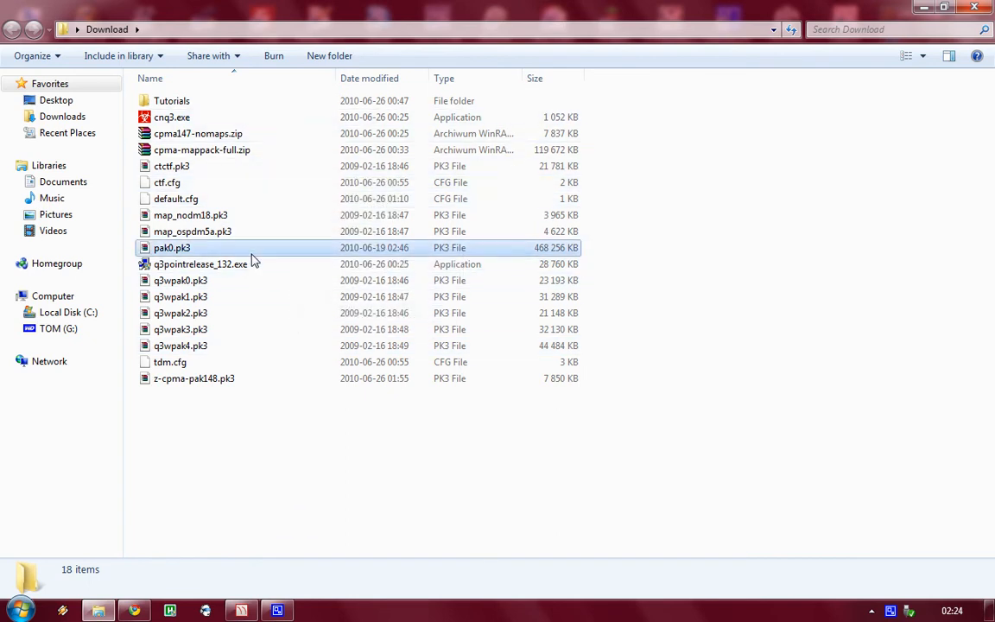
left_click(171, 248)
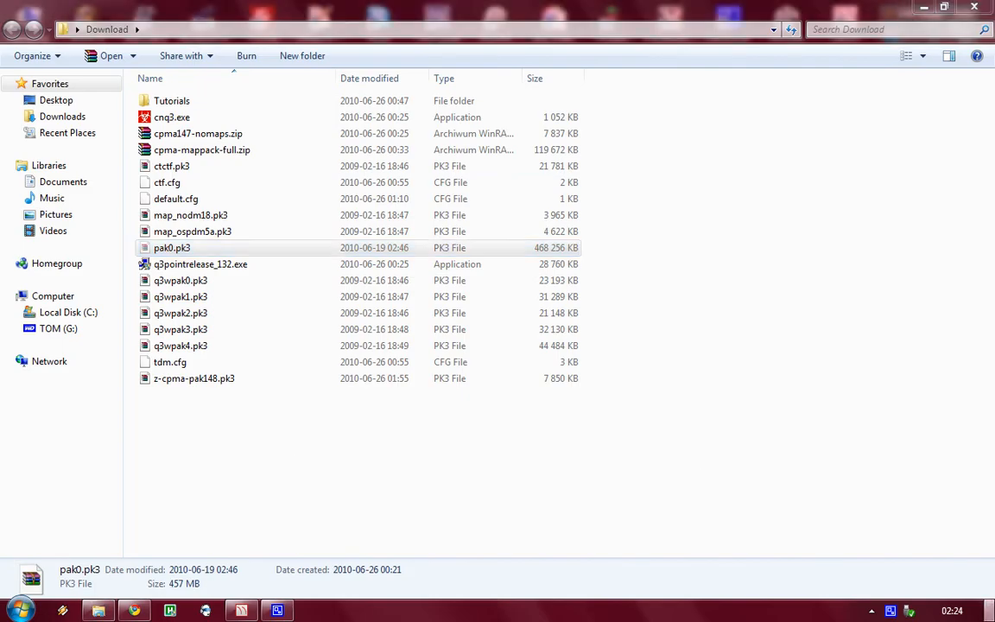
Step: Create a 'Quake III Arena' folder on C: and place pak0.pk3 in its baseq3 folder
left_click(52, 295)
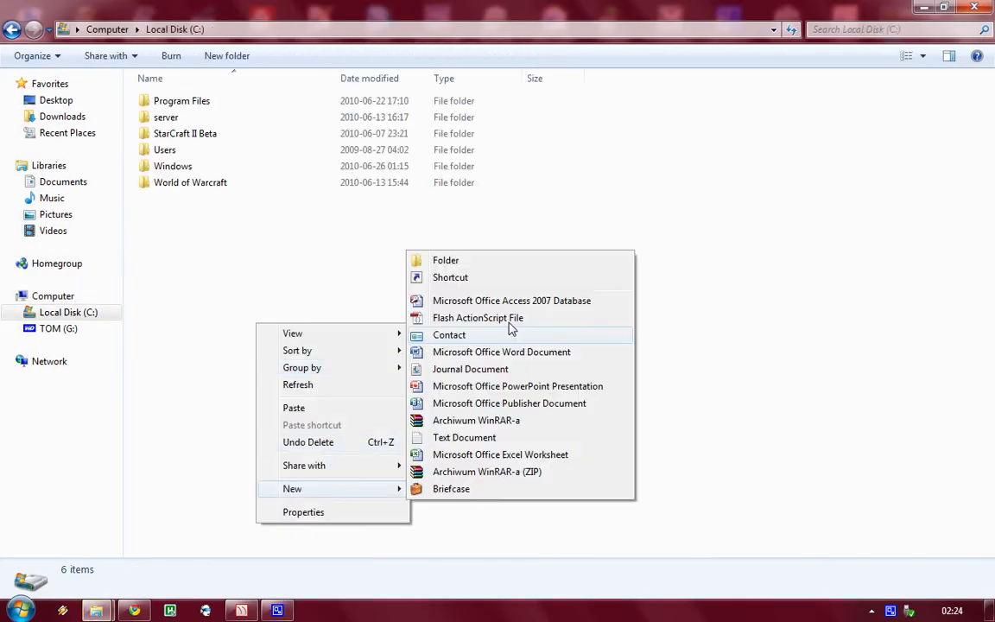
left_click(445, 260)
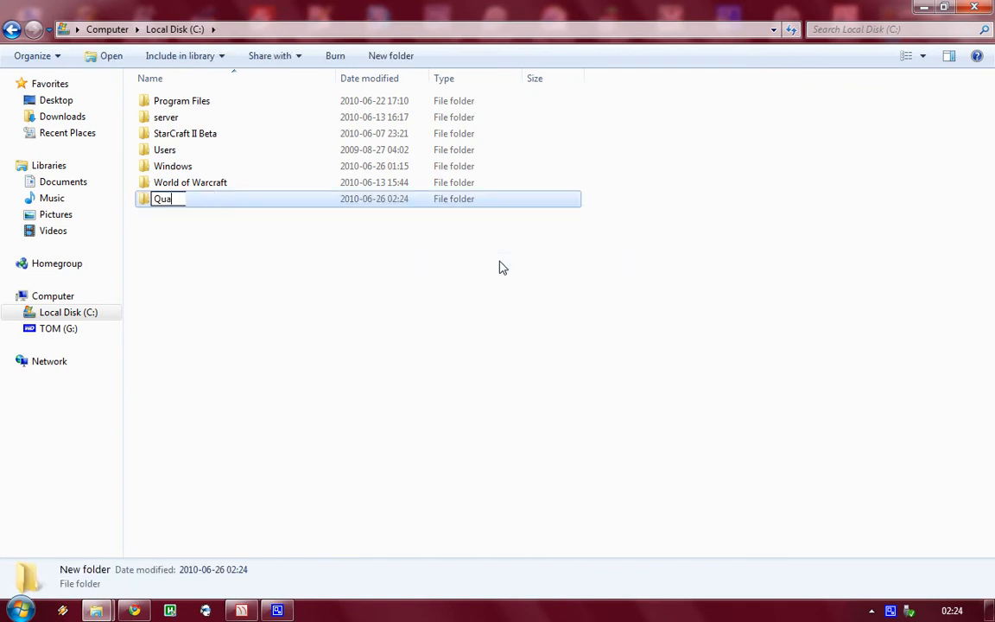
type("ke III Arena")
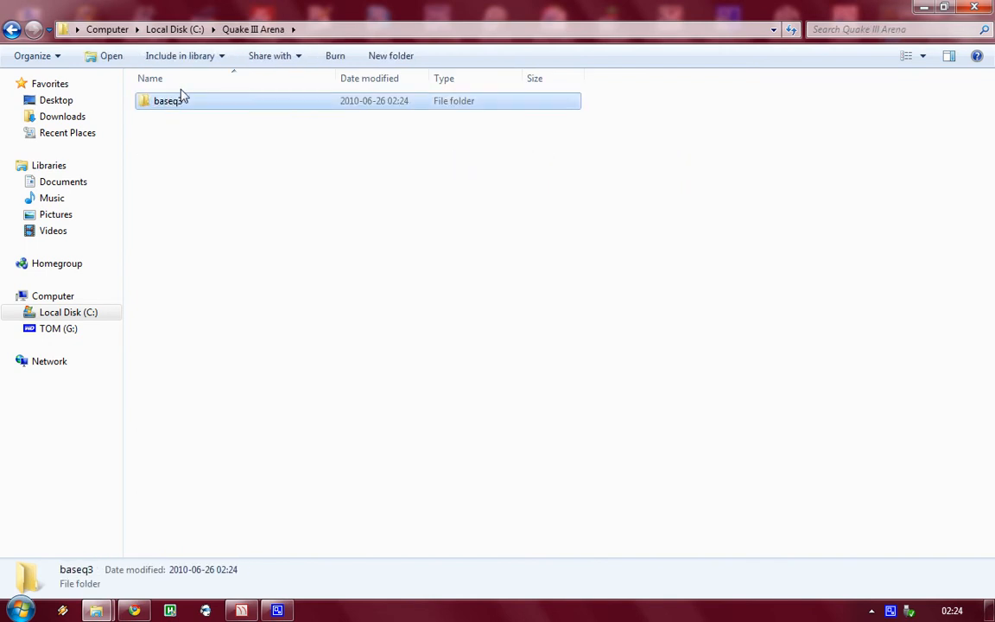
double_click(168, 100)
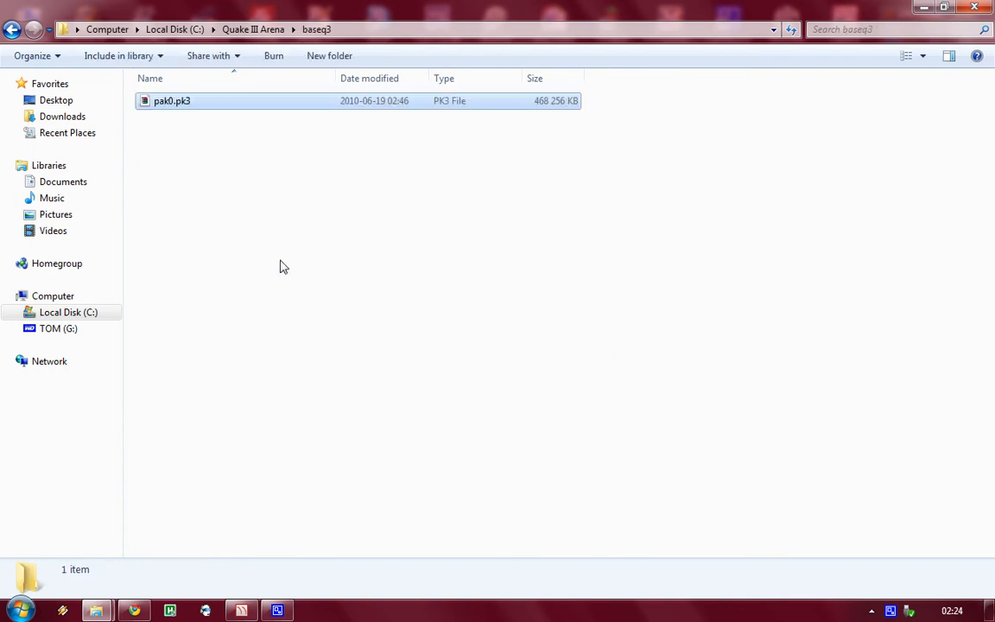
left_click(13, 29)
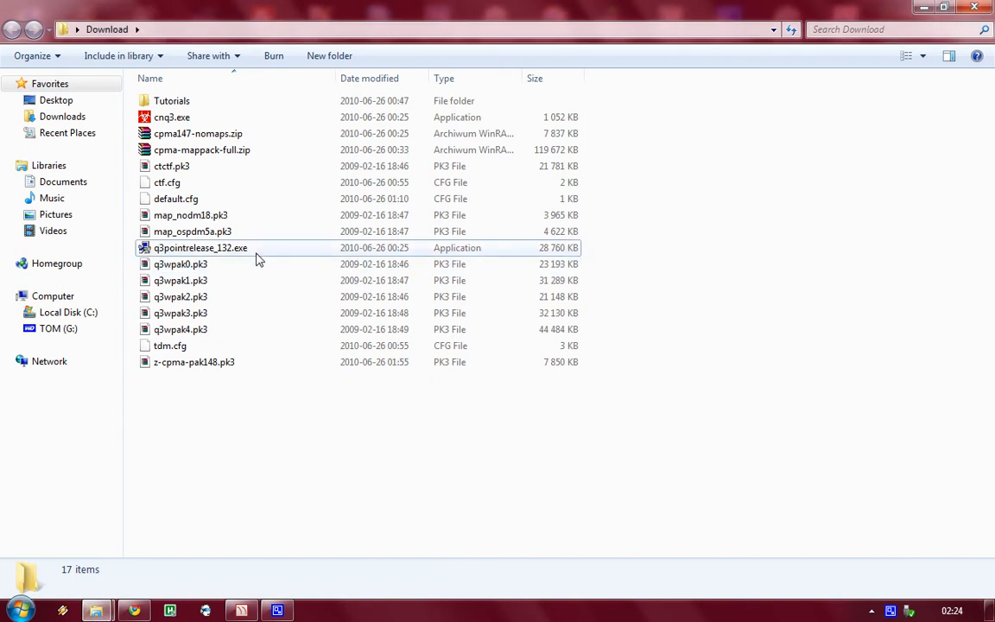
Step: Select and run q3pointrelease_132.exe from the Download folder
left_click(200, 248)
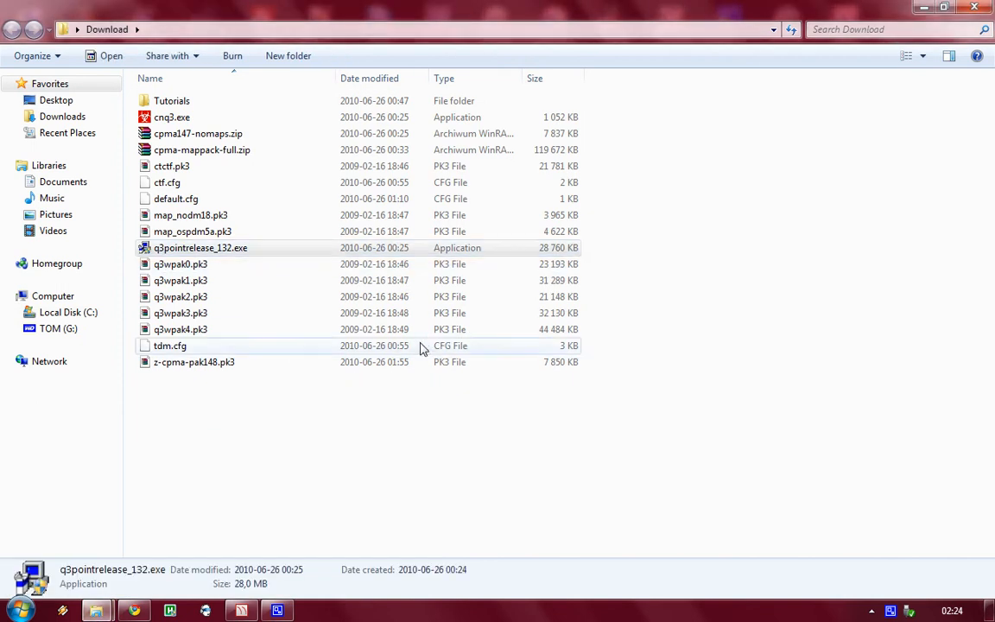
double_click(200, 248)
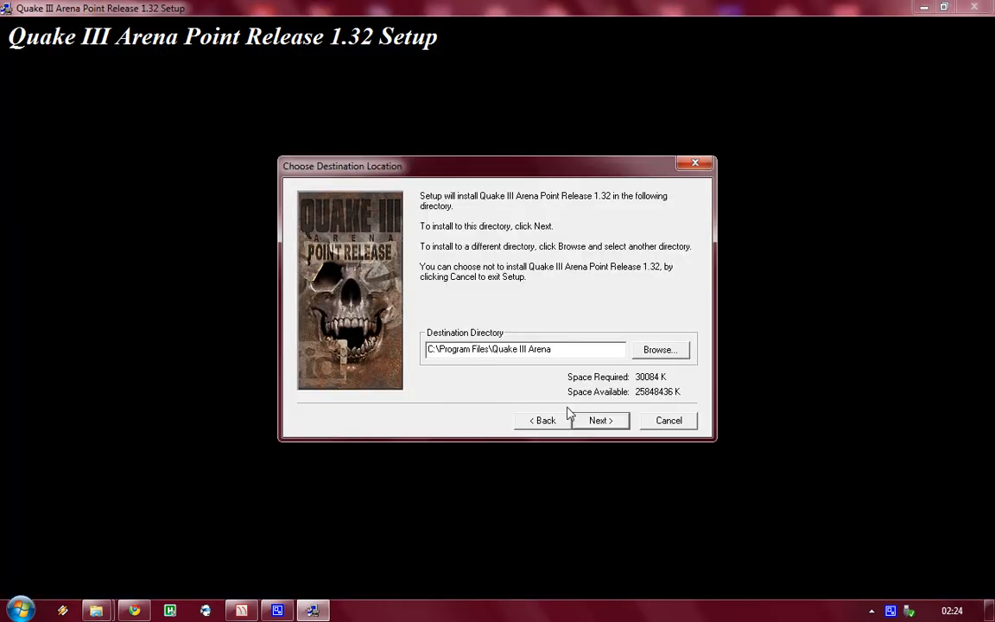
Step: Install Point Release 1.32 into c:\quake iii arena, accepting PunkBuster and its license
left_click(658, 349)
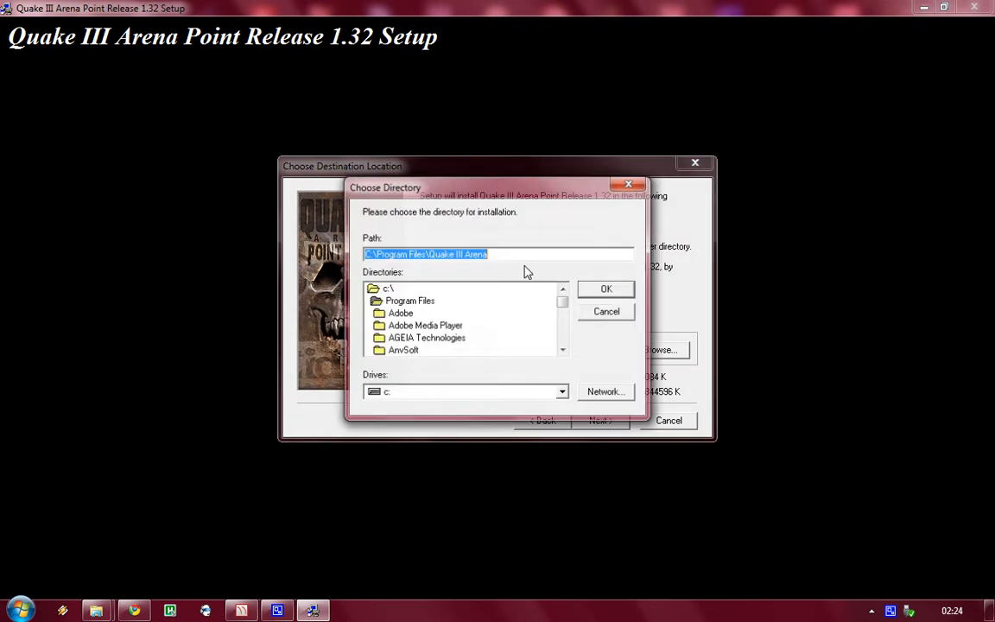
type("c:\\quake iii arena")
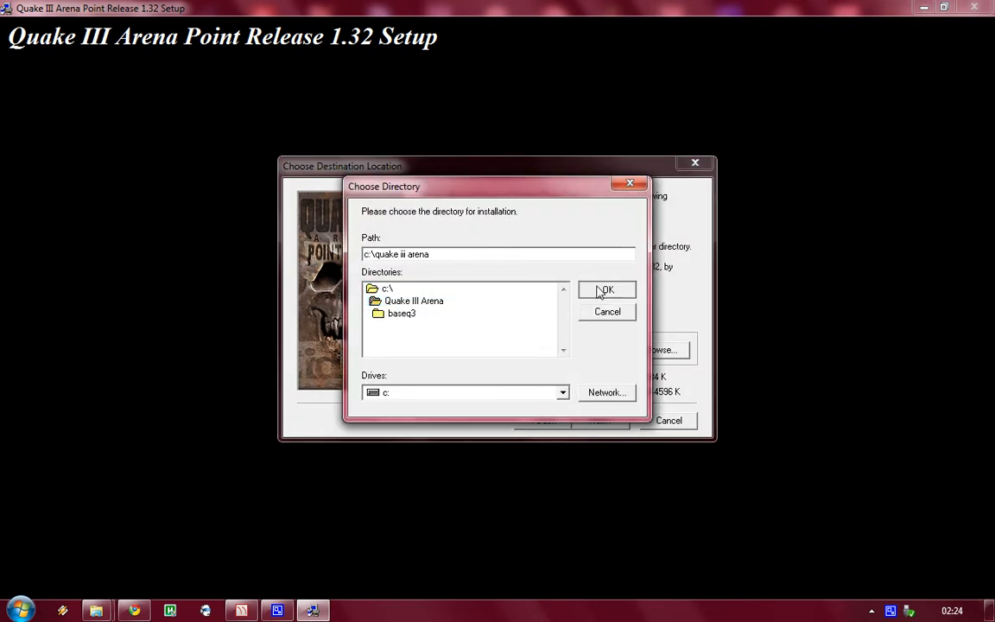
left_click(606, 289)
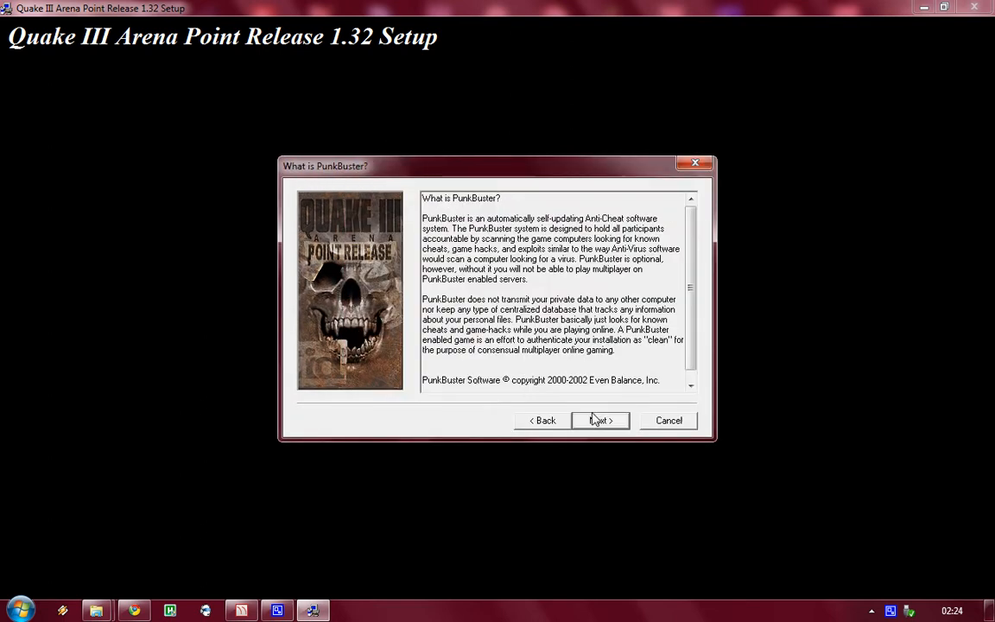
left_click(599, 420)
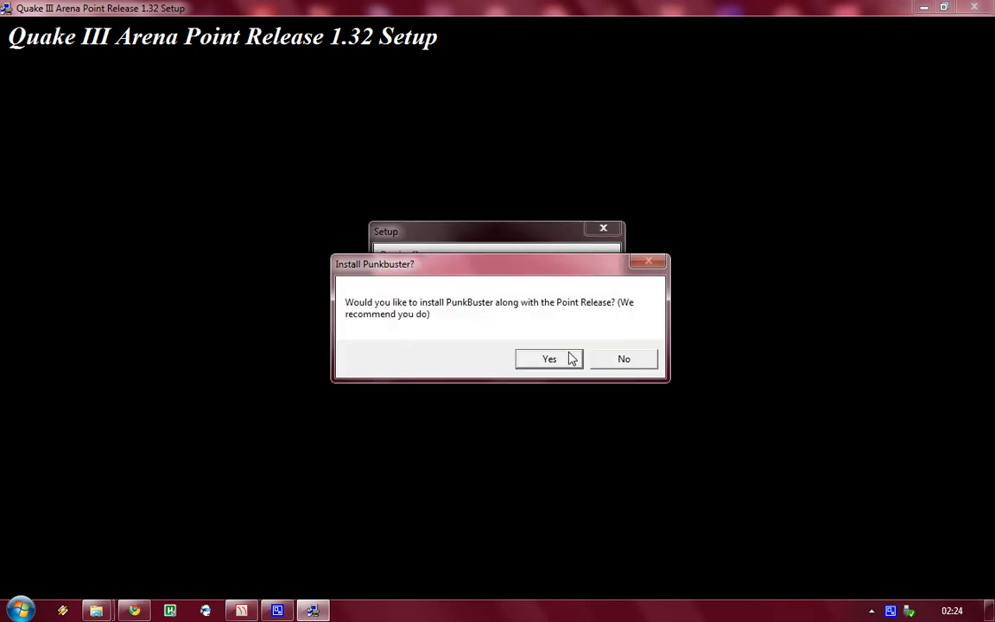
left_click(549, 358)
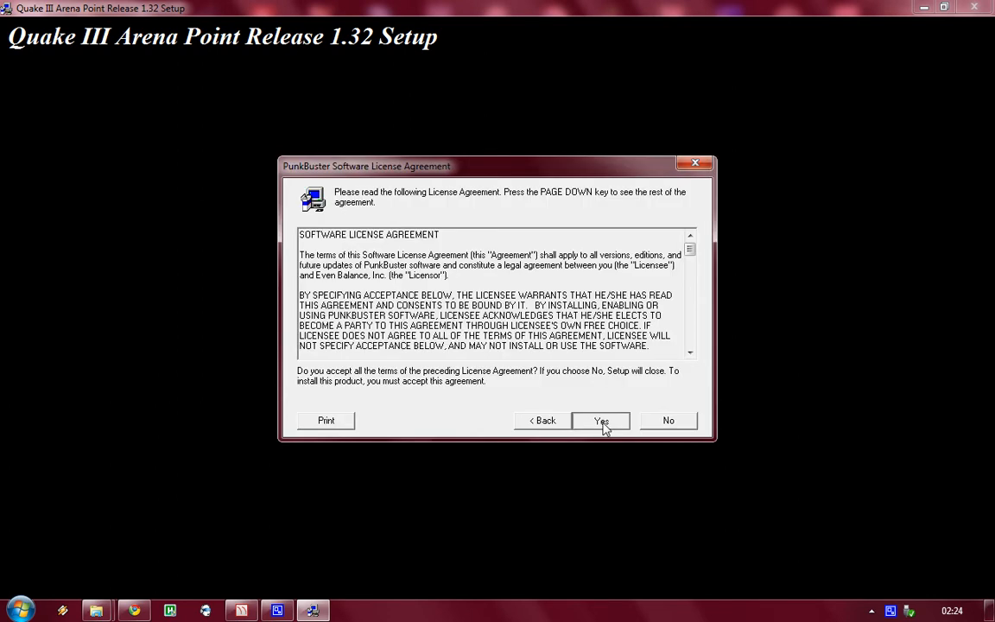
left_click(600, 419)
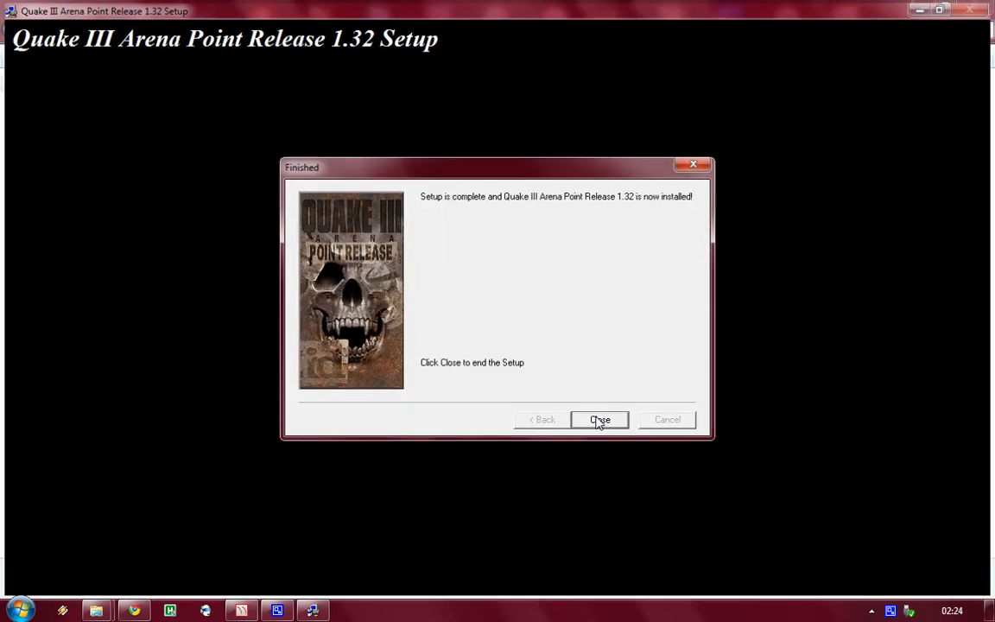
Step: Close setup, check quake3.exe and baseq3 in Quake III Arena, and return to Download
left_click(599, 419)
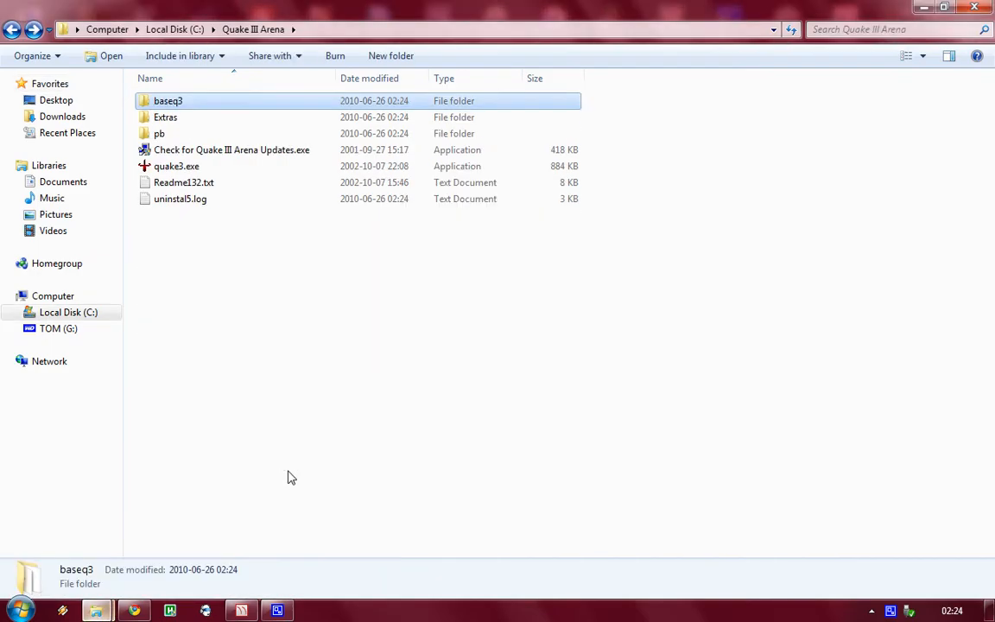
mouse_move(203, 165)
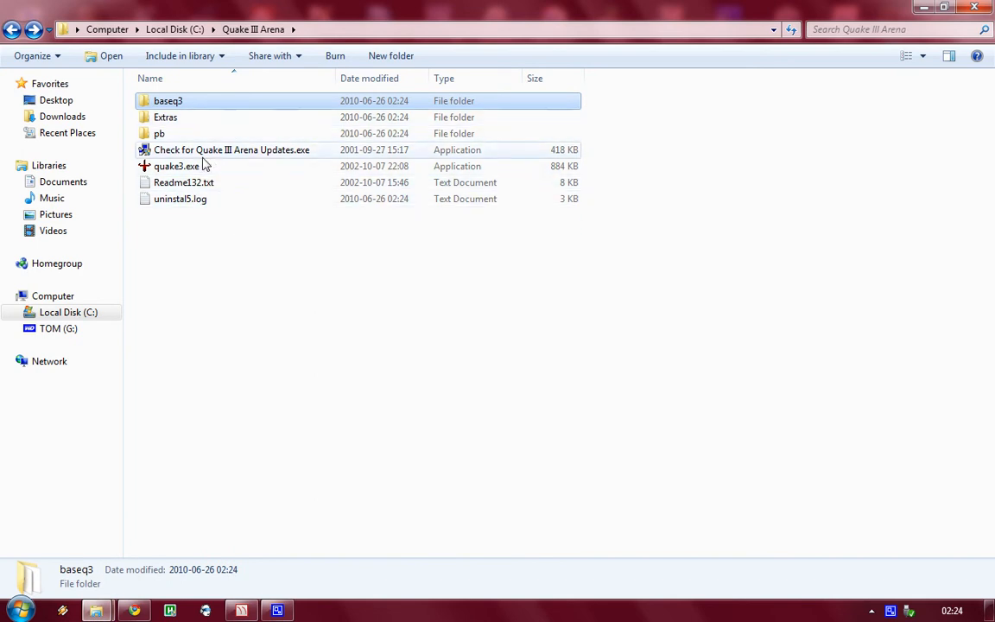
left_click(176, 166)
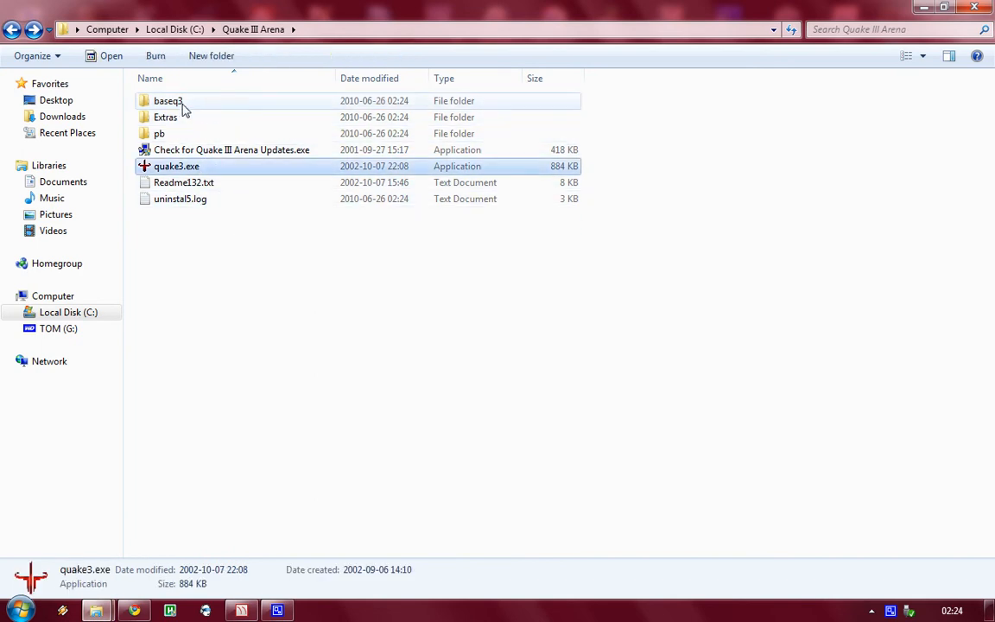
double_click(167, 100)
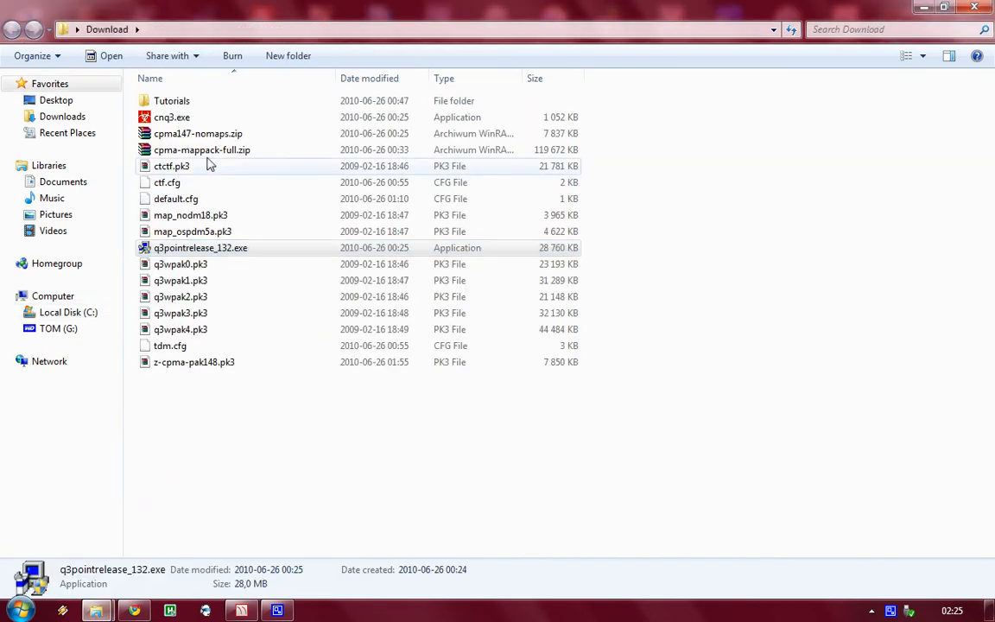
Step: Extract cpma147-nomaps.zip and move the cpma folder into the Quake III Arena window
right_click(197, 133)
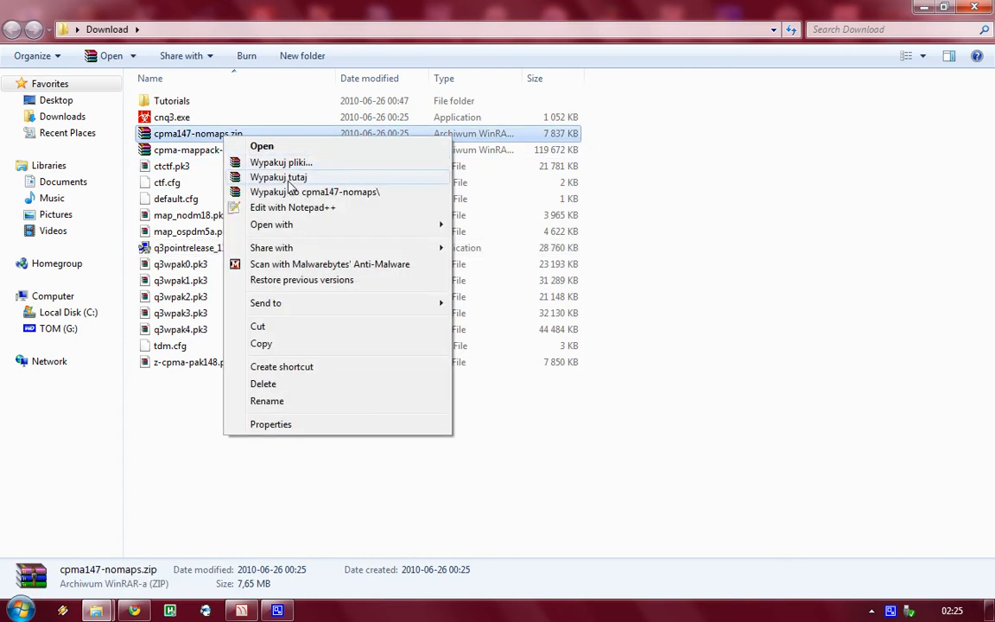
left_click(278, 177)
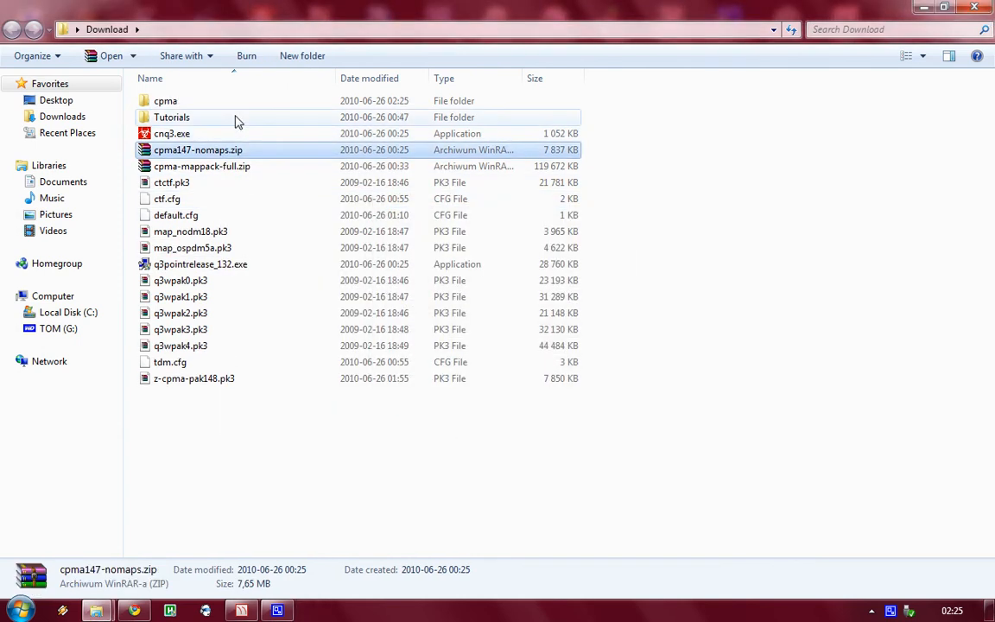
left_click(164, 100)
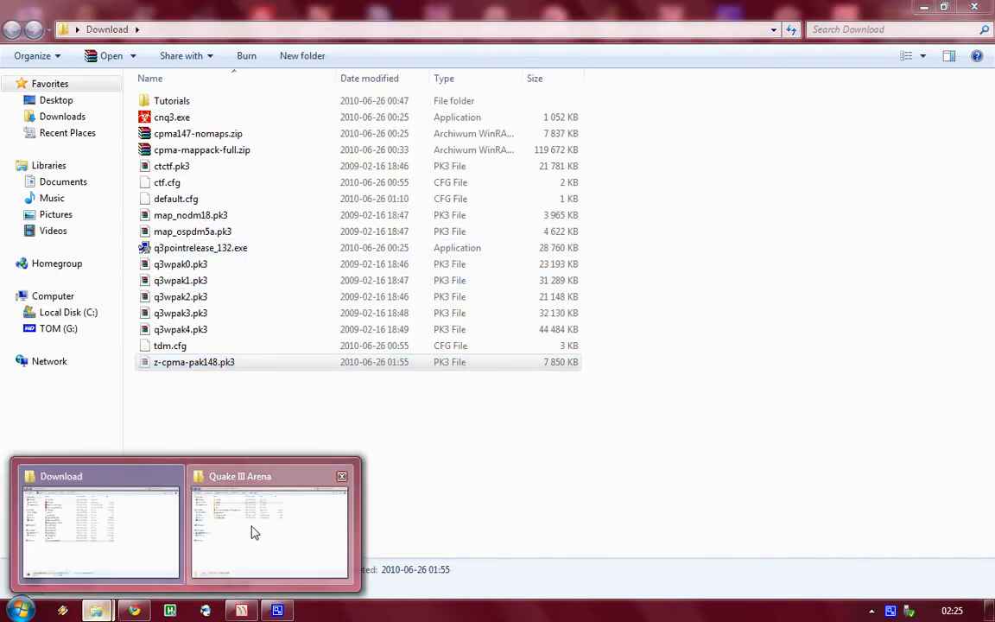
left_click(269, 527)
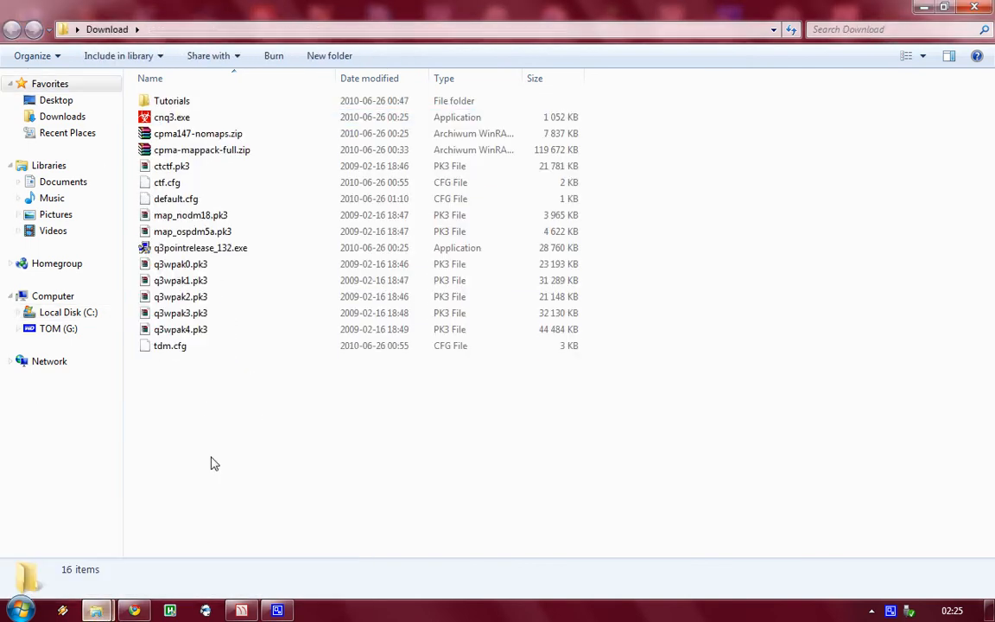
mouse_move(233, 329)
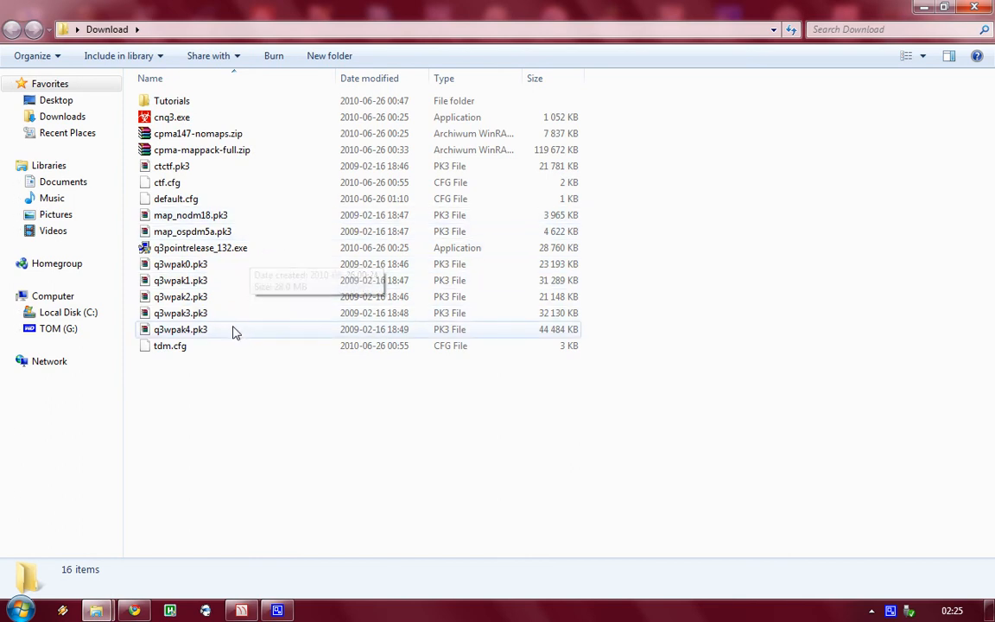
Step: Extract cpma-mappack-full.zip and paste all its map files into baseq3
right_click(201, 149)
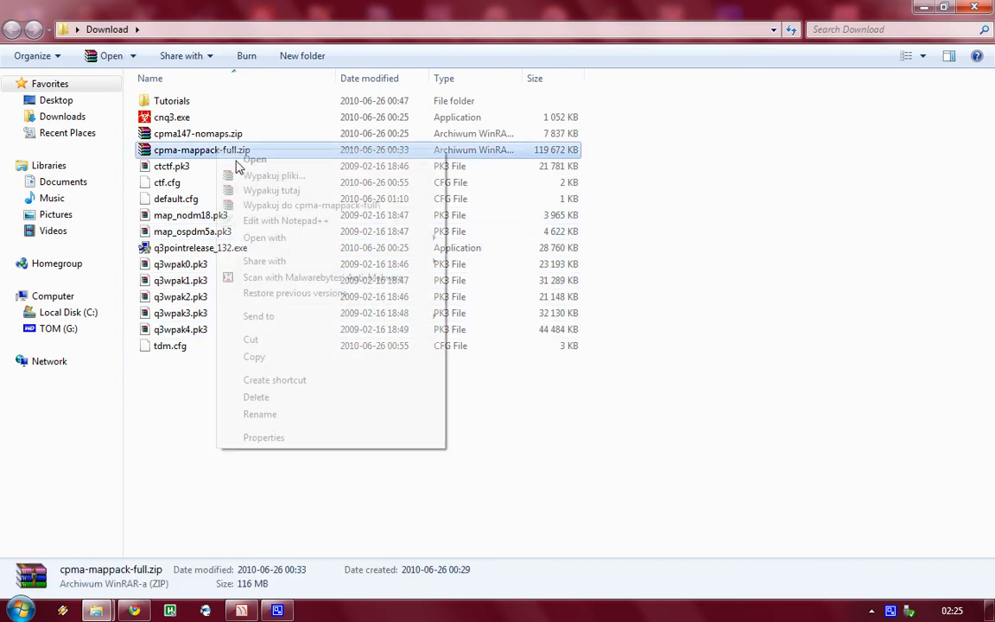
left_click(271, 190)
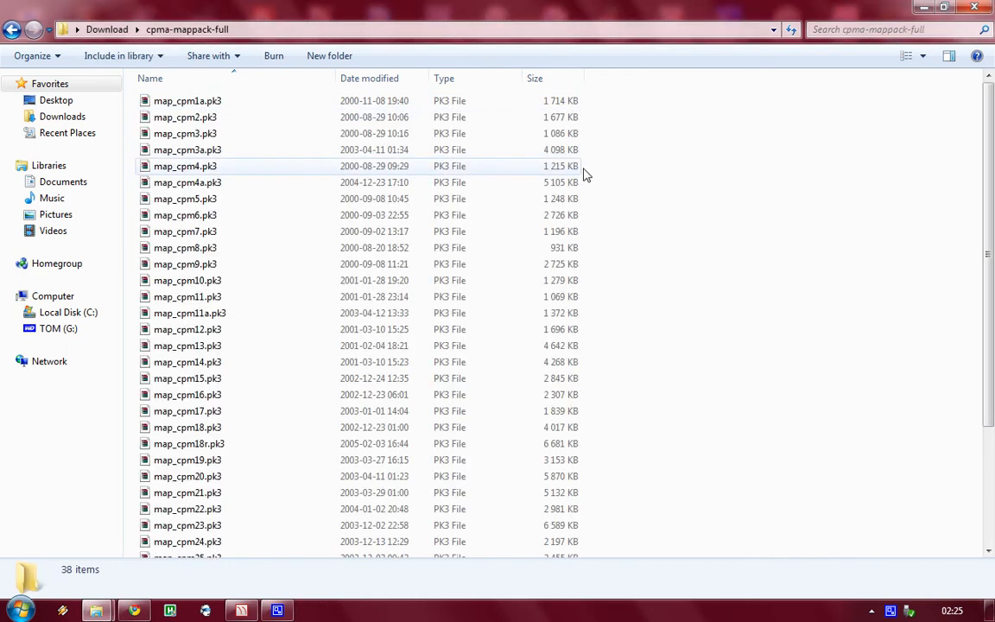
key("ctrl+a")
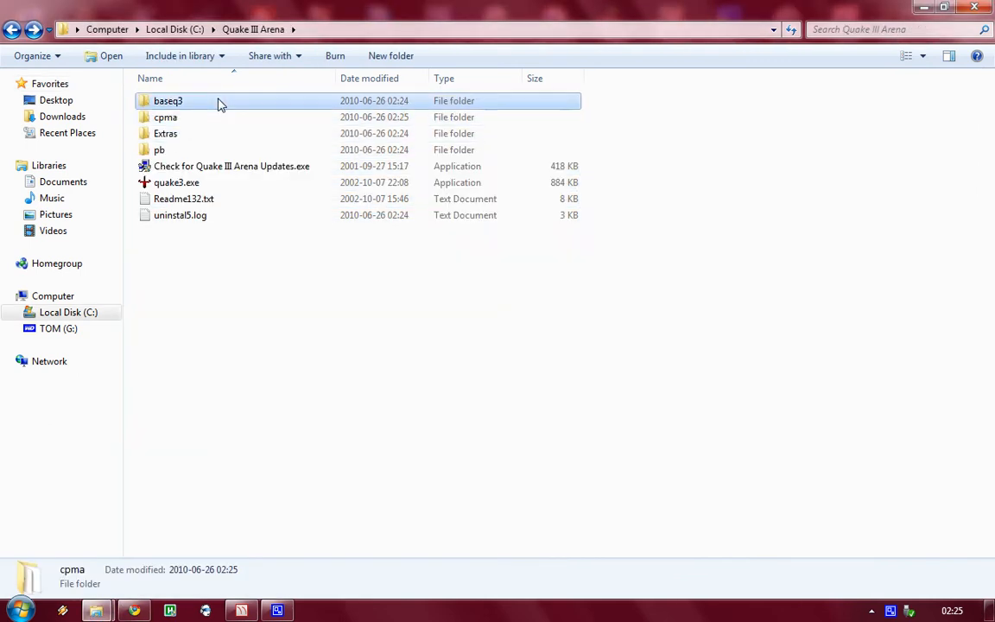
double_click(167, 100)
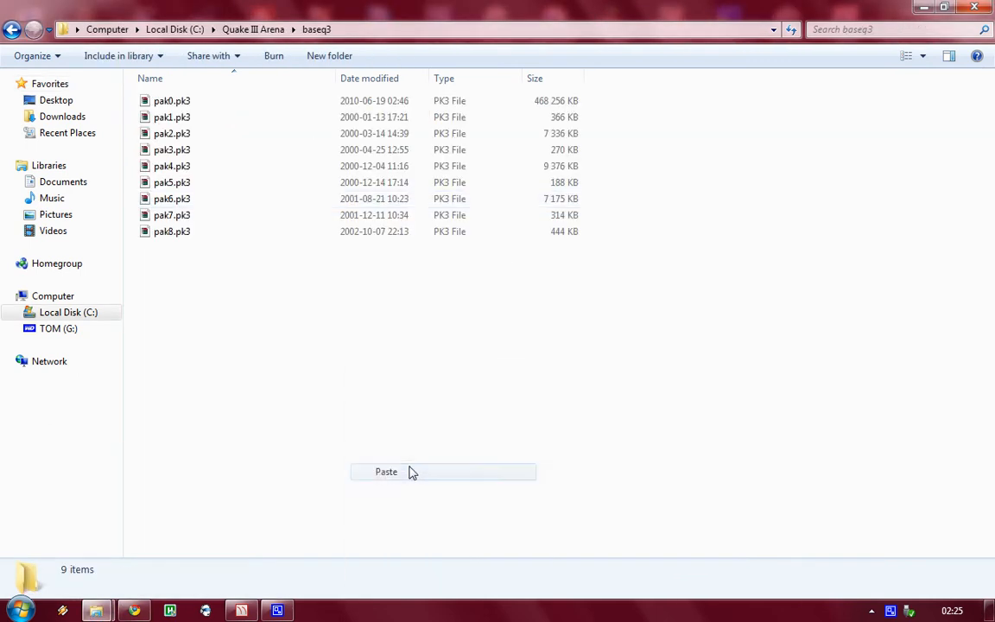
left_click(386, 471)
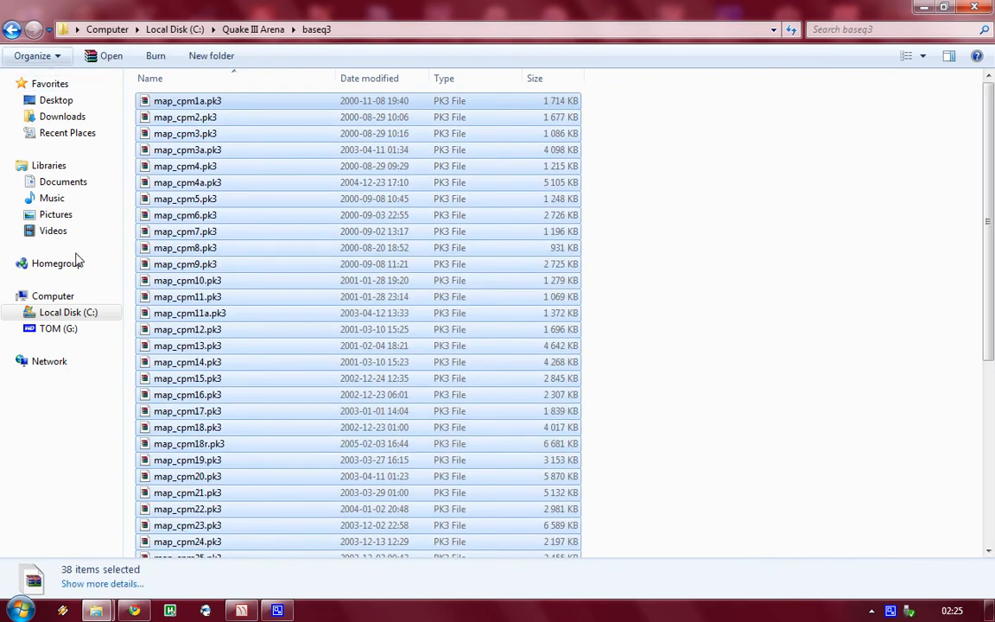
Step: Select the remaining pk3 files in Download and move them into the baseq3 window
left_click(13, 29)
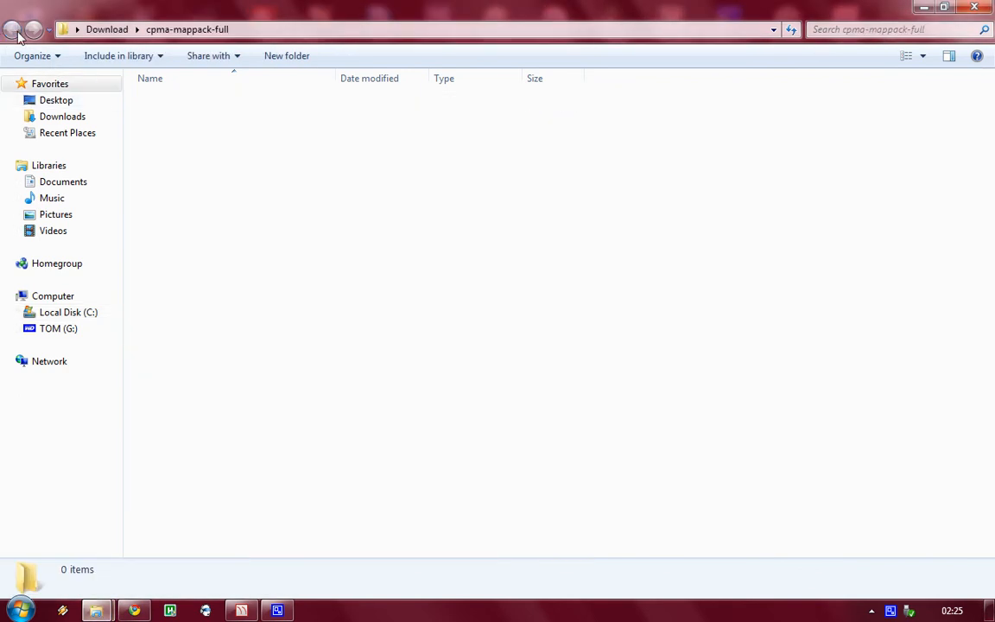
left_click(13, 28)
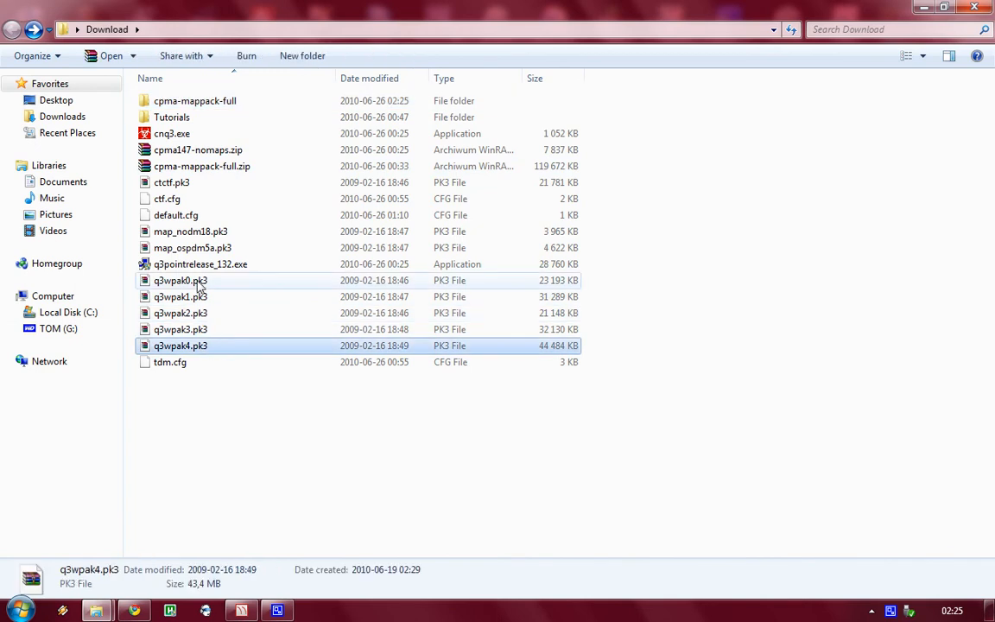
left_click(190, 232)
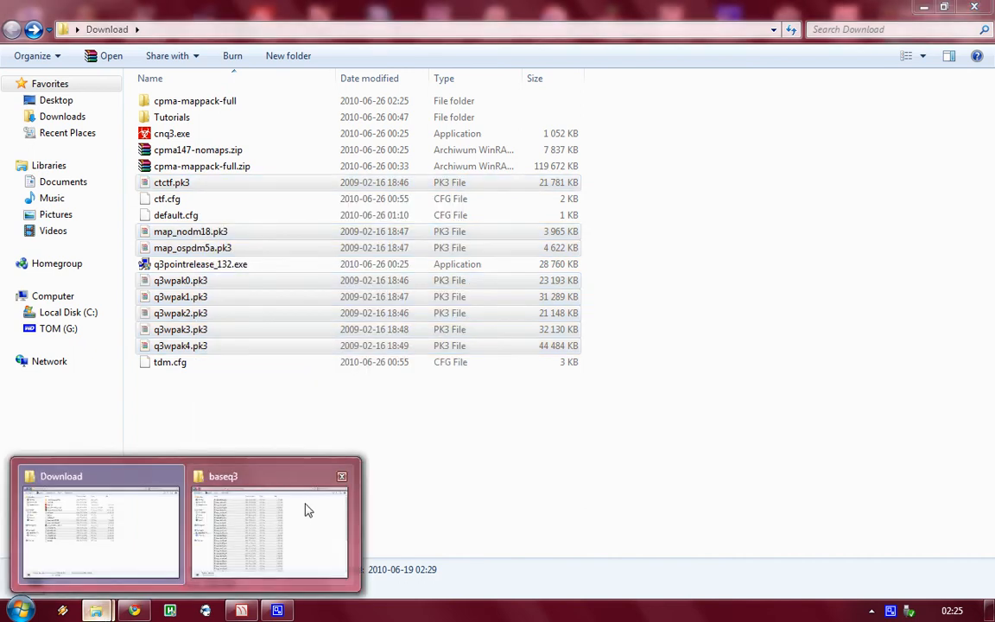
left_click(270, 526)
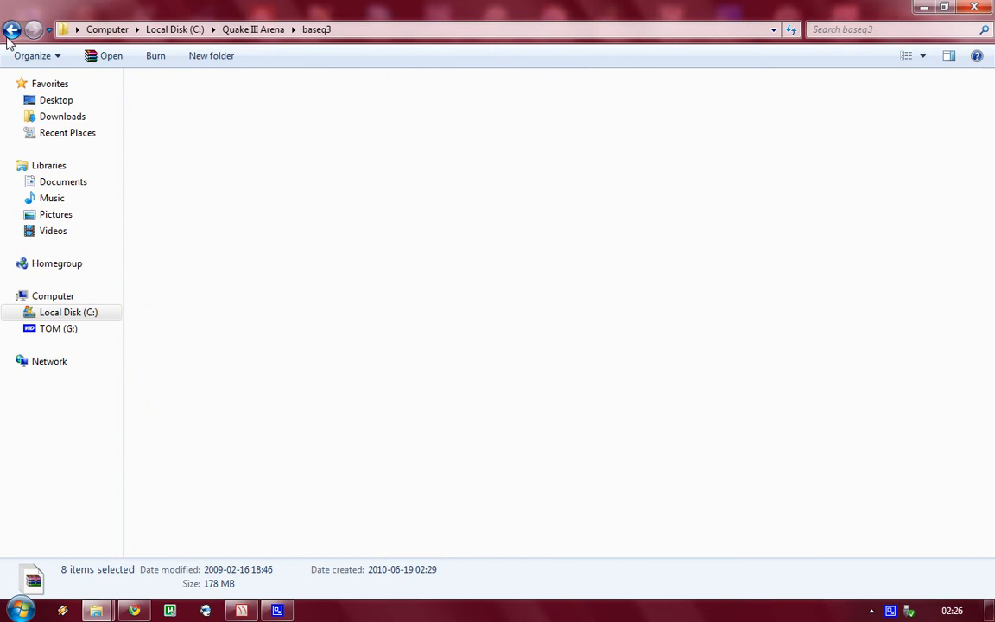
left_click(13, 30)
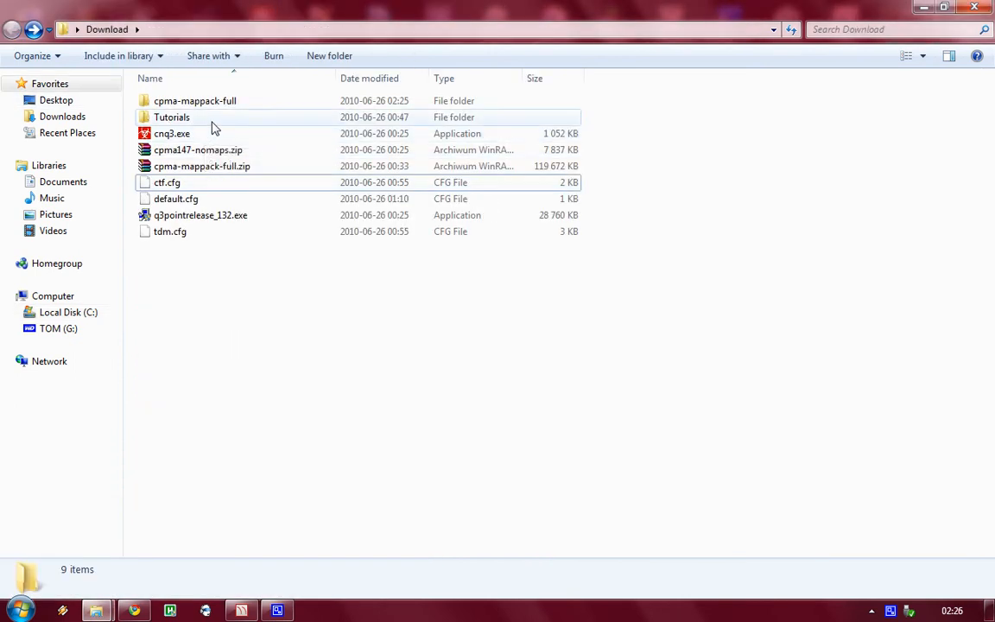
Step: Cut the Tutorials folder and open cpma\demos to place it there
right_click(171, 117)
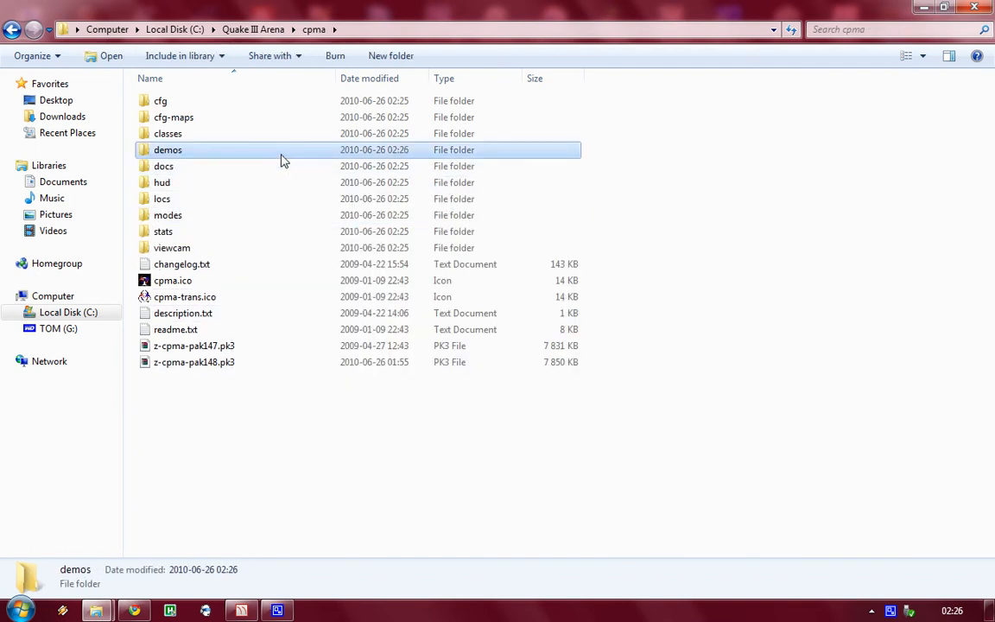
double_click(168, 149)
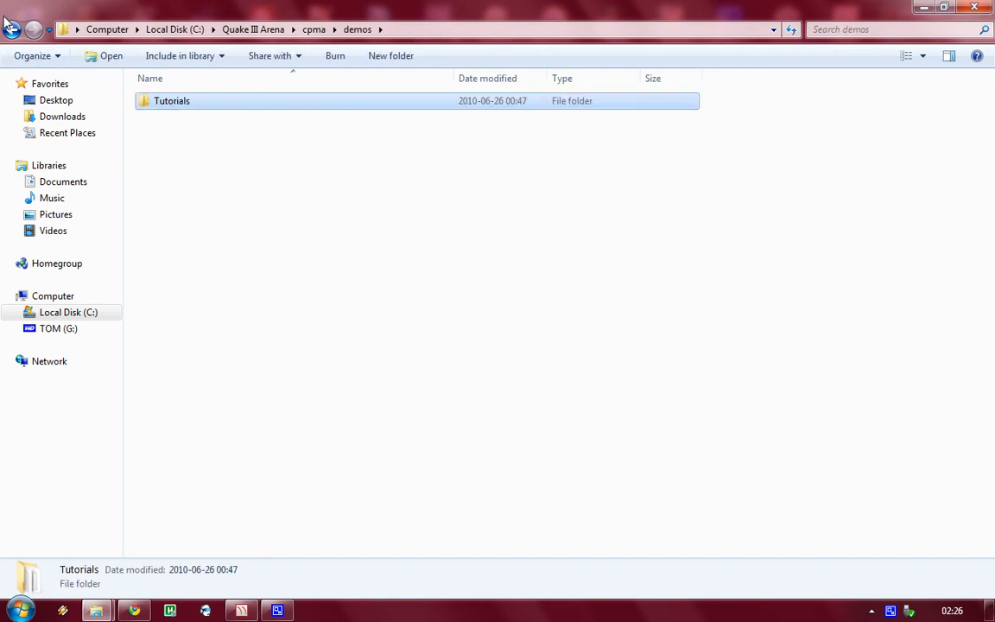
left_click(13, 29)
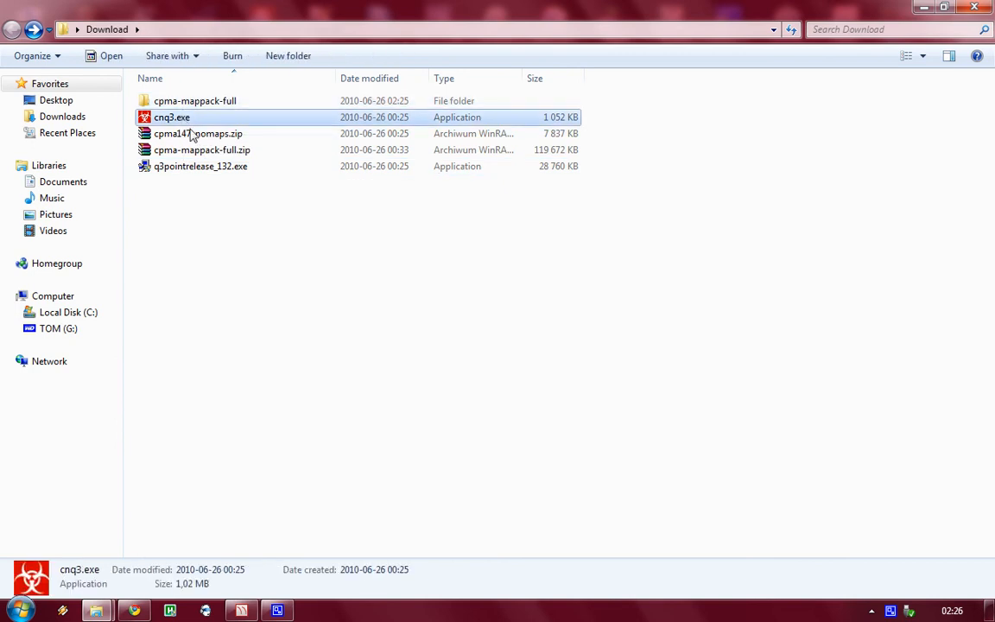
Step: Go back out of cfg to Quake III Arena, then open and browse baseq3's 55 items
left_click(13, 30)
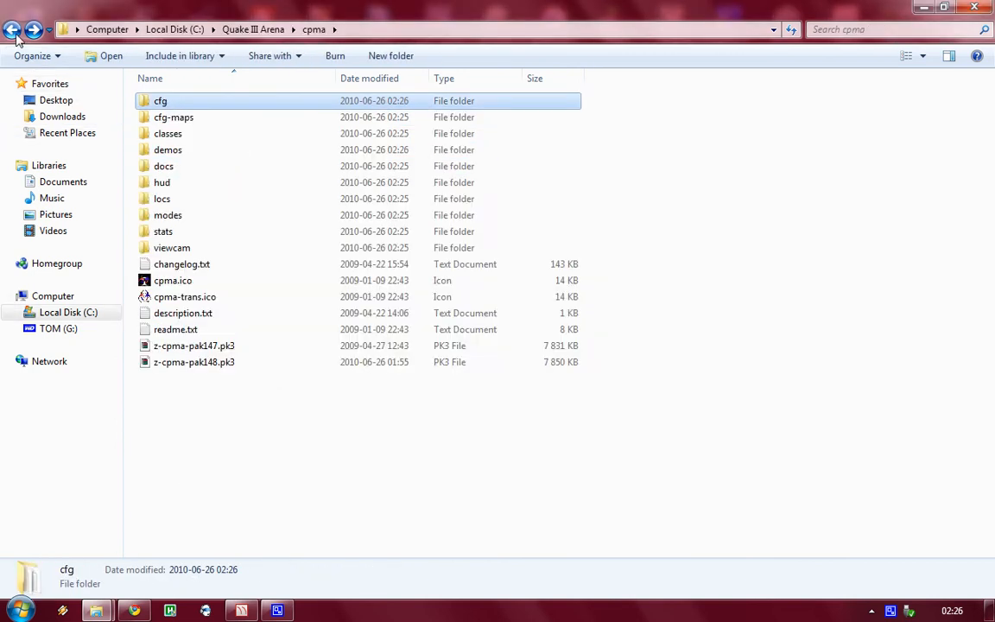
left_click(13, 30)
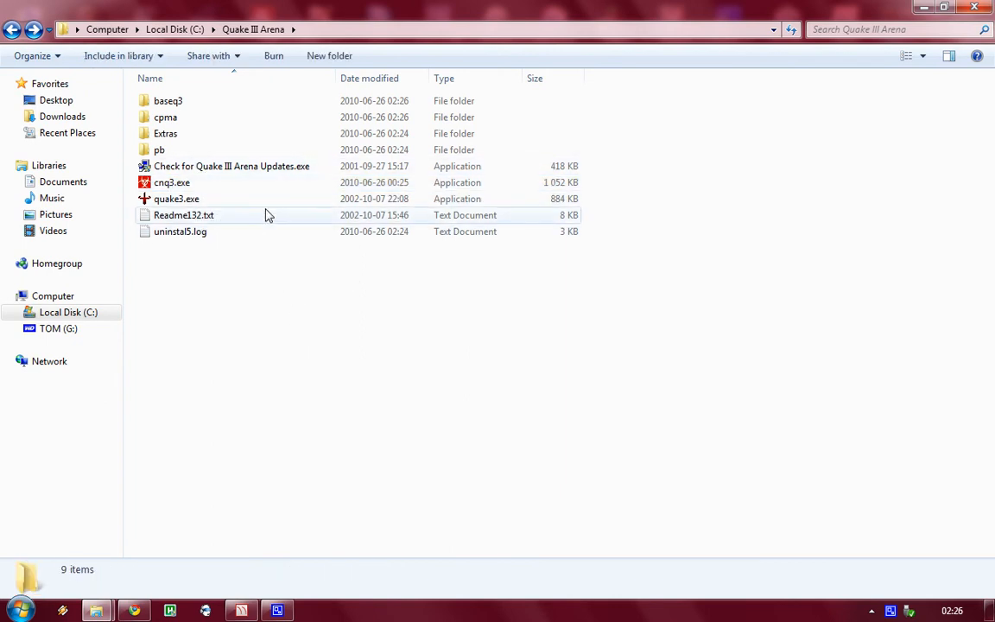
left_click(168, 100)
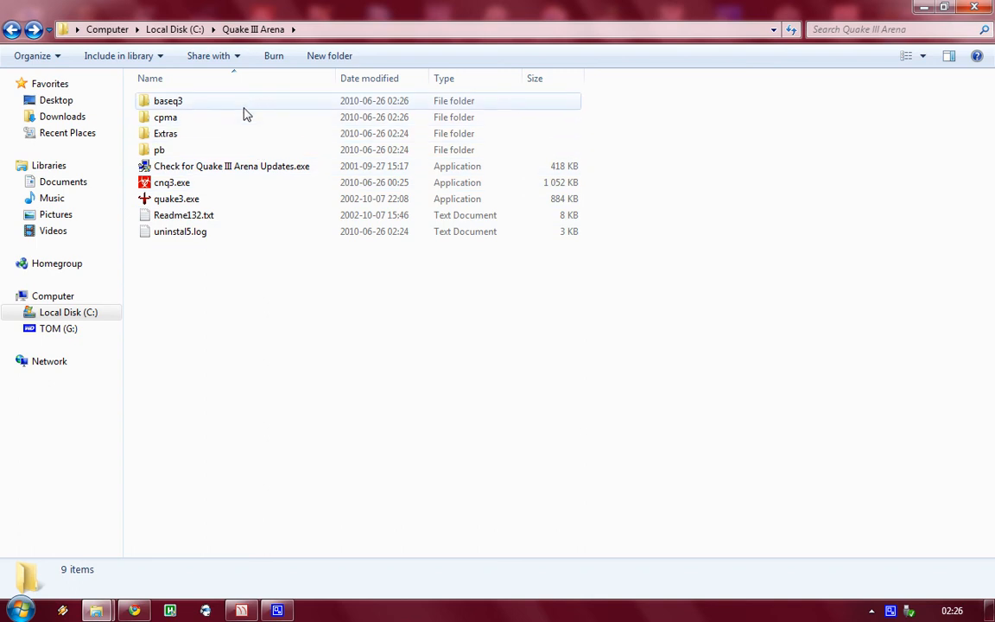
mouse_move(251, 108)
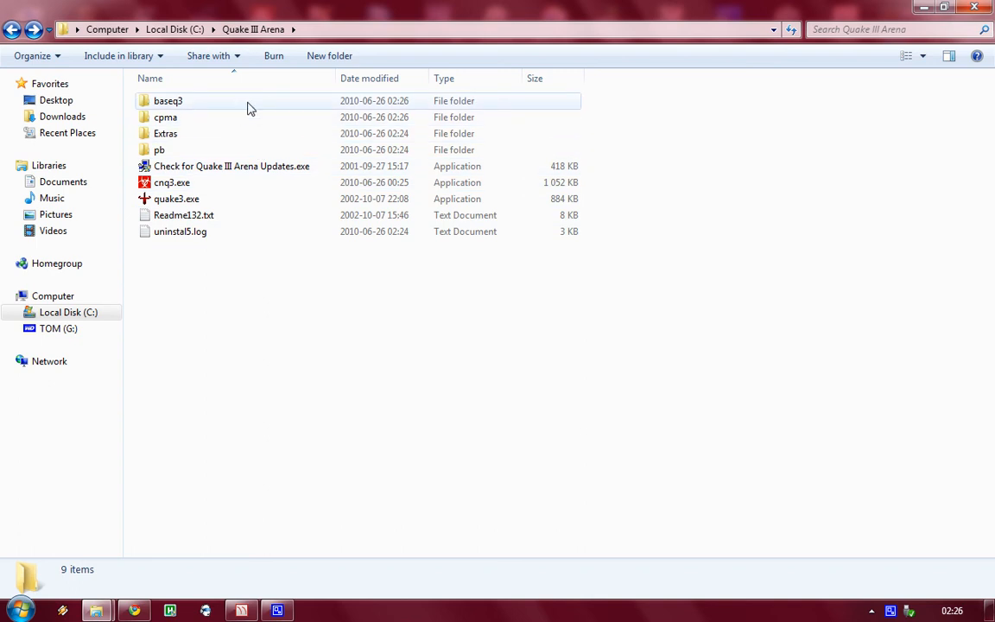
double_click(167, 100)
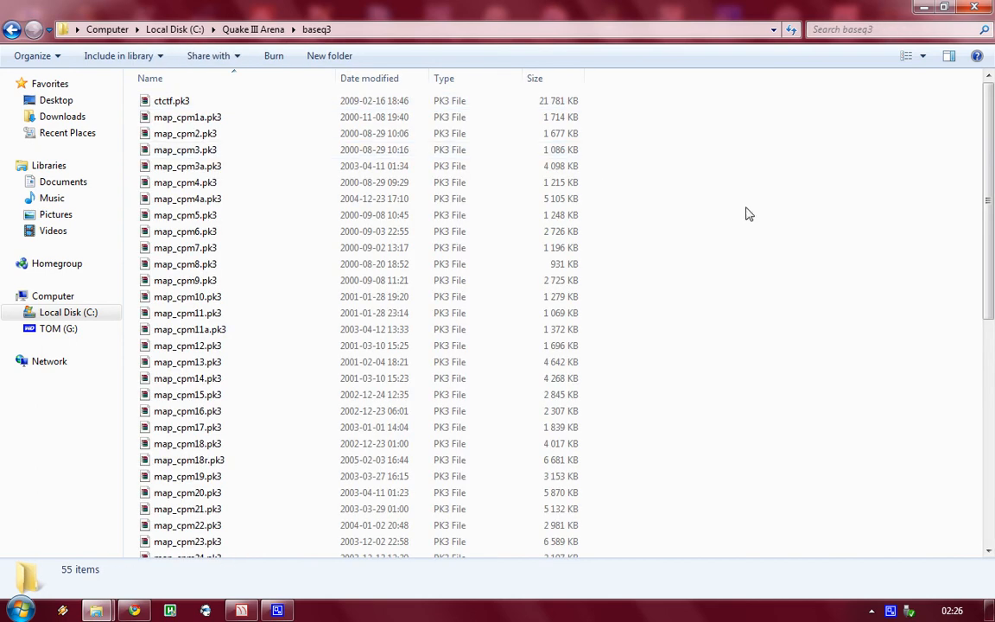
scroll("down", 3)
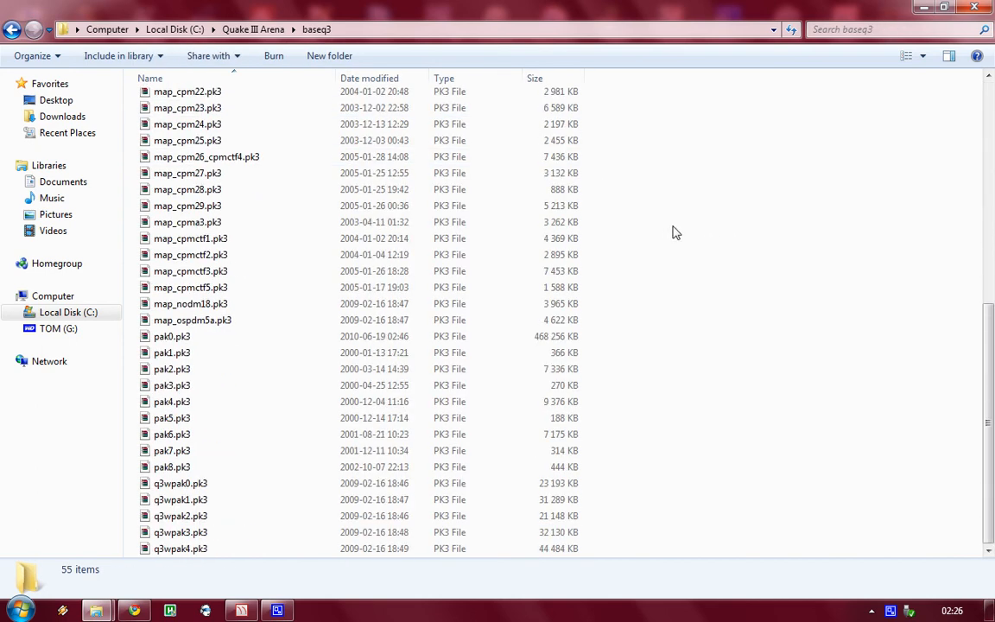
right_click(676, 233)
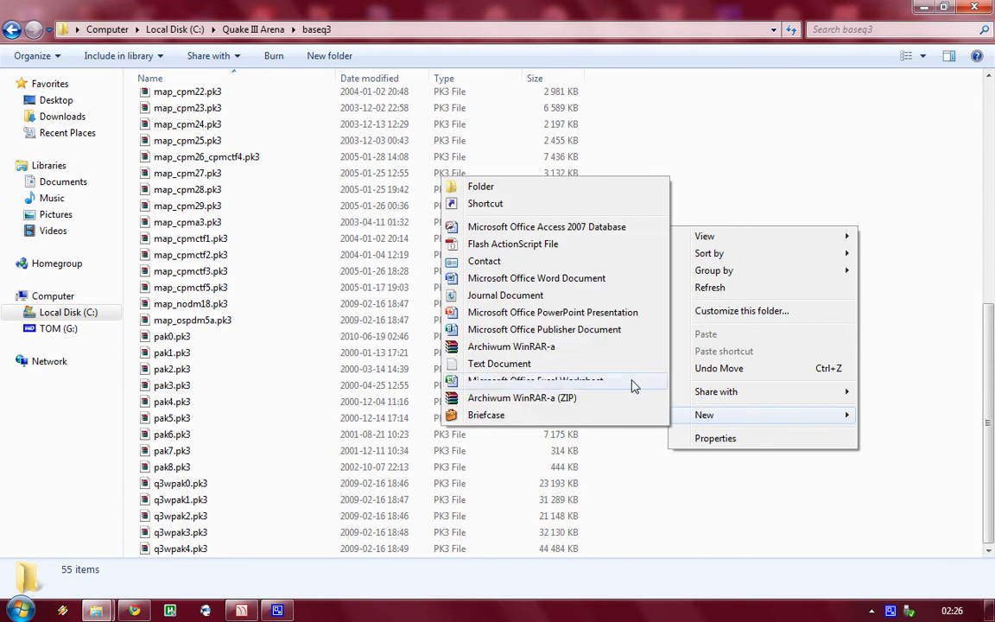
left_click(499, 362)
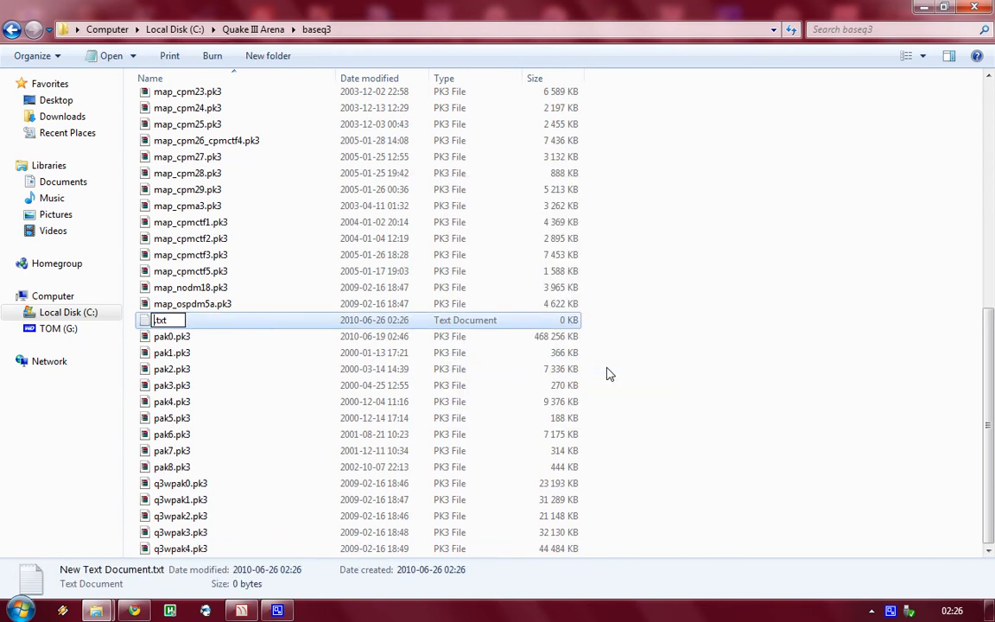
type("q3")
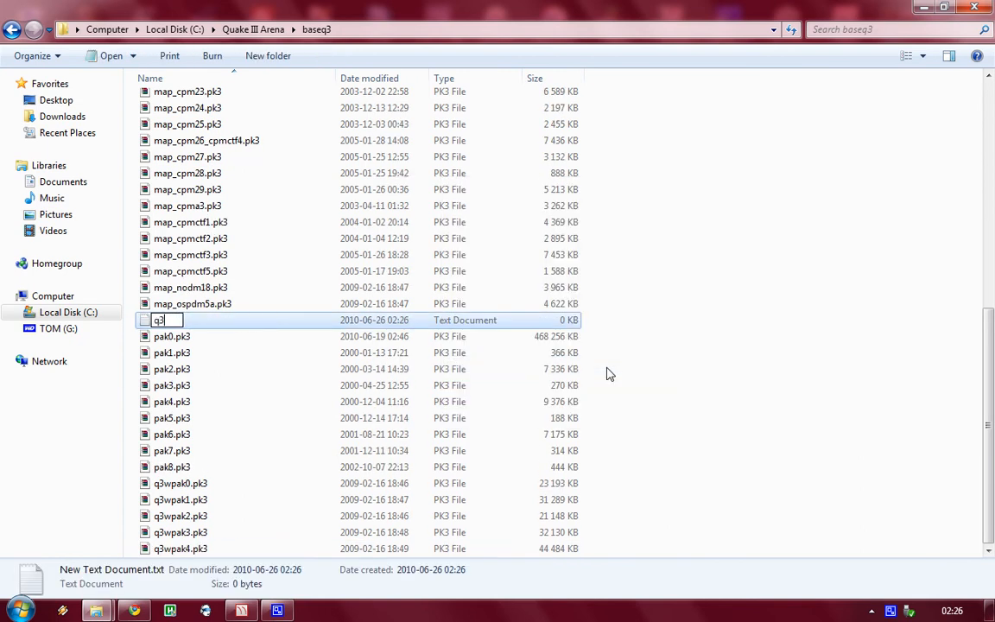
type("k")
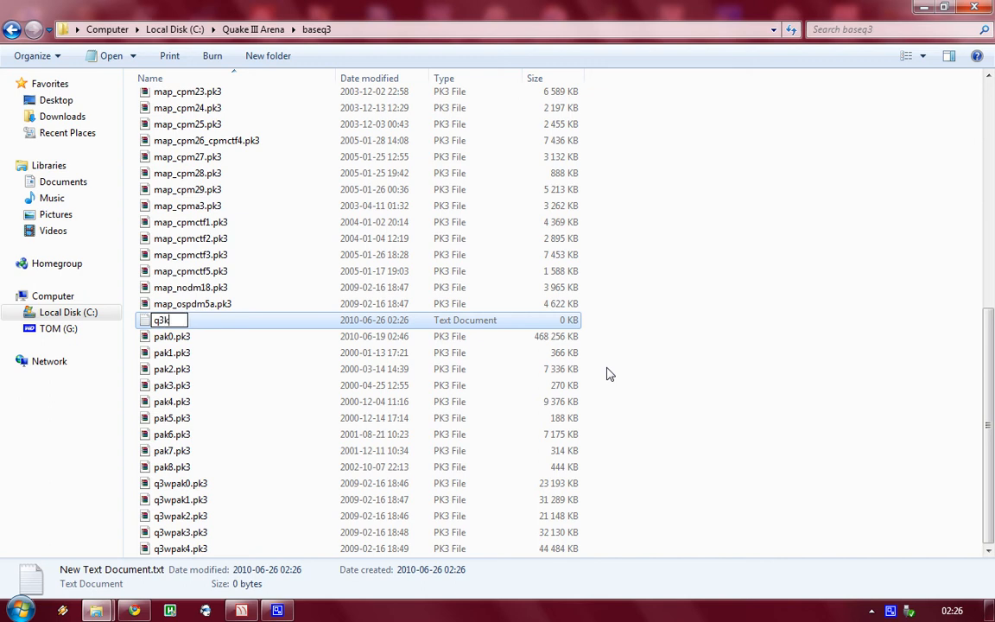
key("Return")
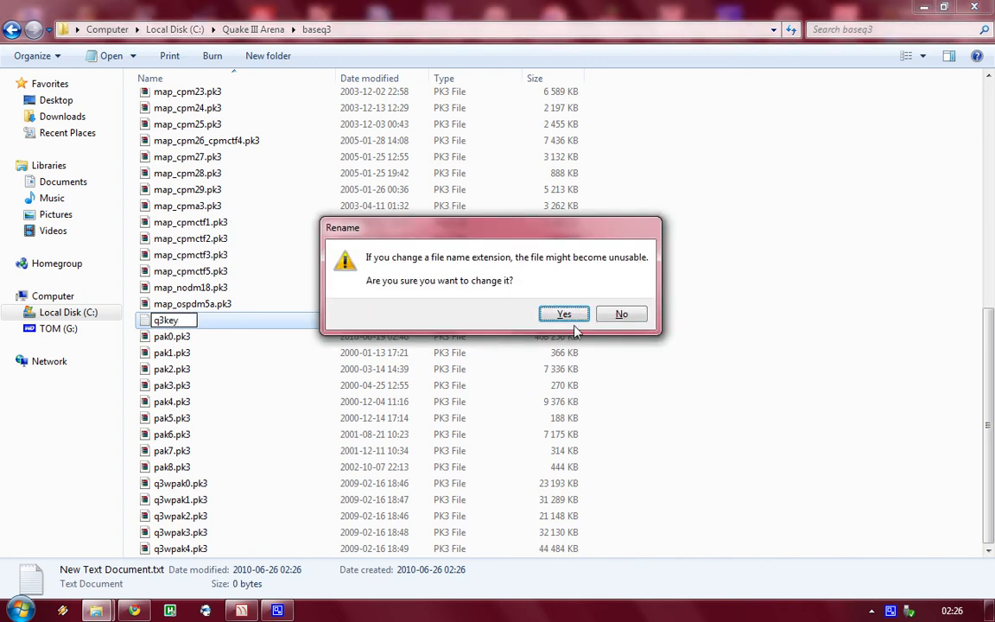
left_click(564, 313)
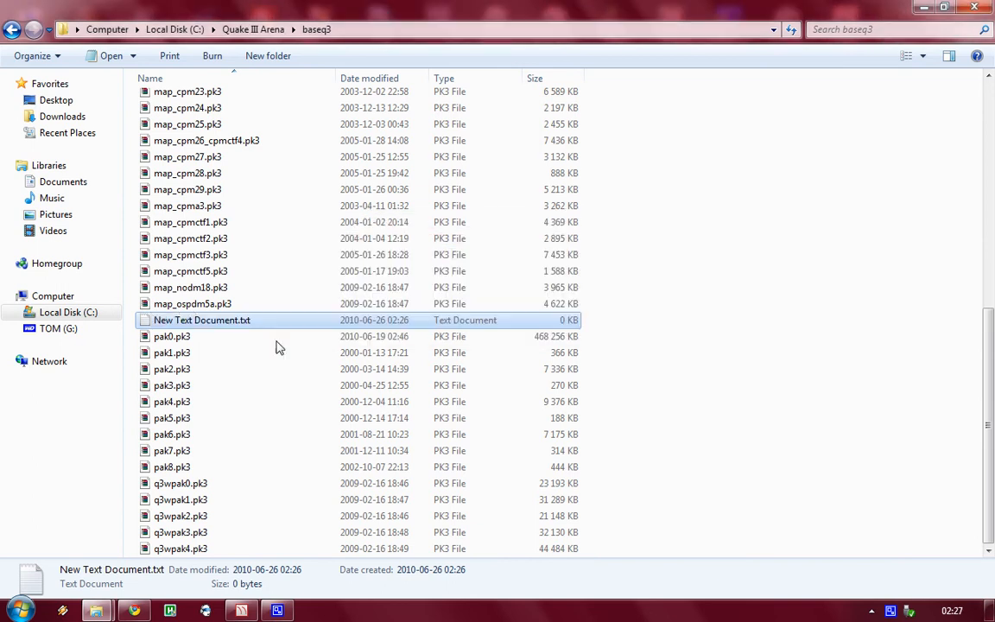
right_click(166, 466)
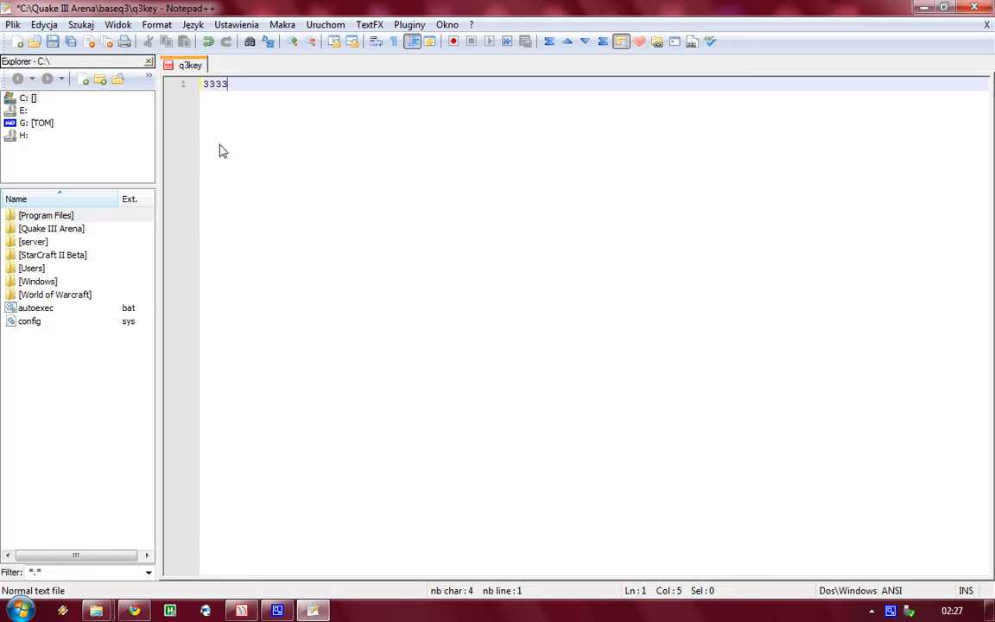
mouse_move(320, 125)
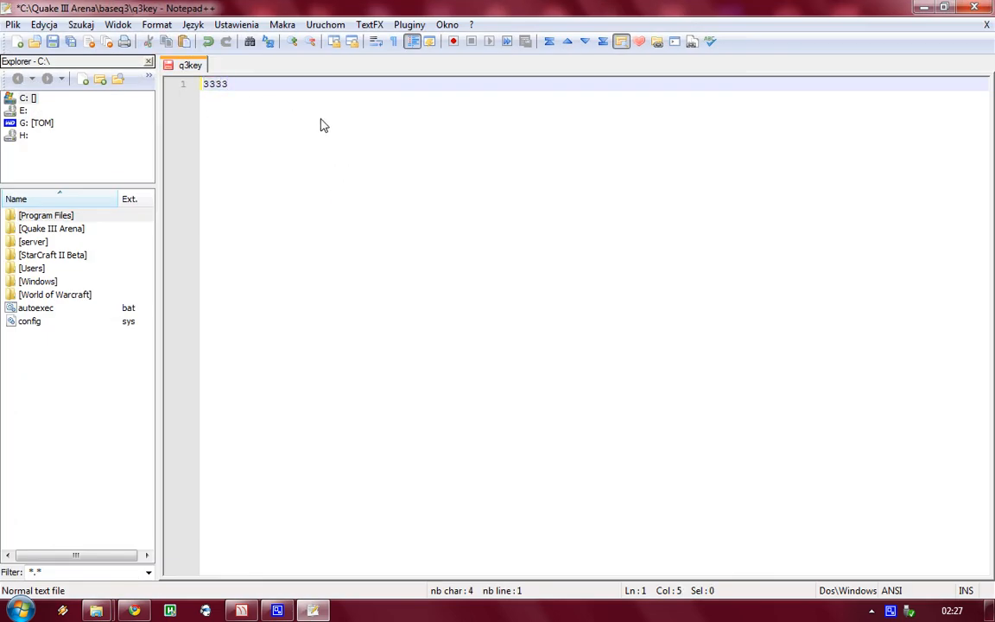
type("333333333333")
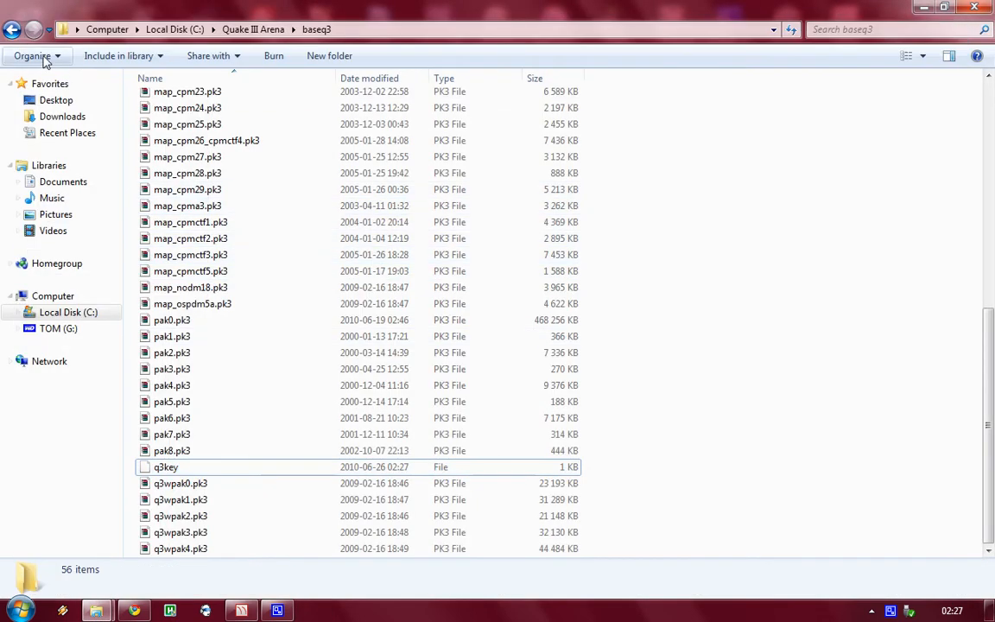
Step: Go back to the Quake III Arena folder and select cnq3.exe
left_click(12, 28)
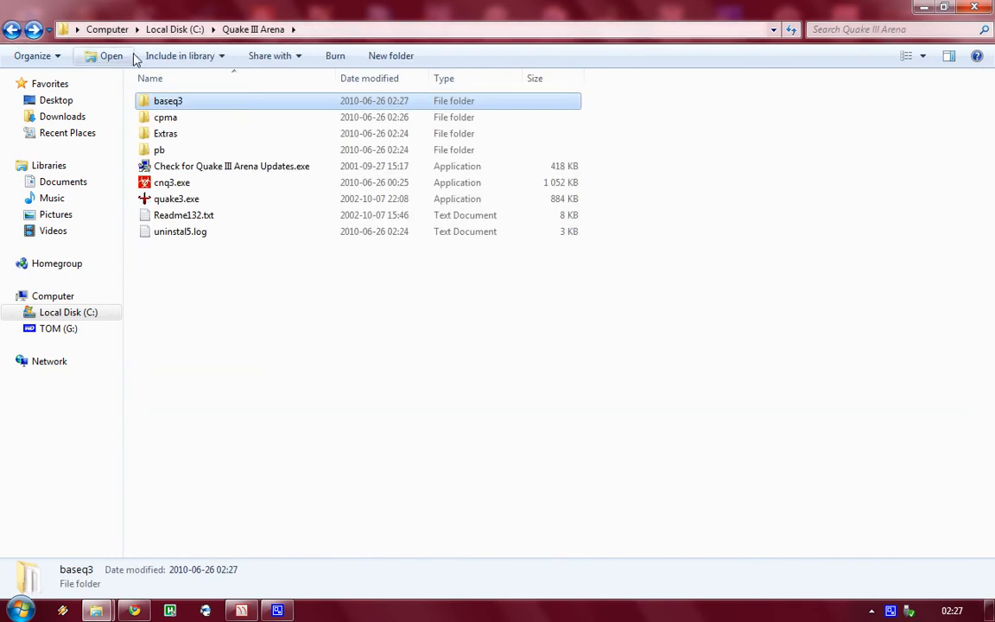
mouse_move(207, 117)
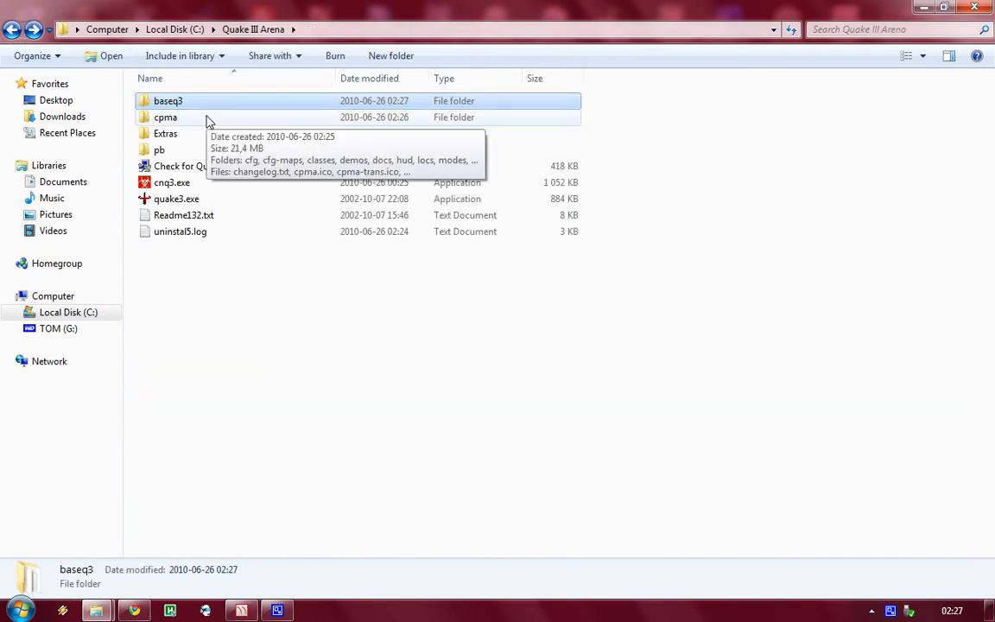
mouse_move(211, 118)
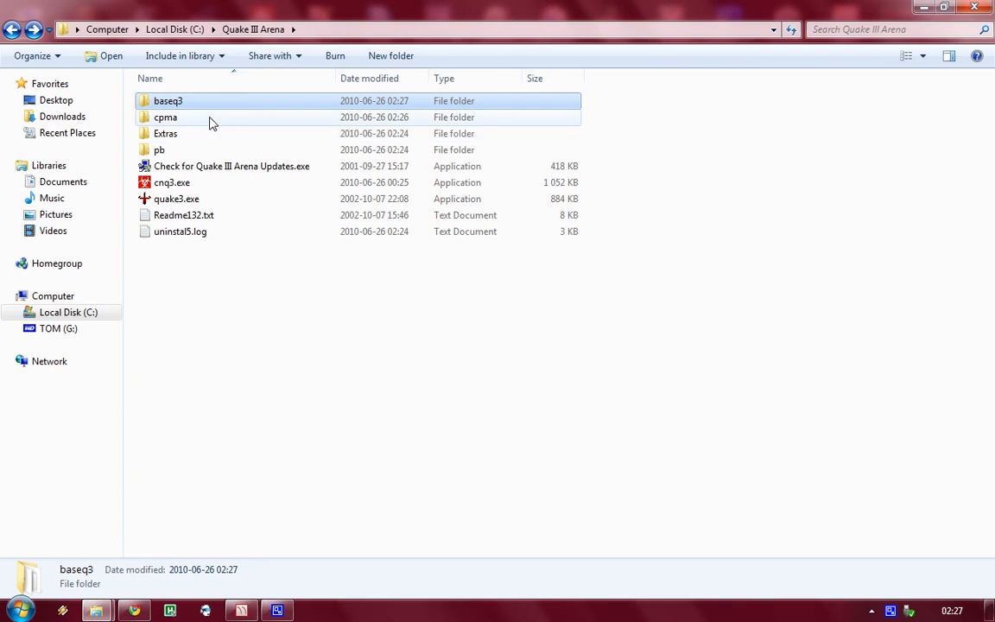
mouse_move(212, 121)
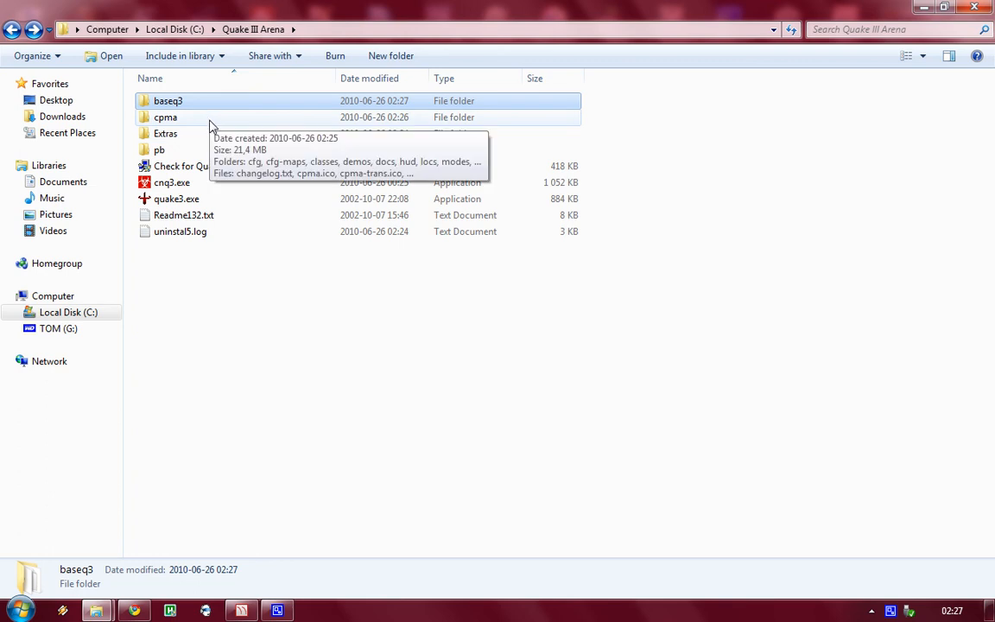
left_click(172, 182)
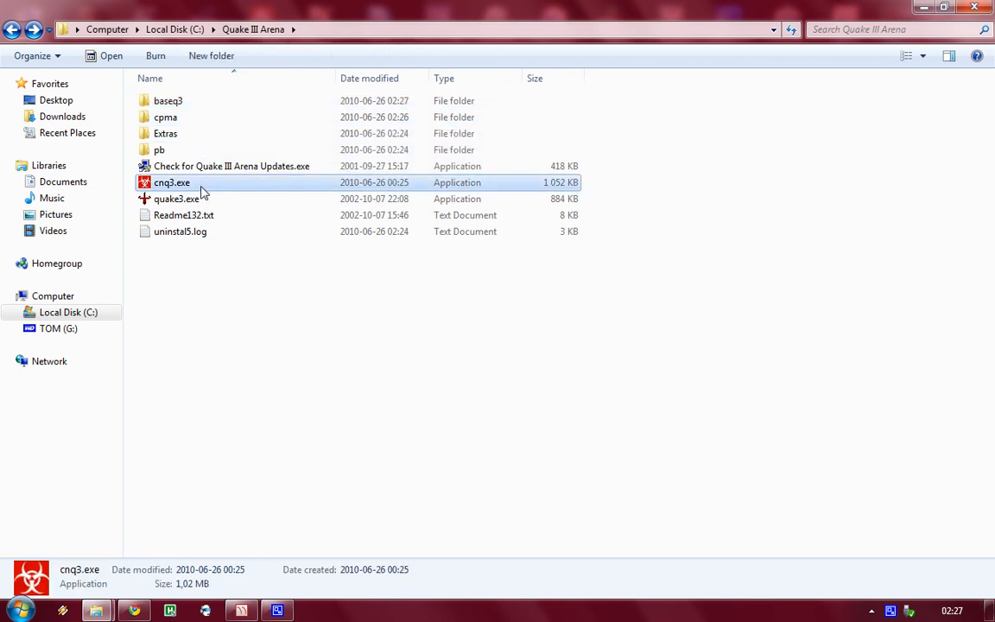
mouse_move(217, 208)
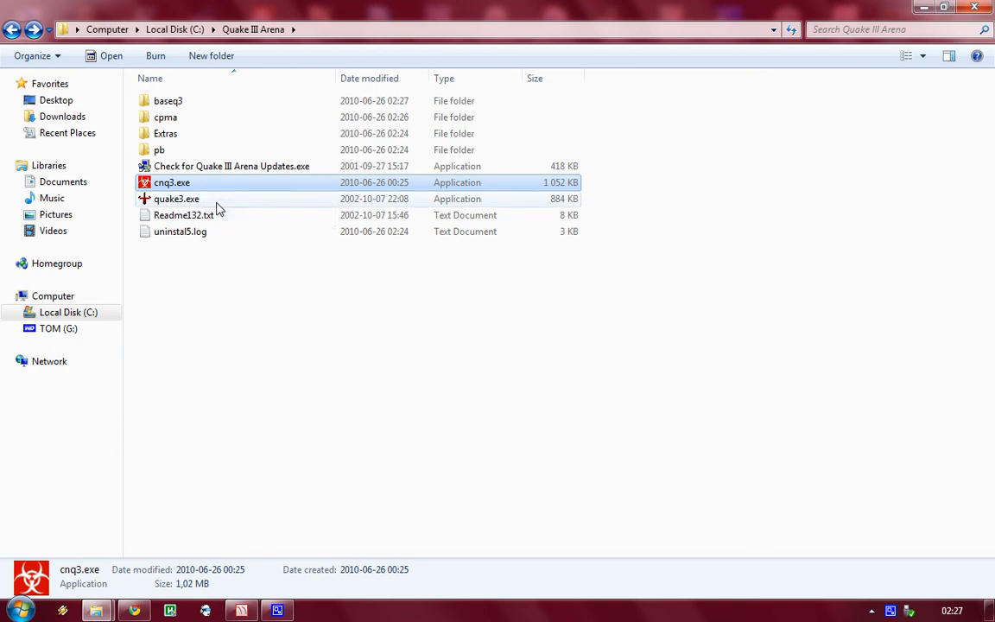
mouse_move(218, 179)
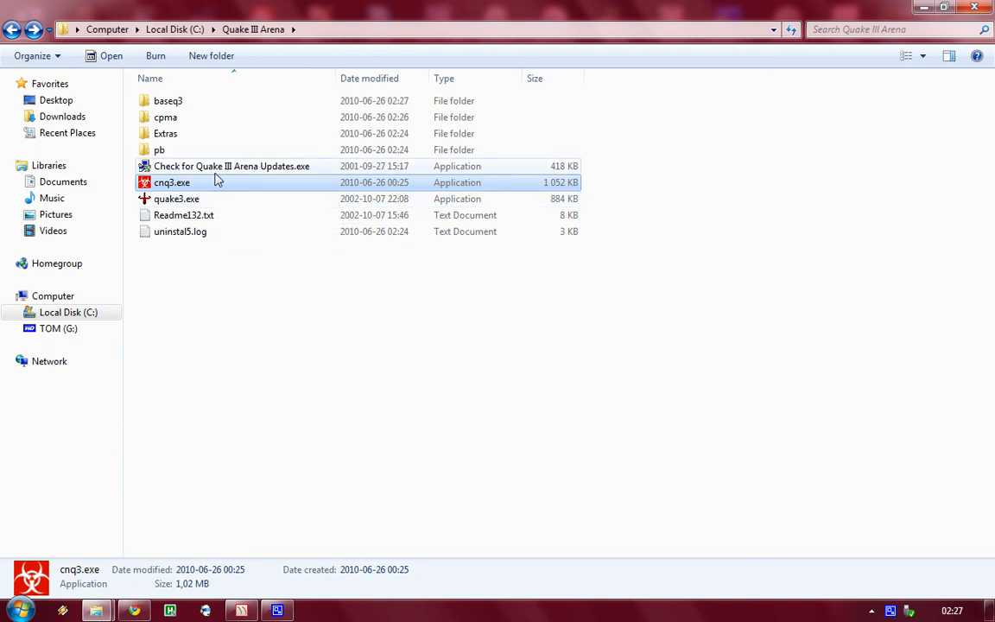
mouse_move(214, 185)
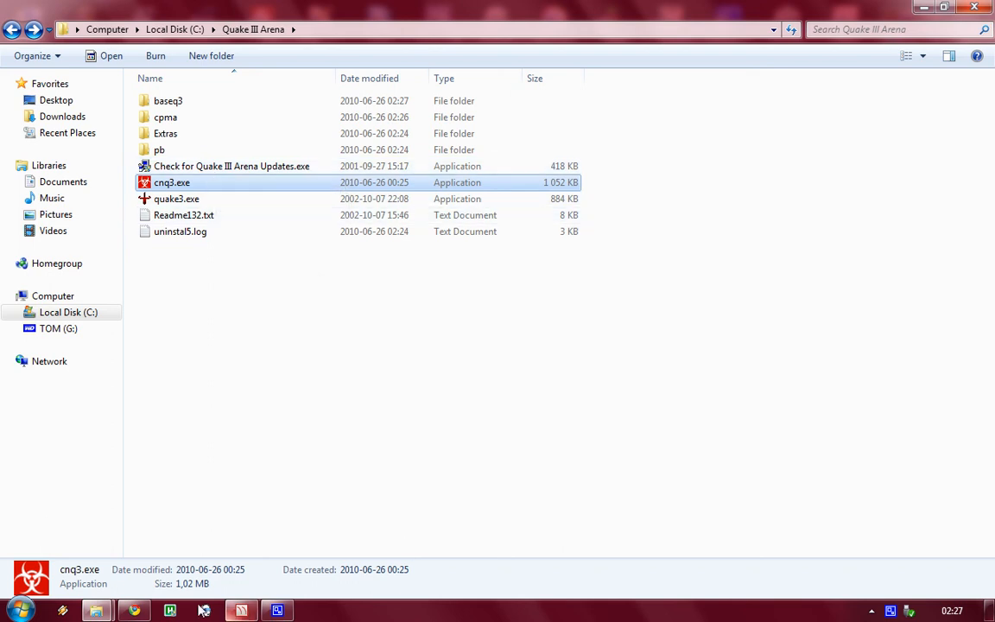
Step: Start a new Notepad note from the Start menu reading '/writeconfig q3config'
left_click(18, 610)
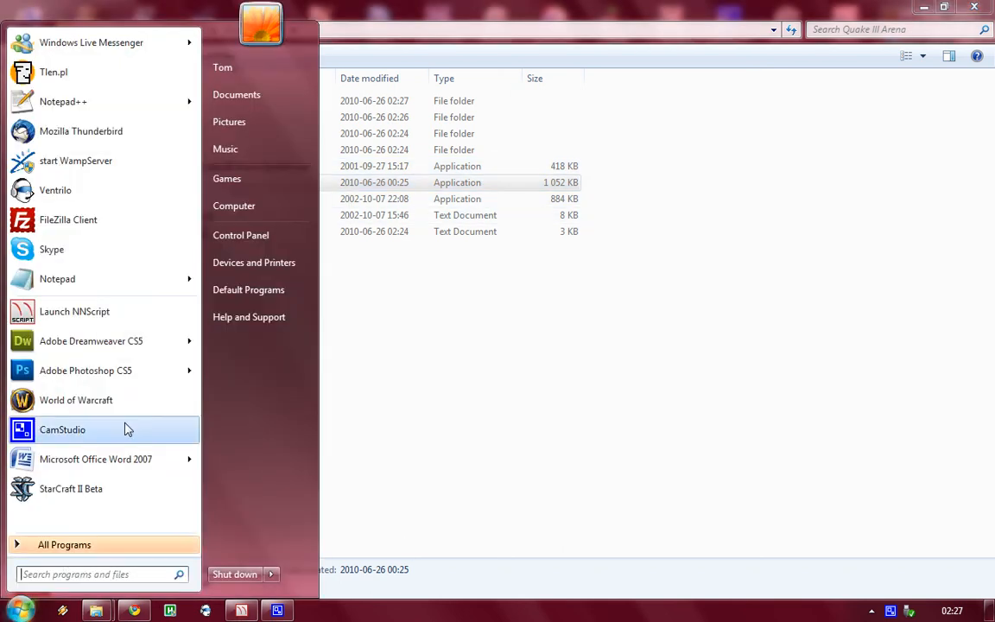
mouse_move(82, 278)
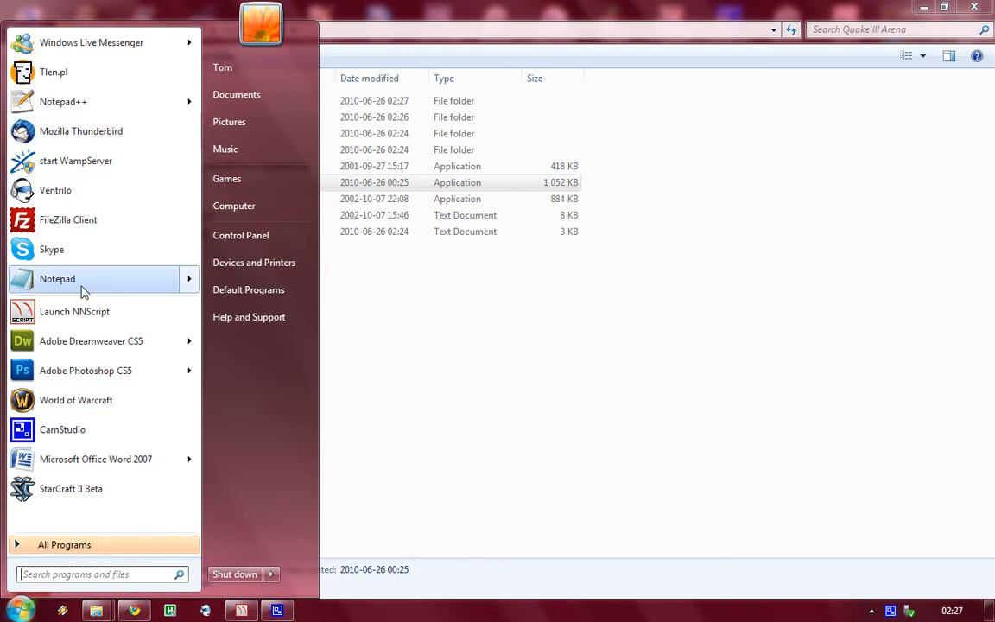
left_click(57, 278)
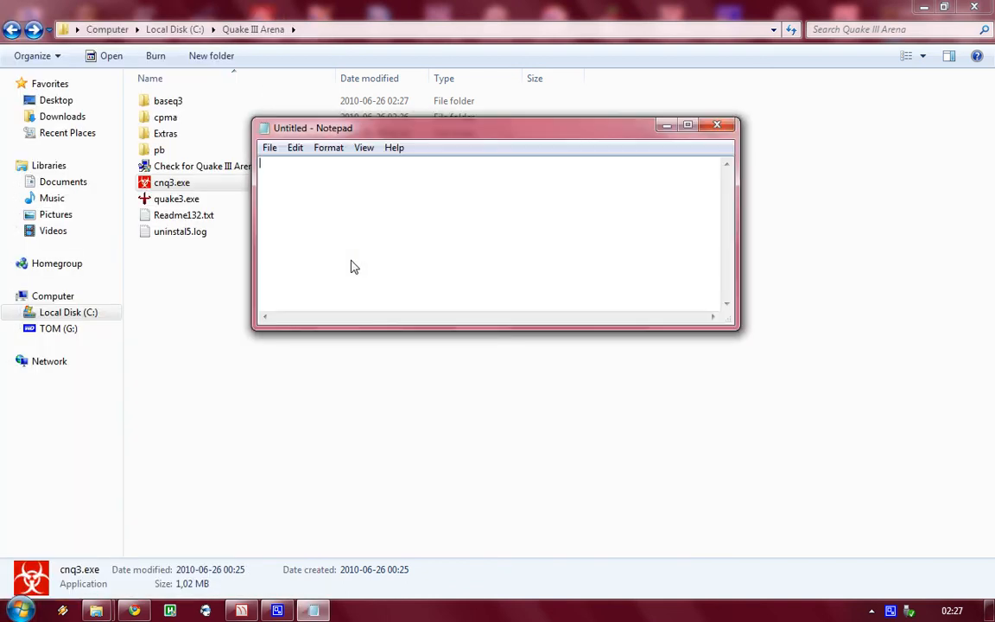
type("/writeconfig")
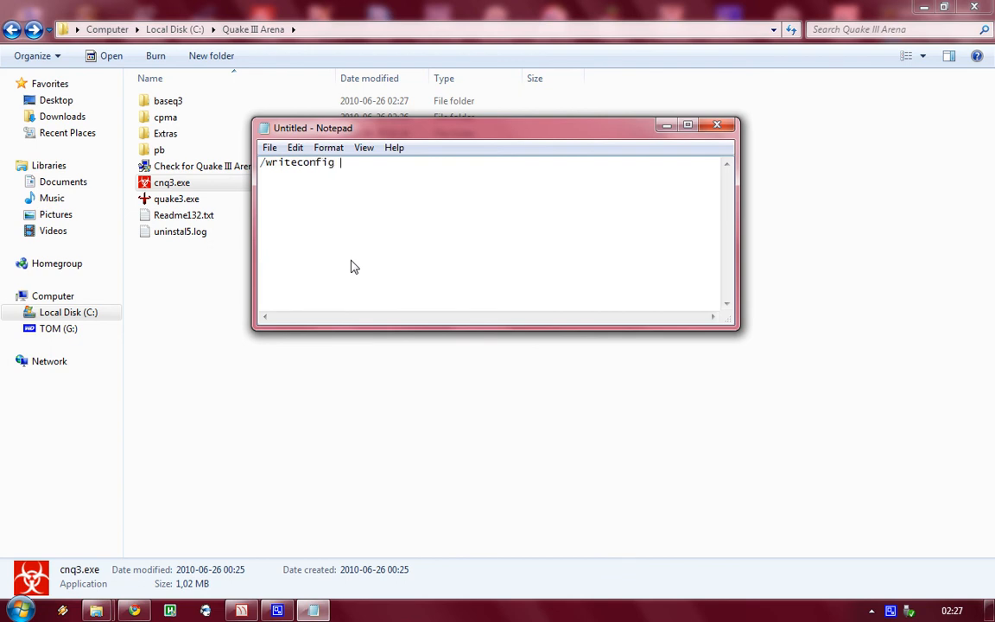
type("q3config")
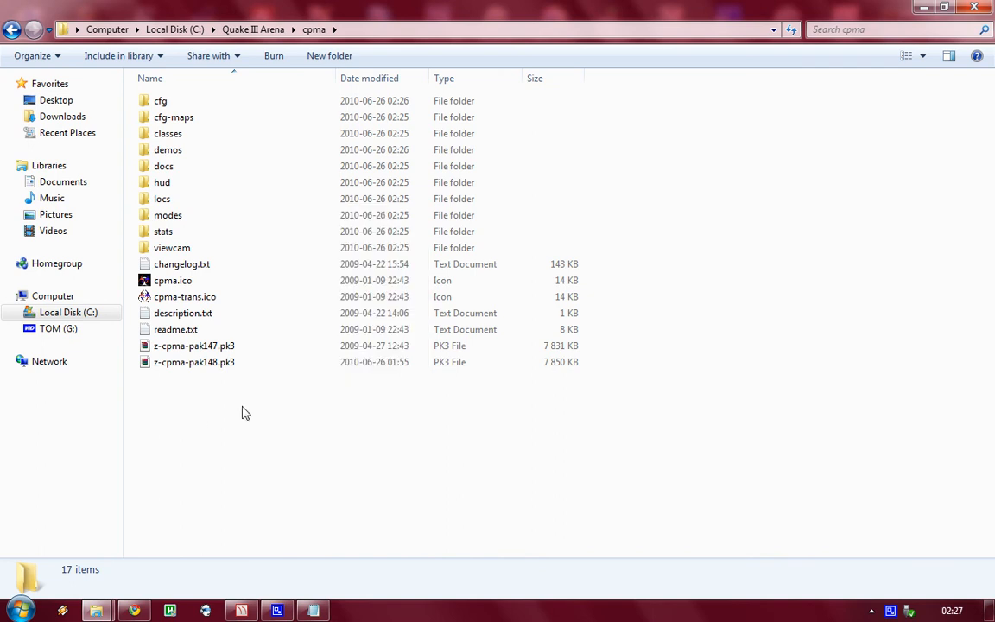
mouse_move(224, 400)
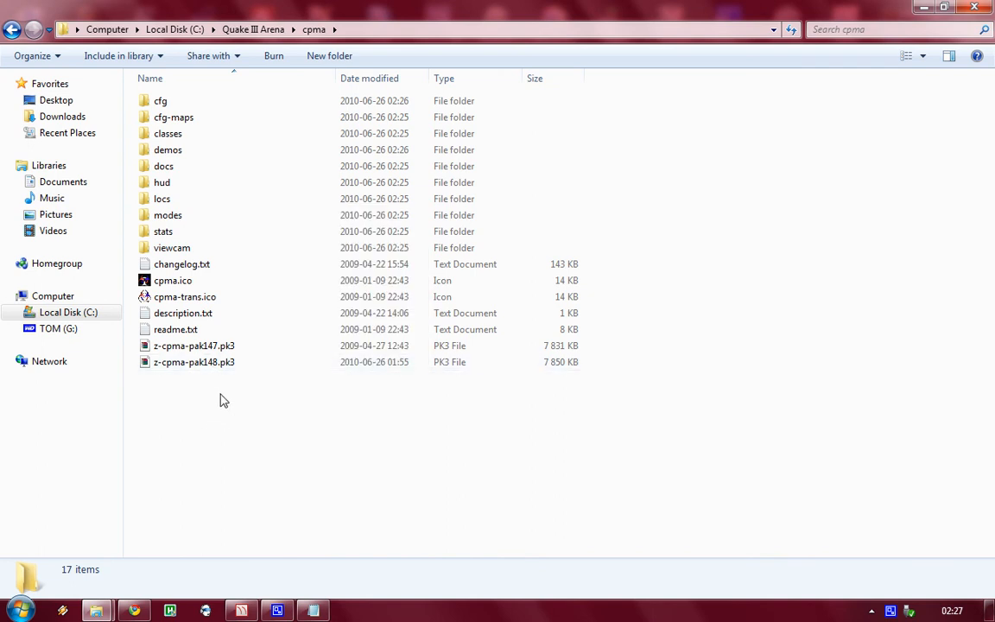
mouse_move(223, 307)
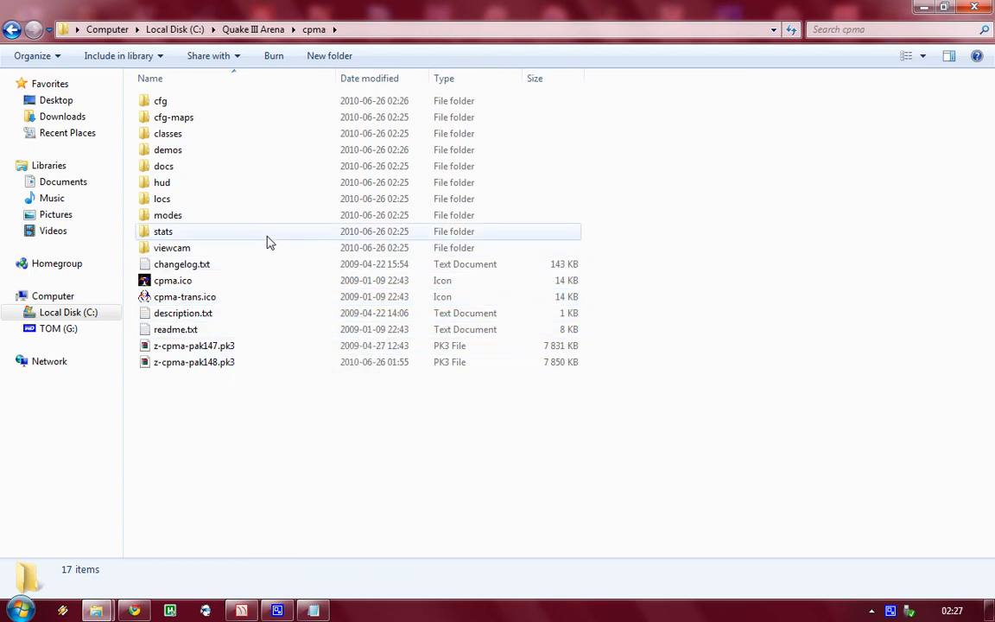
mouse_move(248, 198)
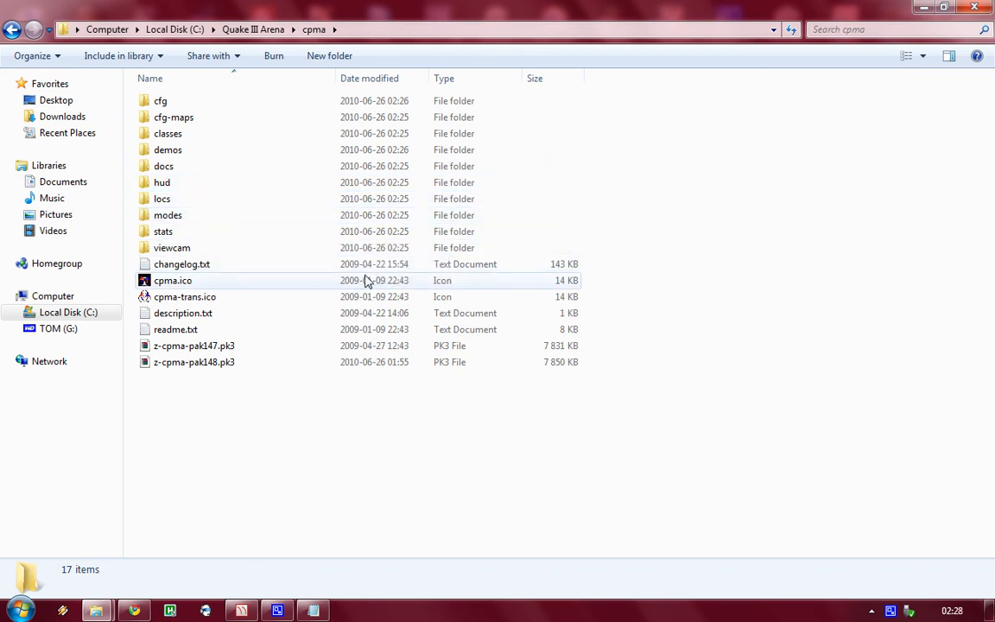
mouse_move(363, 263)
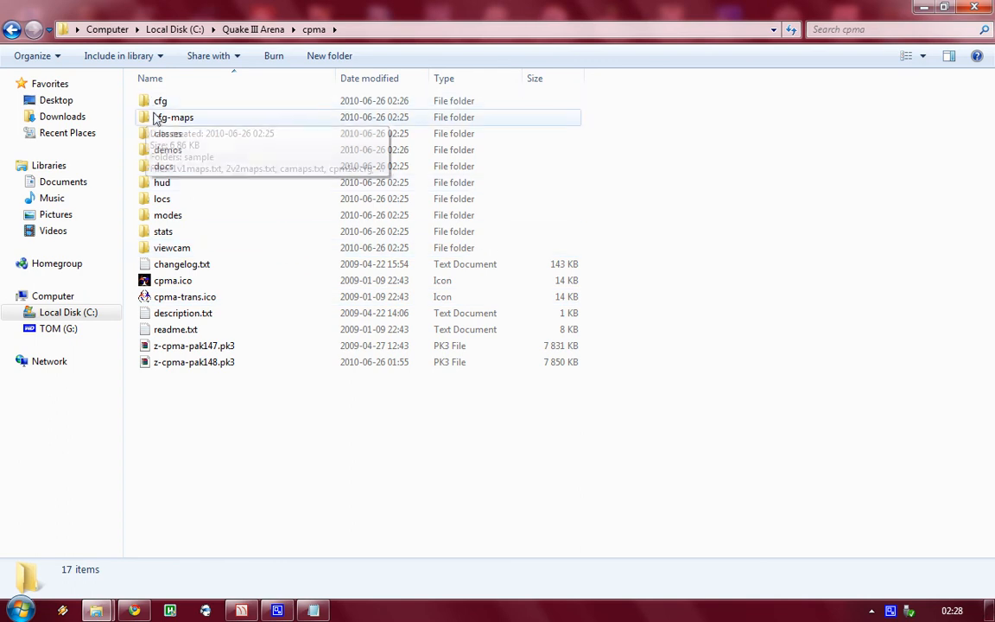
mouse_move(215, 117)
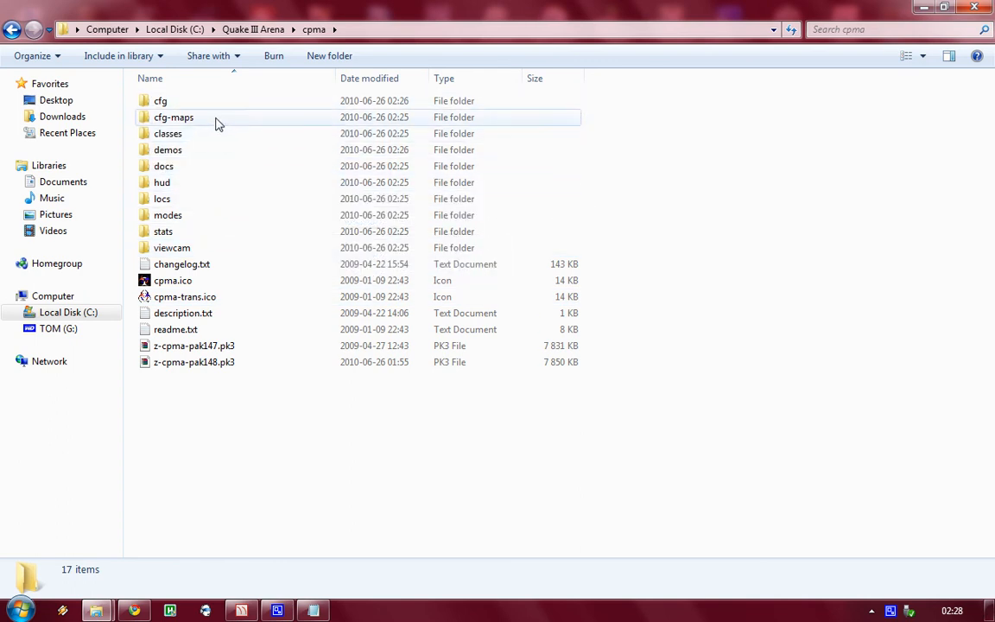
Step: Enter cpma's cfg folder and open default.cfg in Notepad++
double_click(160, 100)
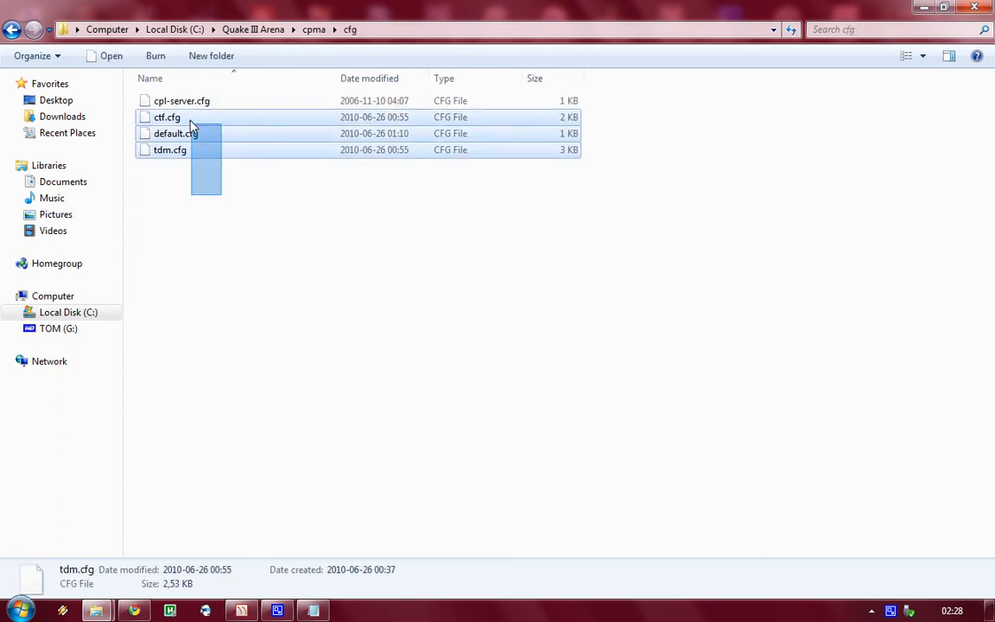
left_click(175, 133)
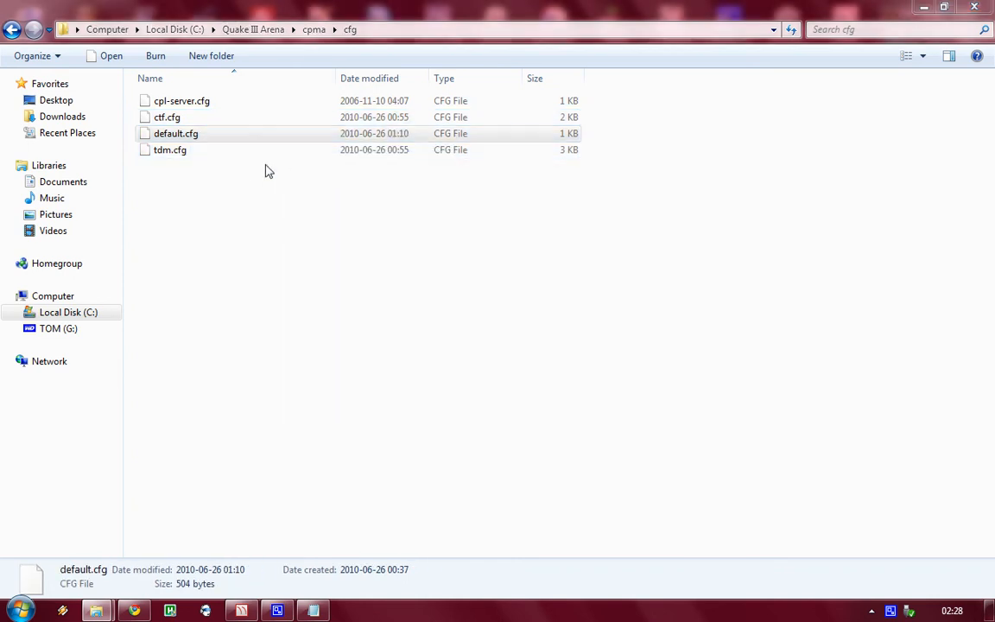
double_click(175, 133)
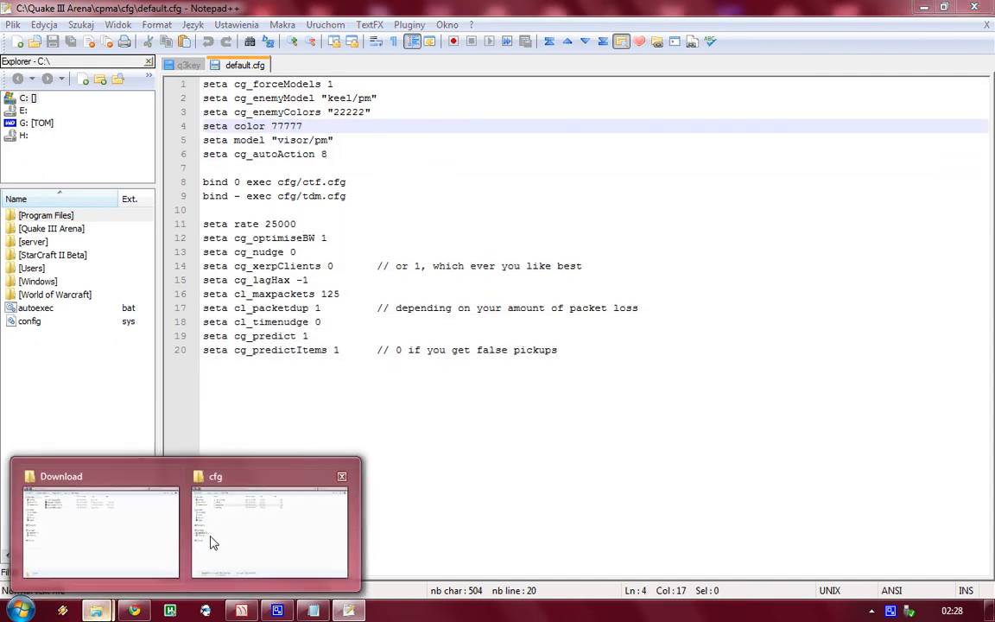
Step: Switch to the cfg folder Explorer window from the taskbar previews
left_click(100, 531)
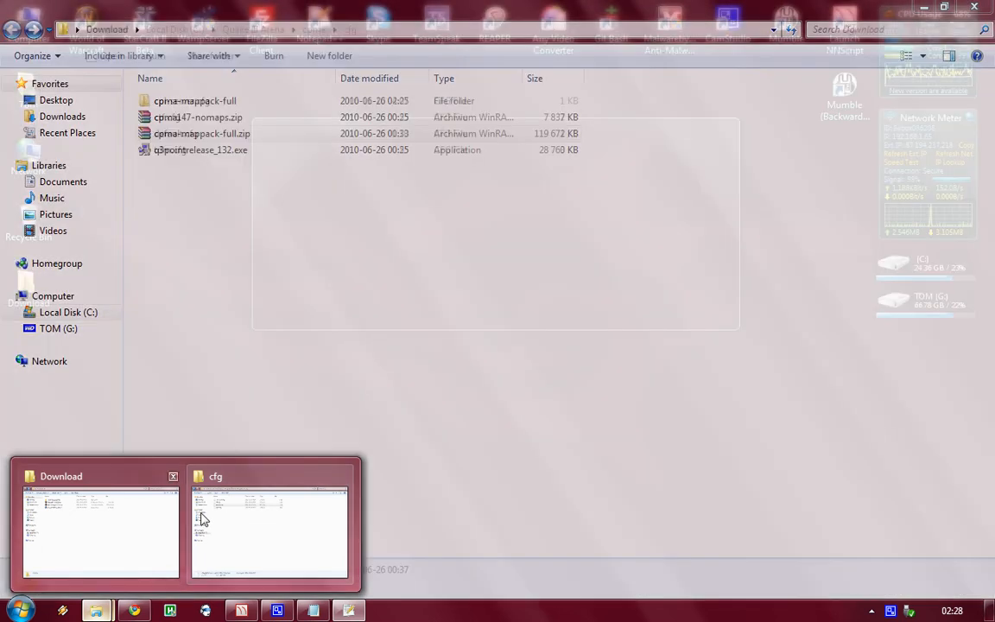
left_click(270, 531)
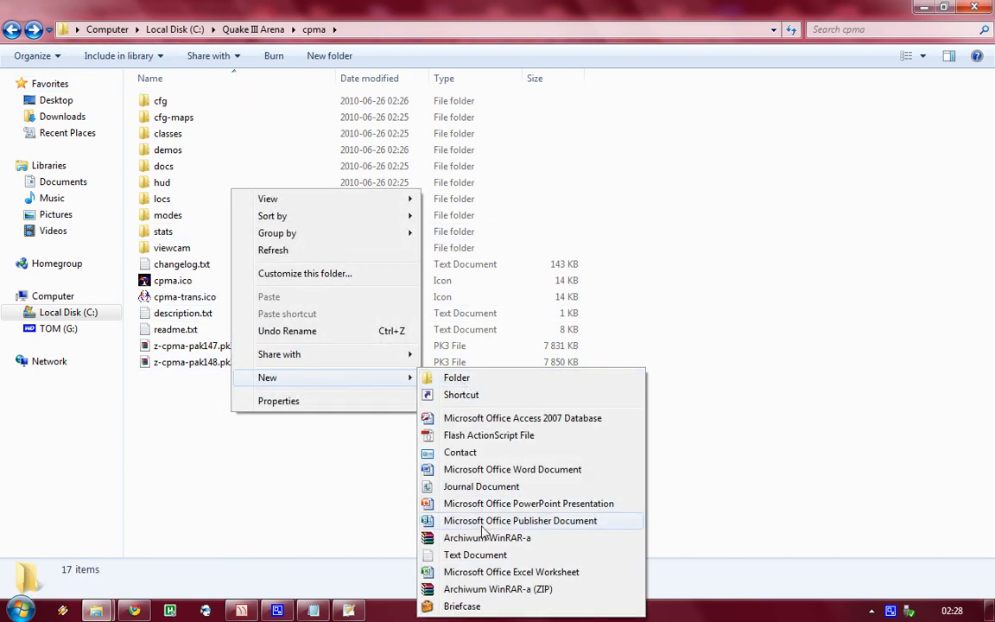
Step: Make a new text document named autoexec.cfg in cpma and open it in Notepad++
left_click(475, 555)
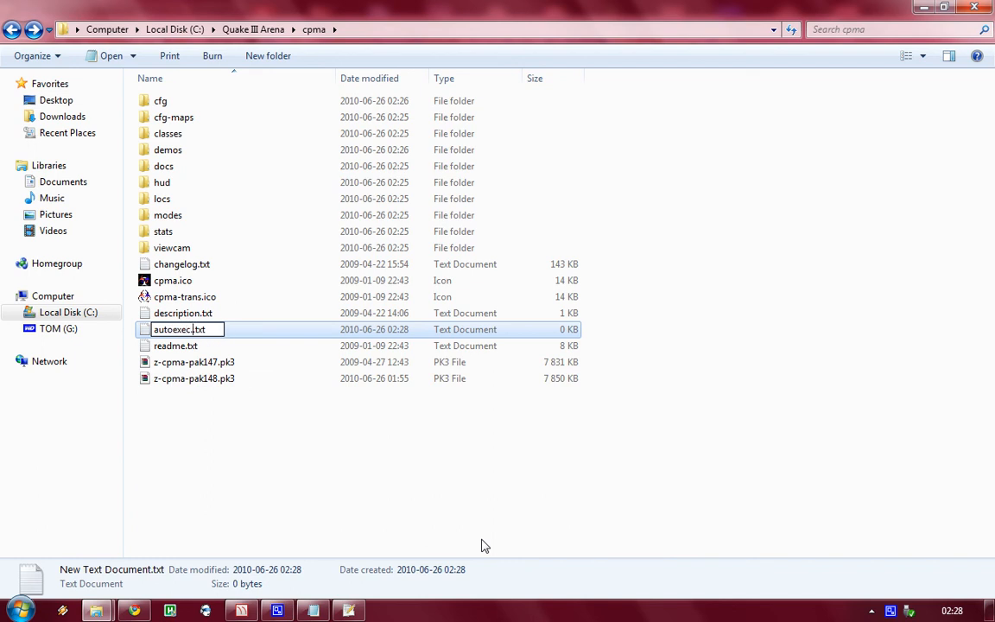
key("Return")
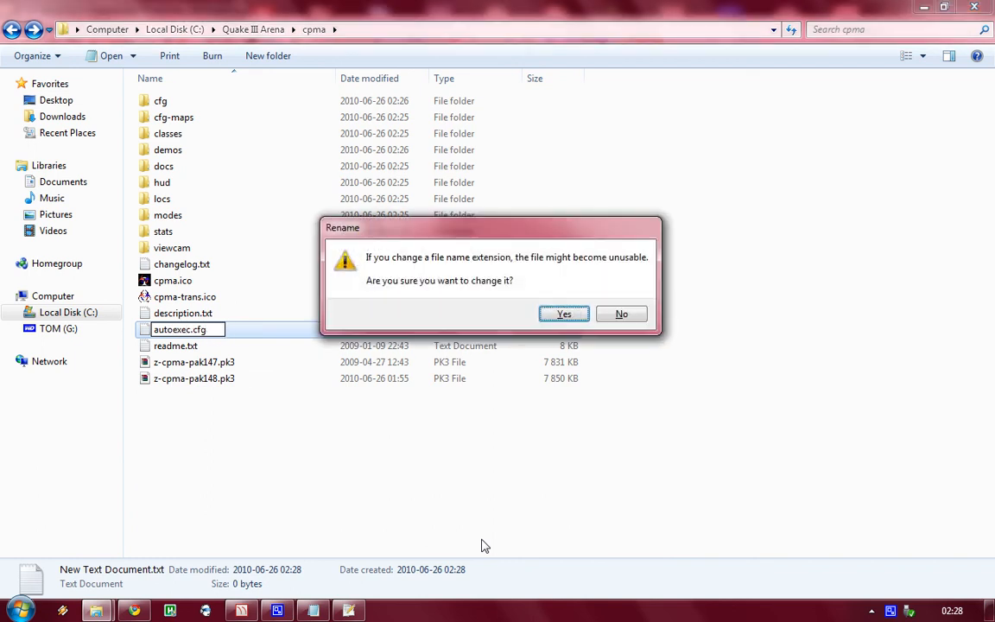
left_click(564, 314)
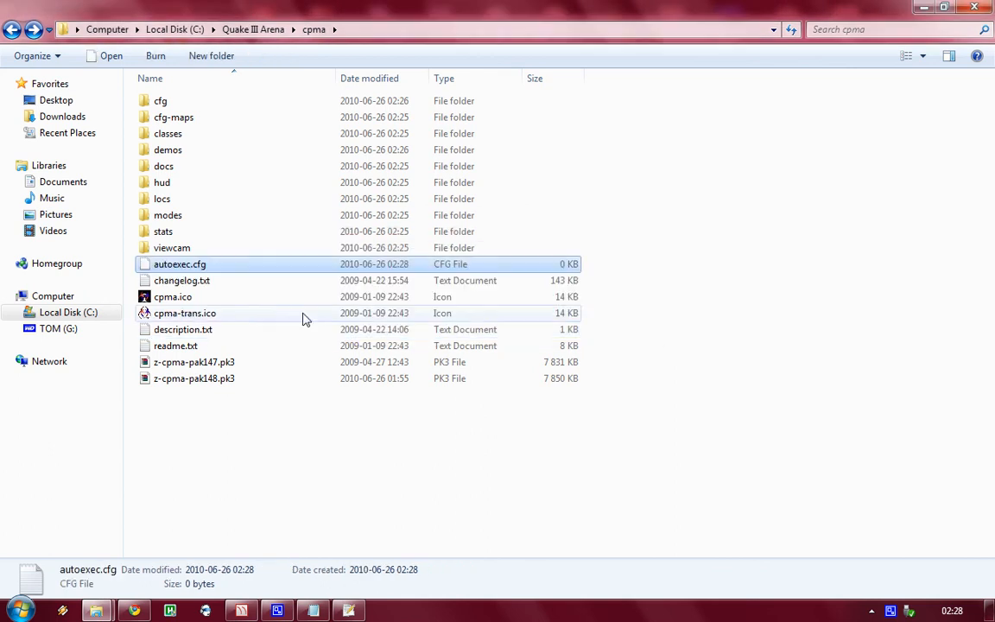
double_click(180, 263)
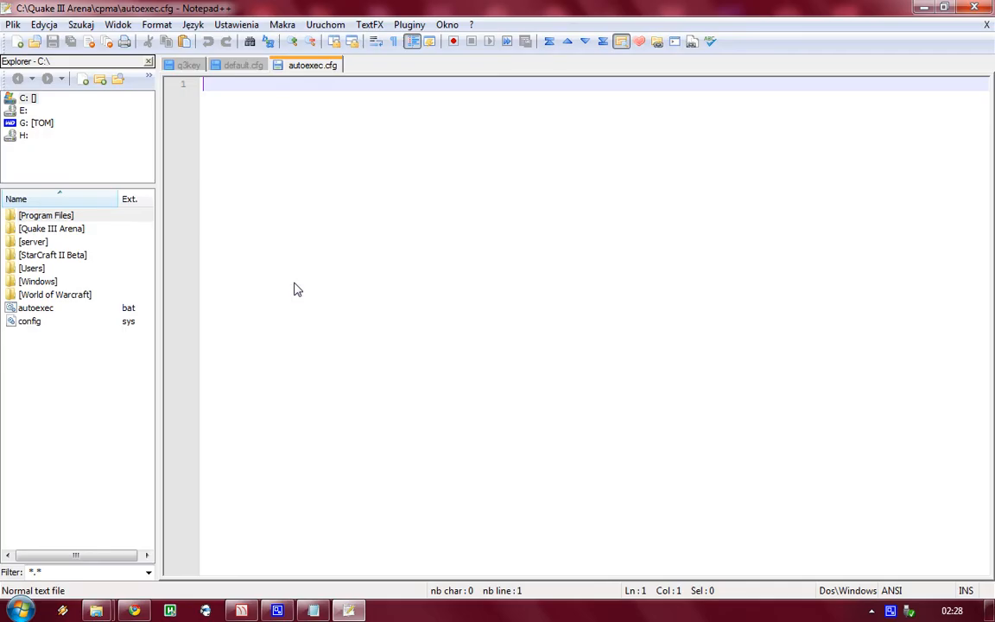
Step: Write 'exec cfg/default.cfg' into autoexec.cfg and save it when closing
type("exec")
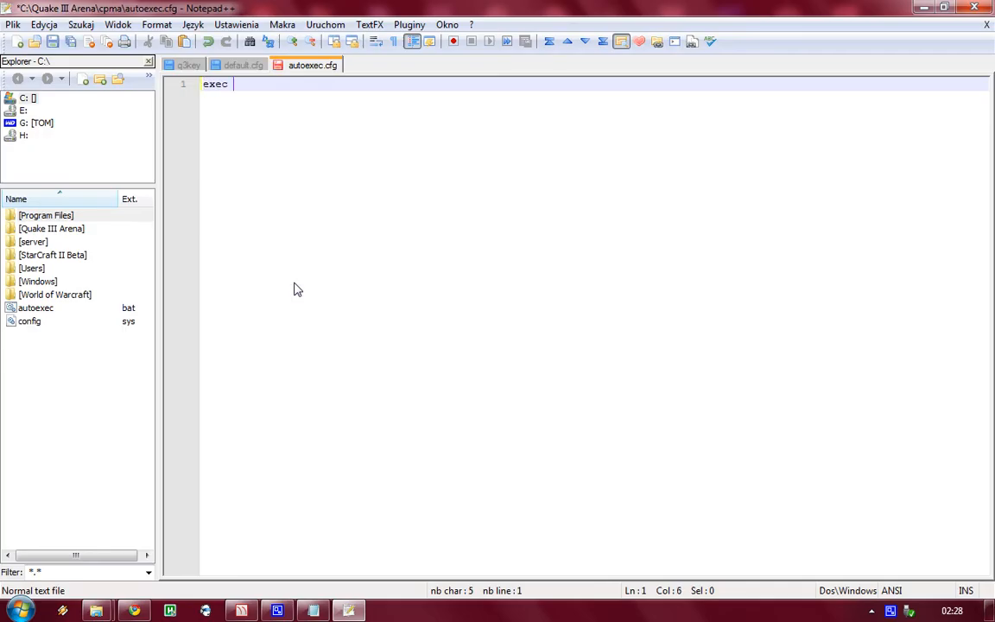
type("cfg/default.cf")
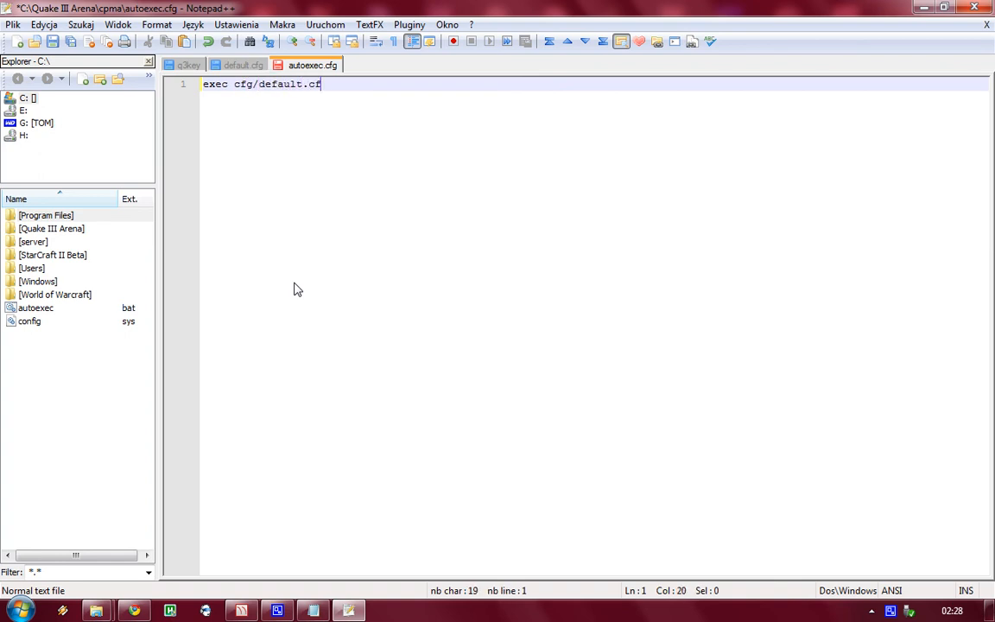
type("g")
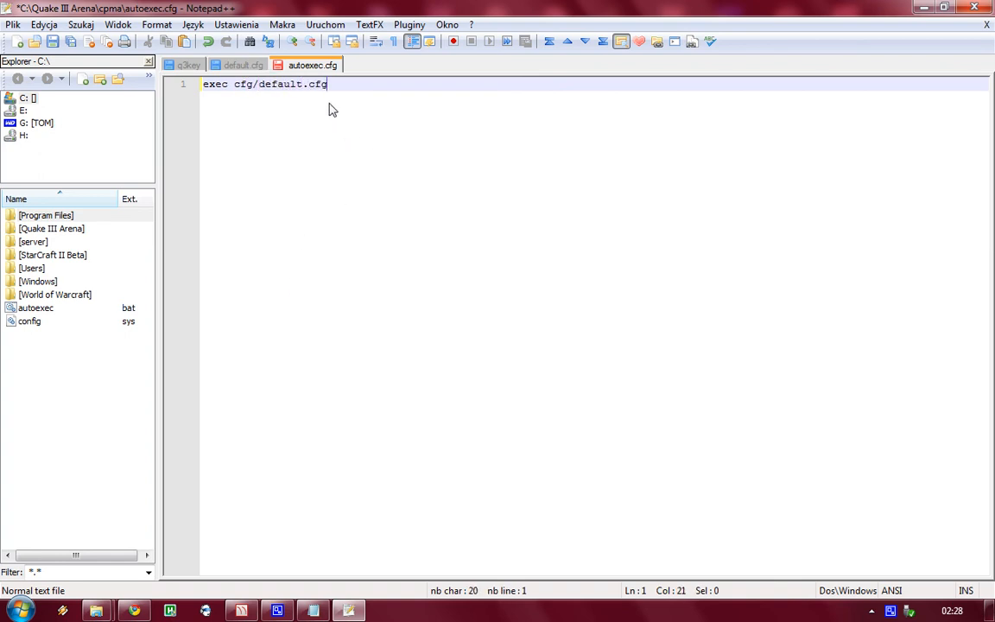
mouse_move(338, 107)
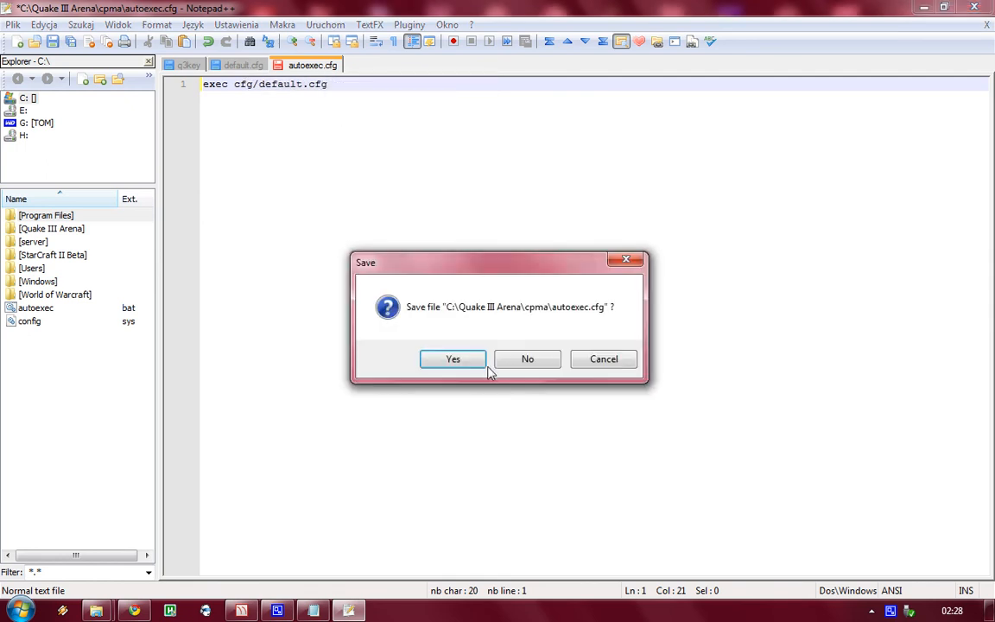
left_click(453, 358)
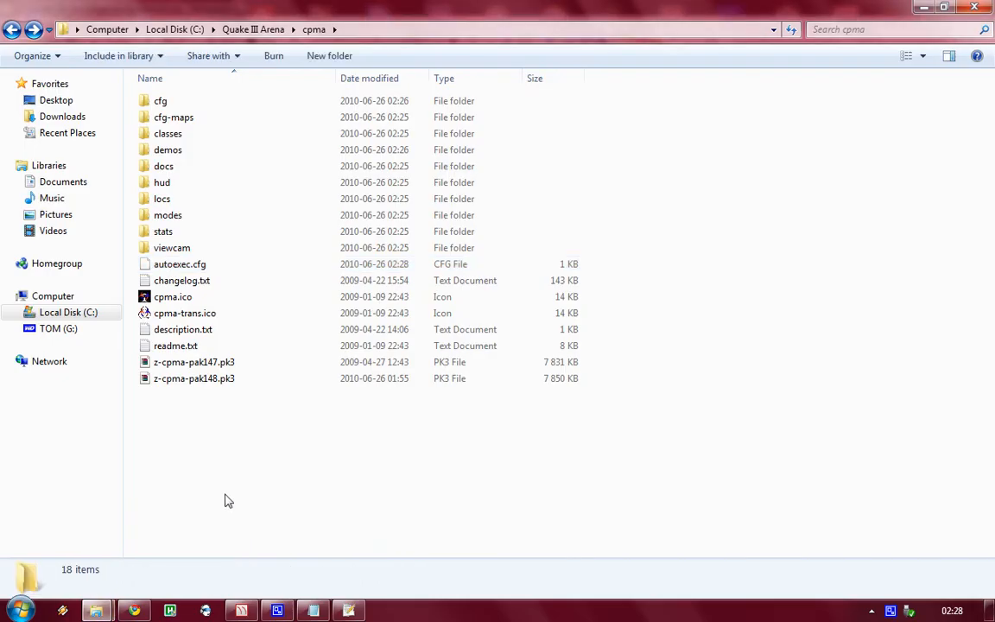
Step: Go back twice from cpma to C:\Quake III Arena
left_click(12, 30)
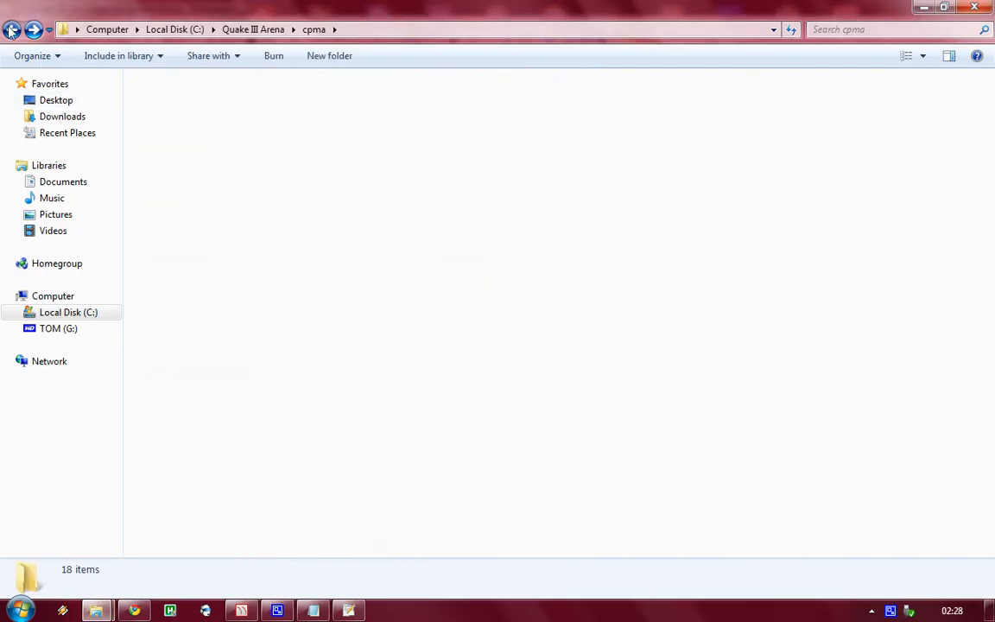
left_click(12, 29)
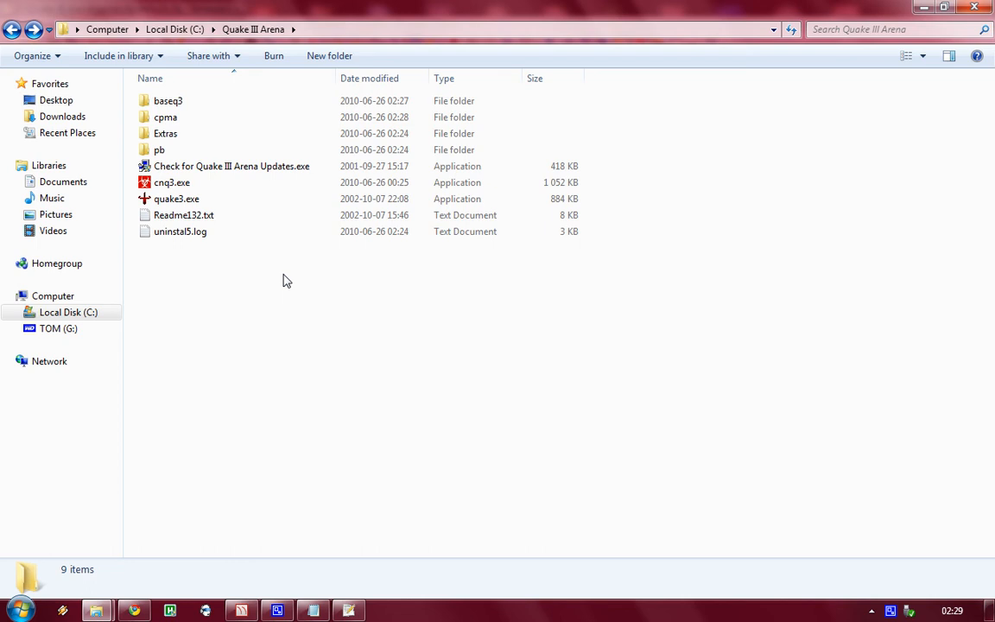
mouse_move(290, 278)
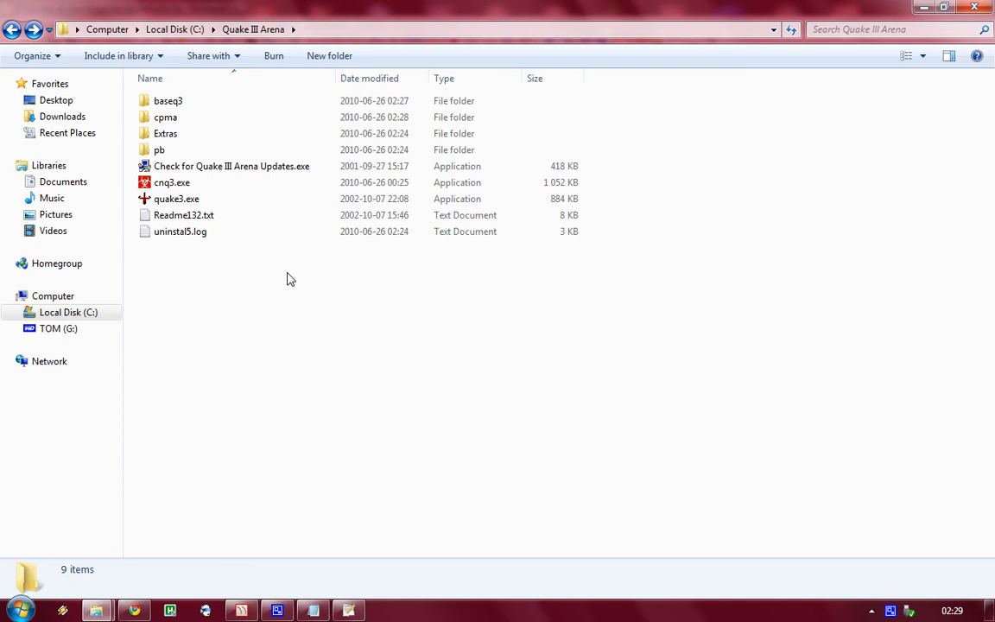